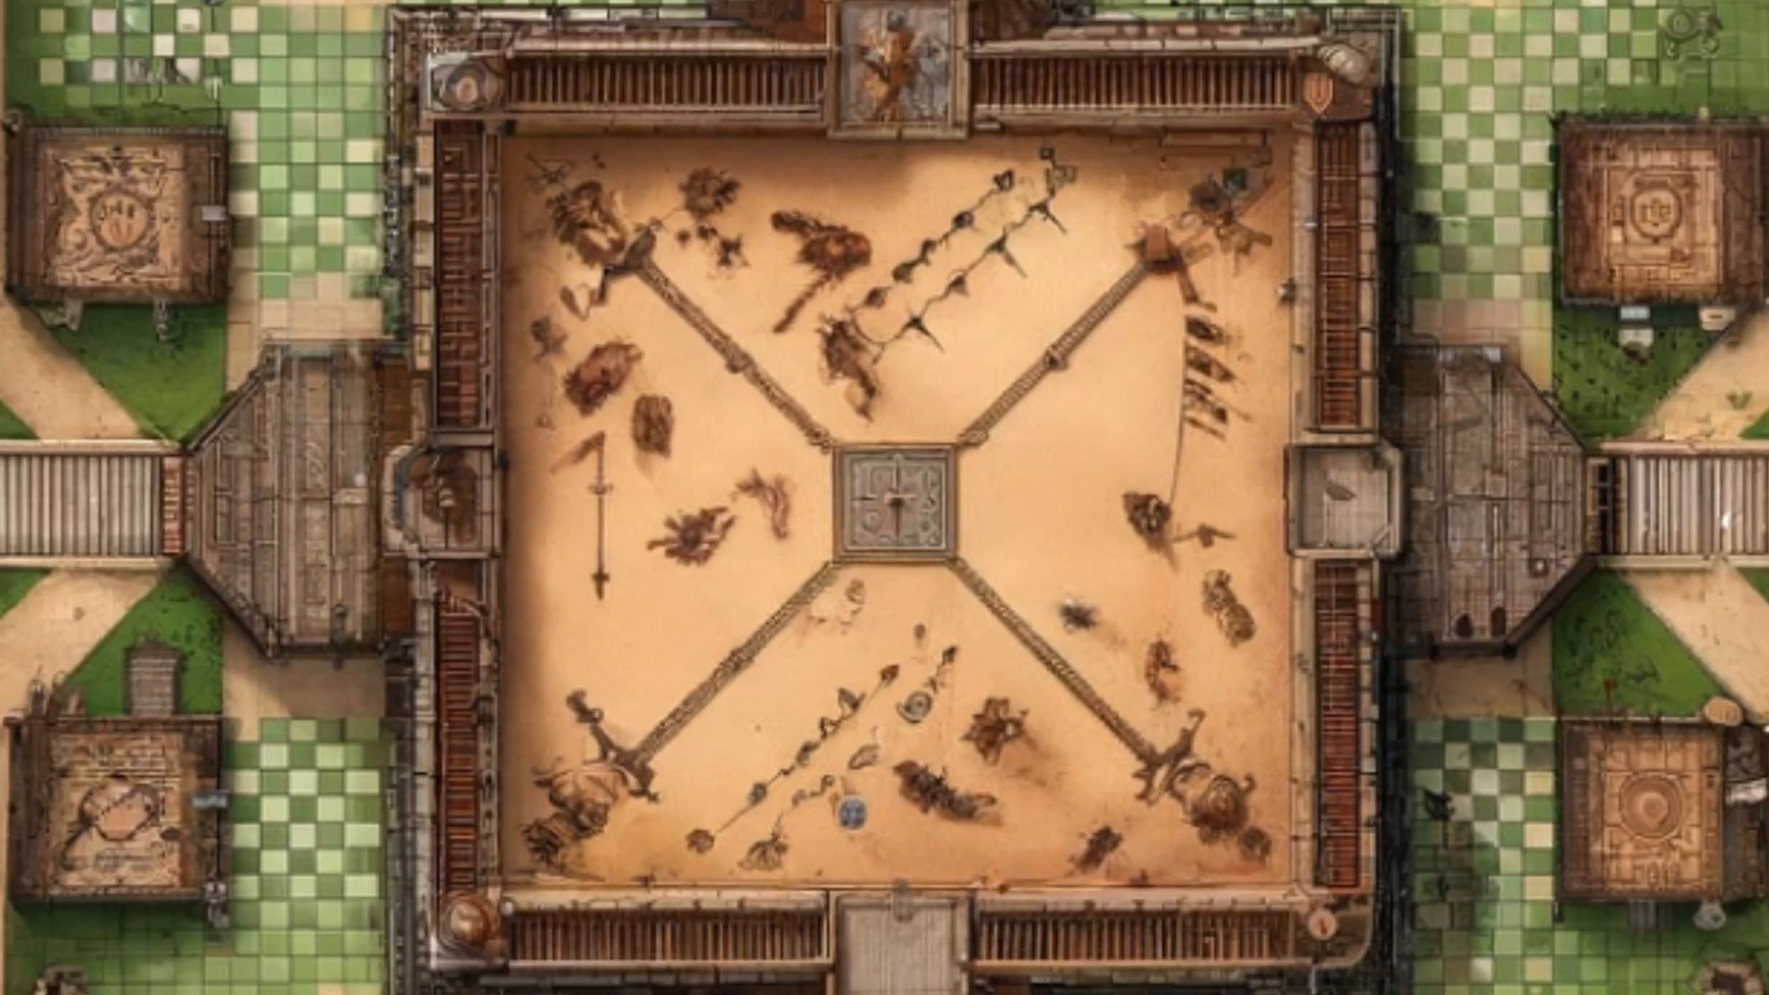
Scroll through the pygame music answer and switch to the chat with the fantasy board-game map.
scroll(down, 3)
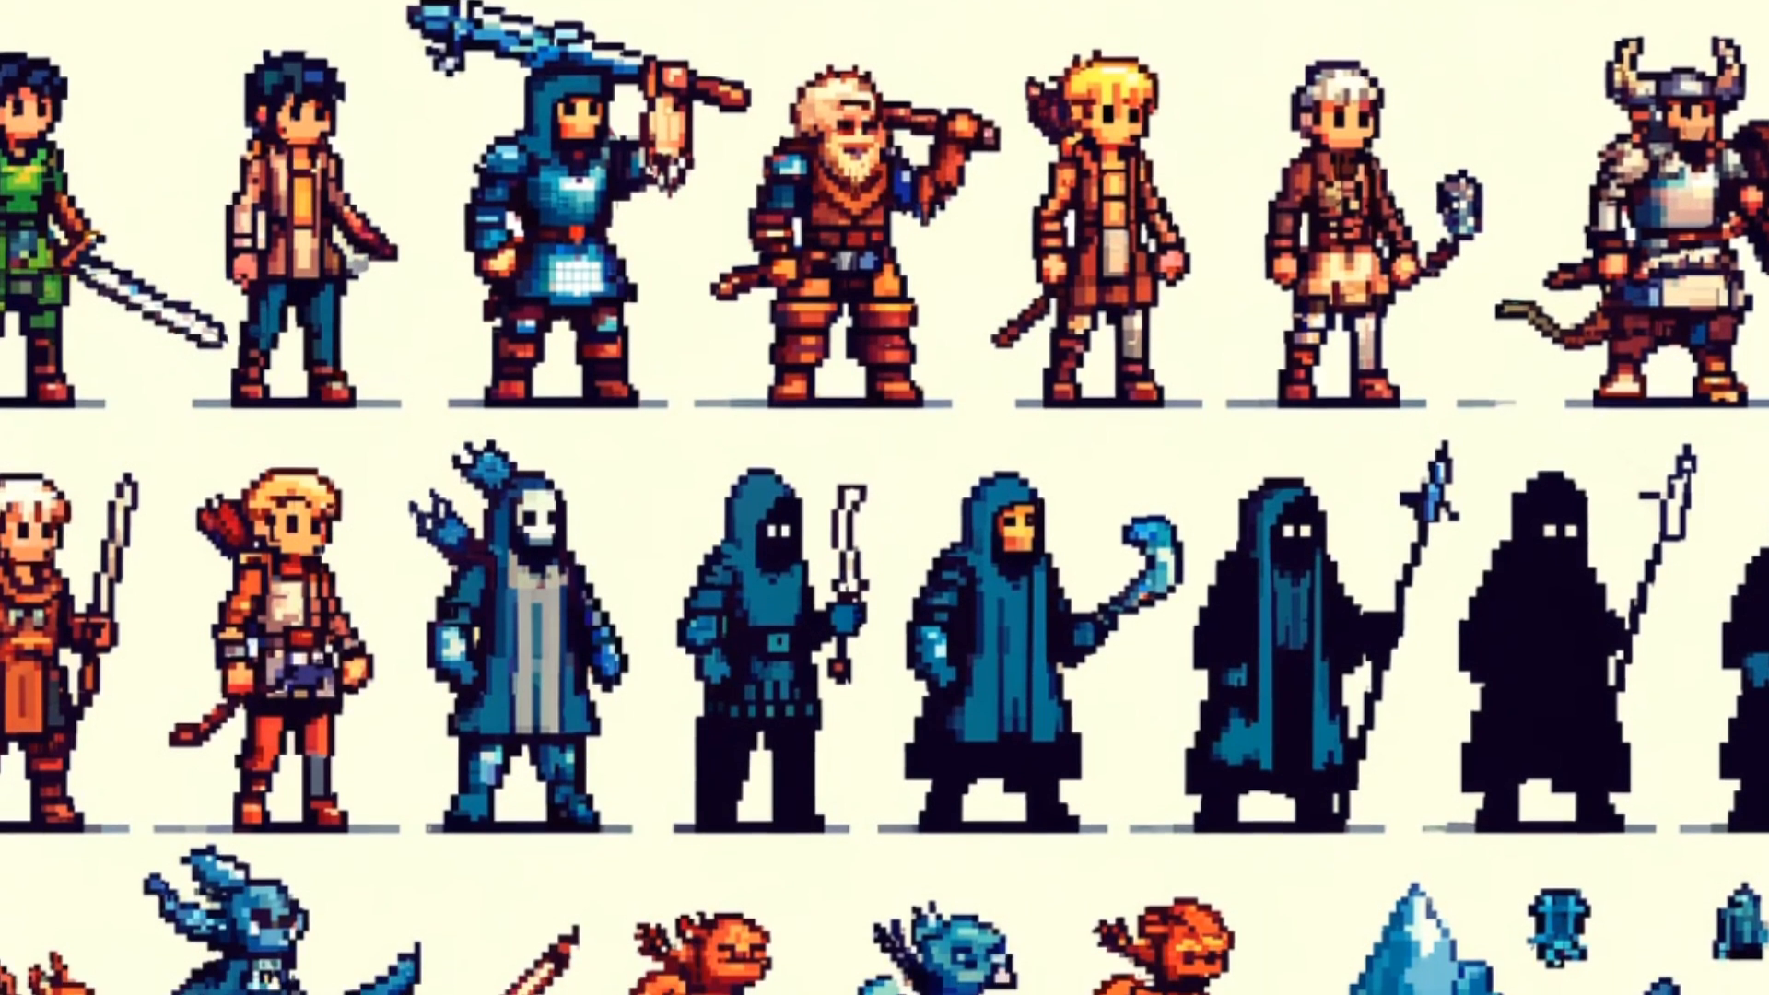
scroll(down, 3)
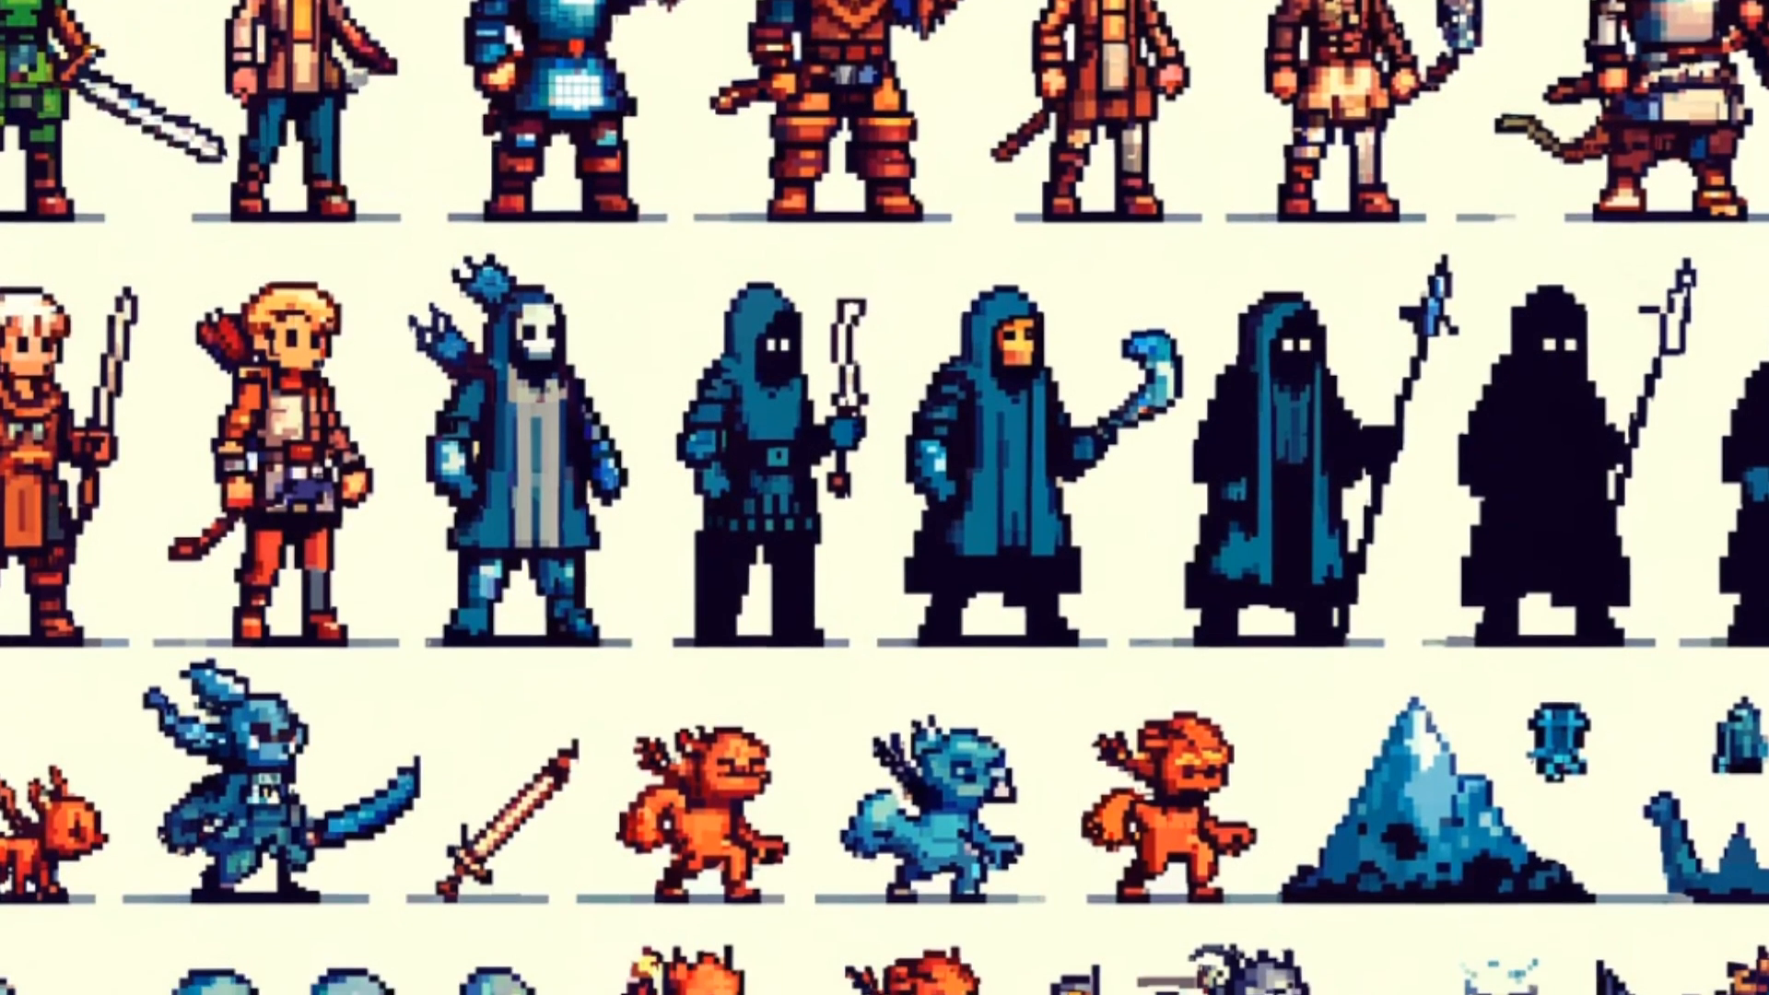
scroll(down, 3)
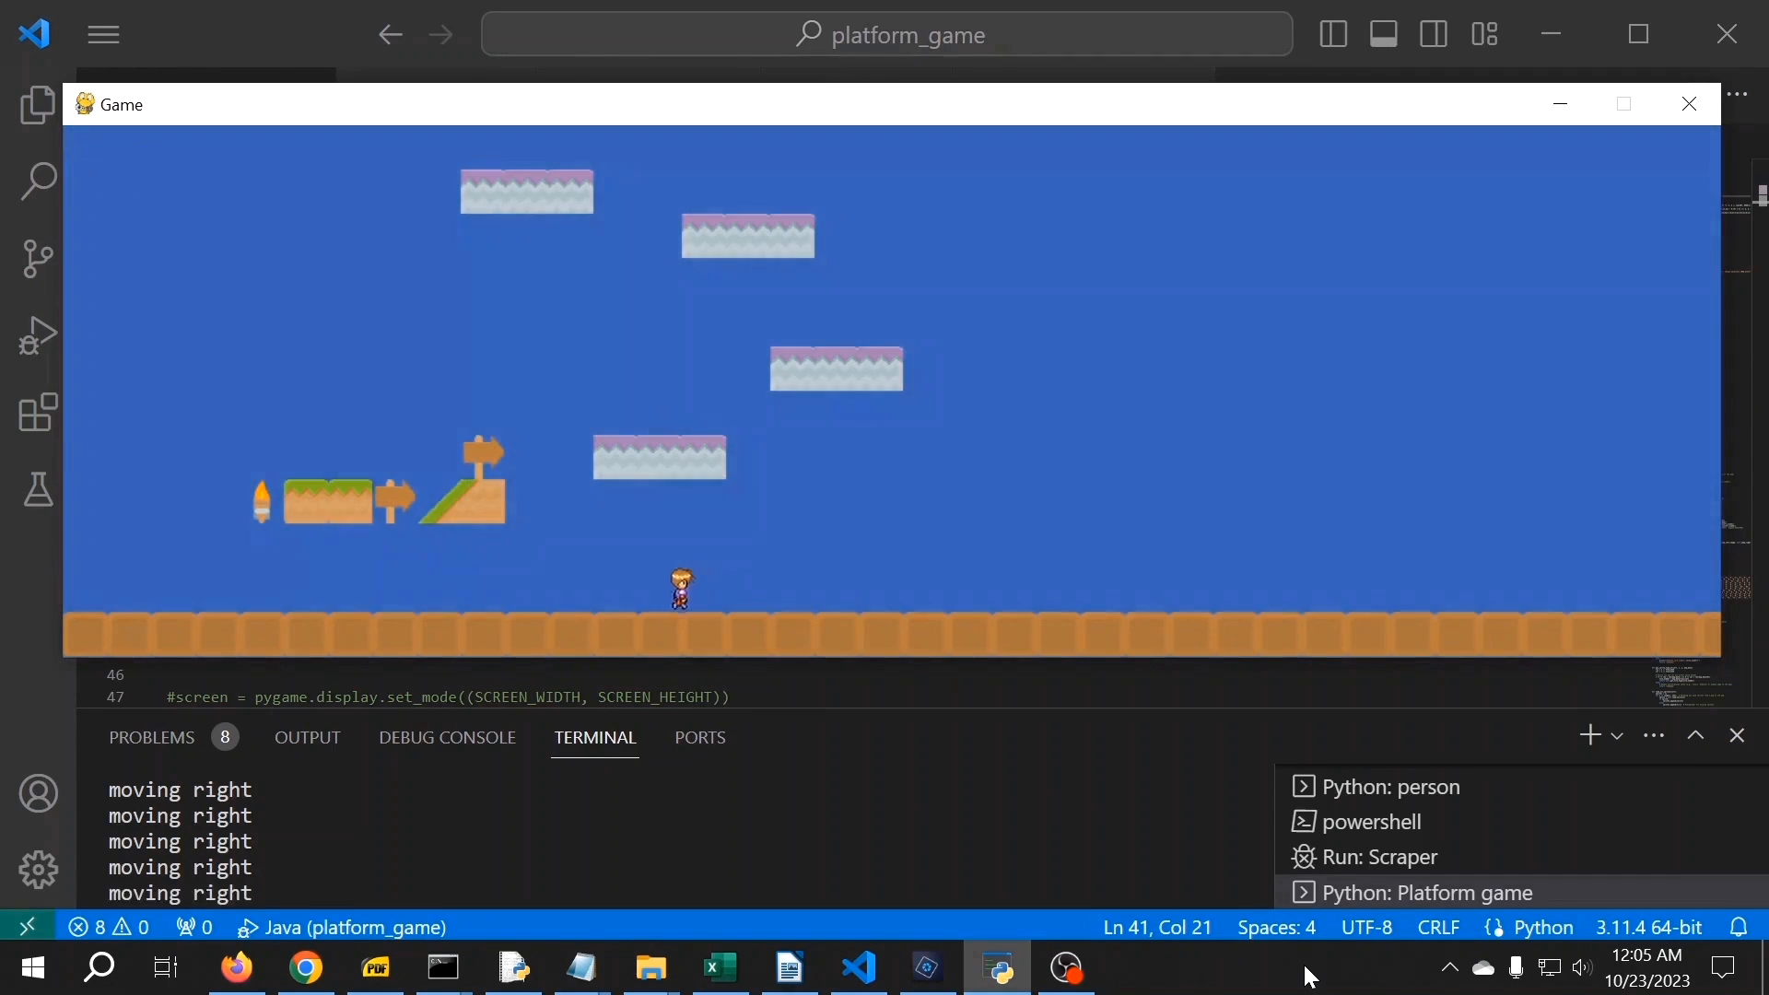
key(Right)
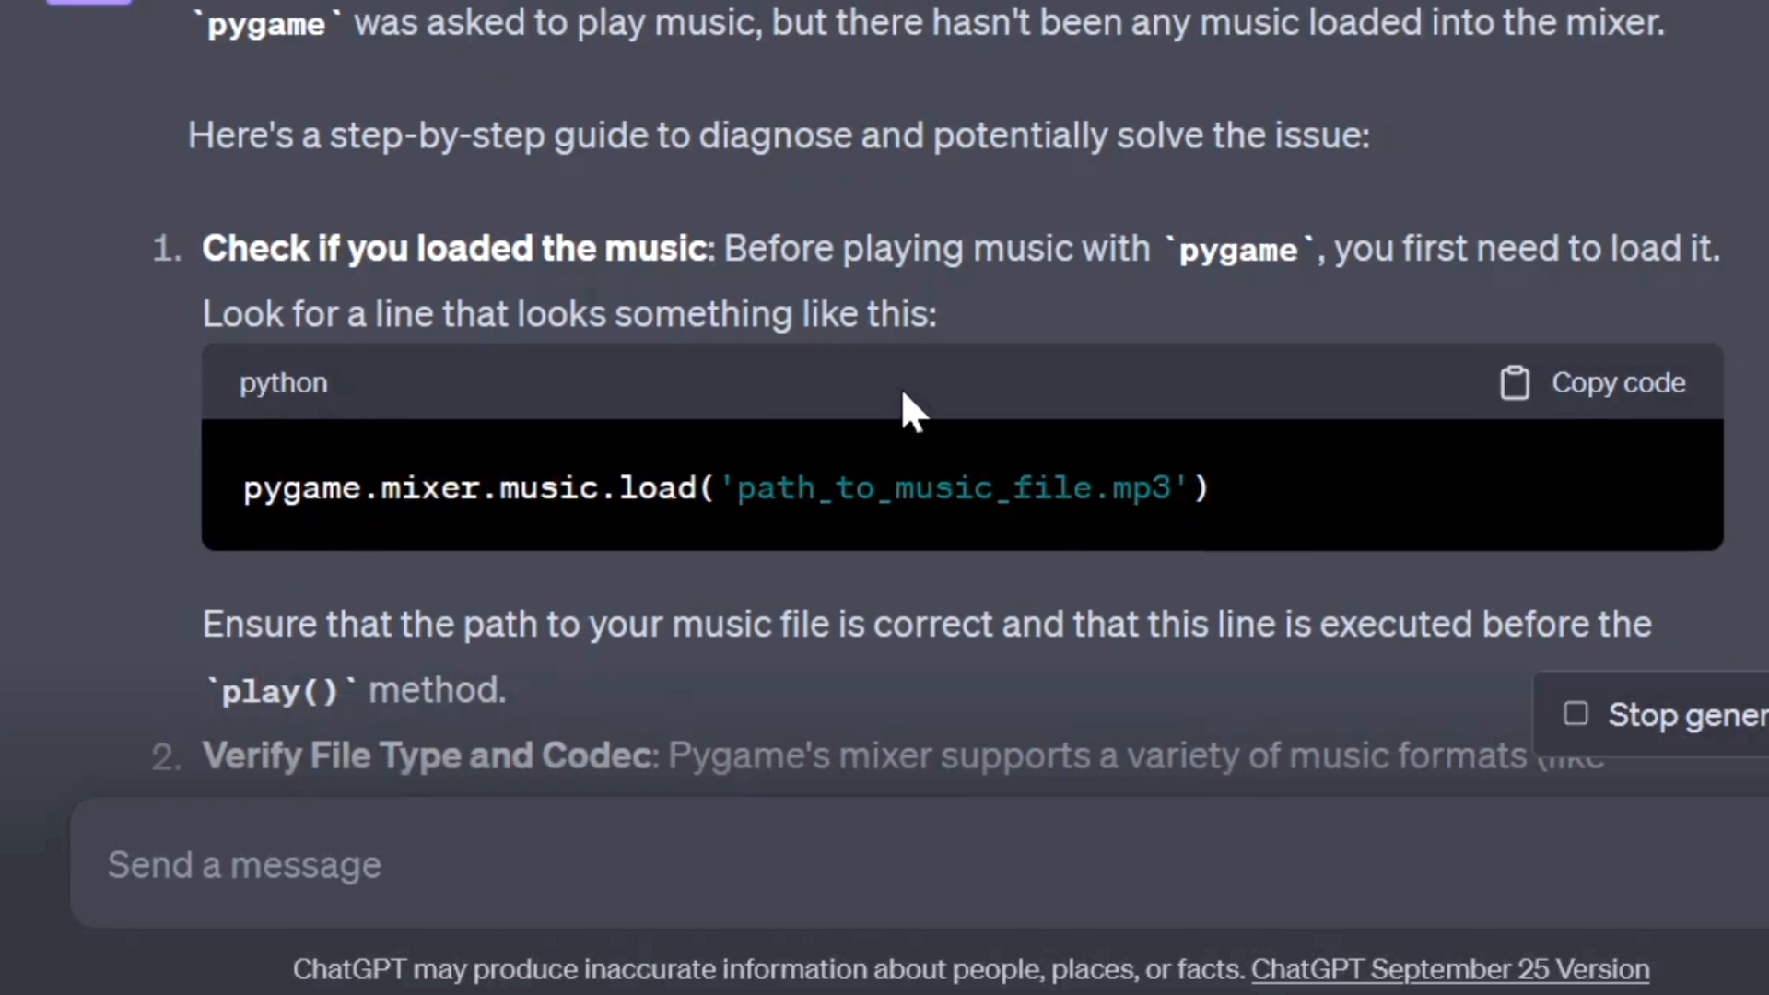
scroll(down, 3)
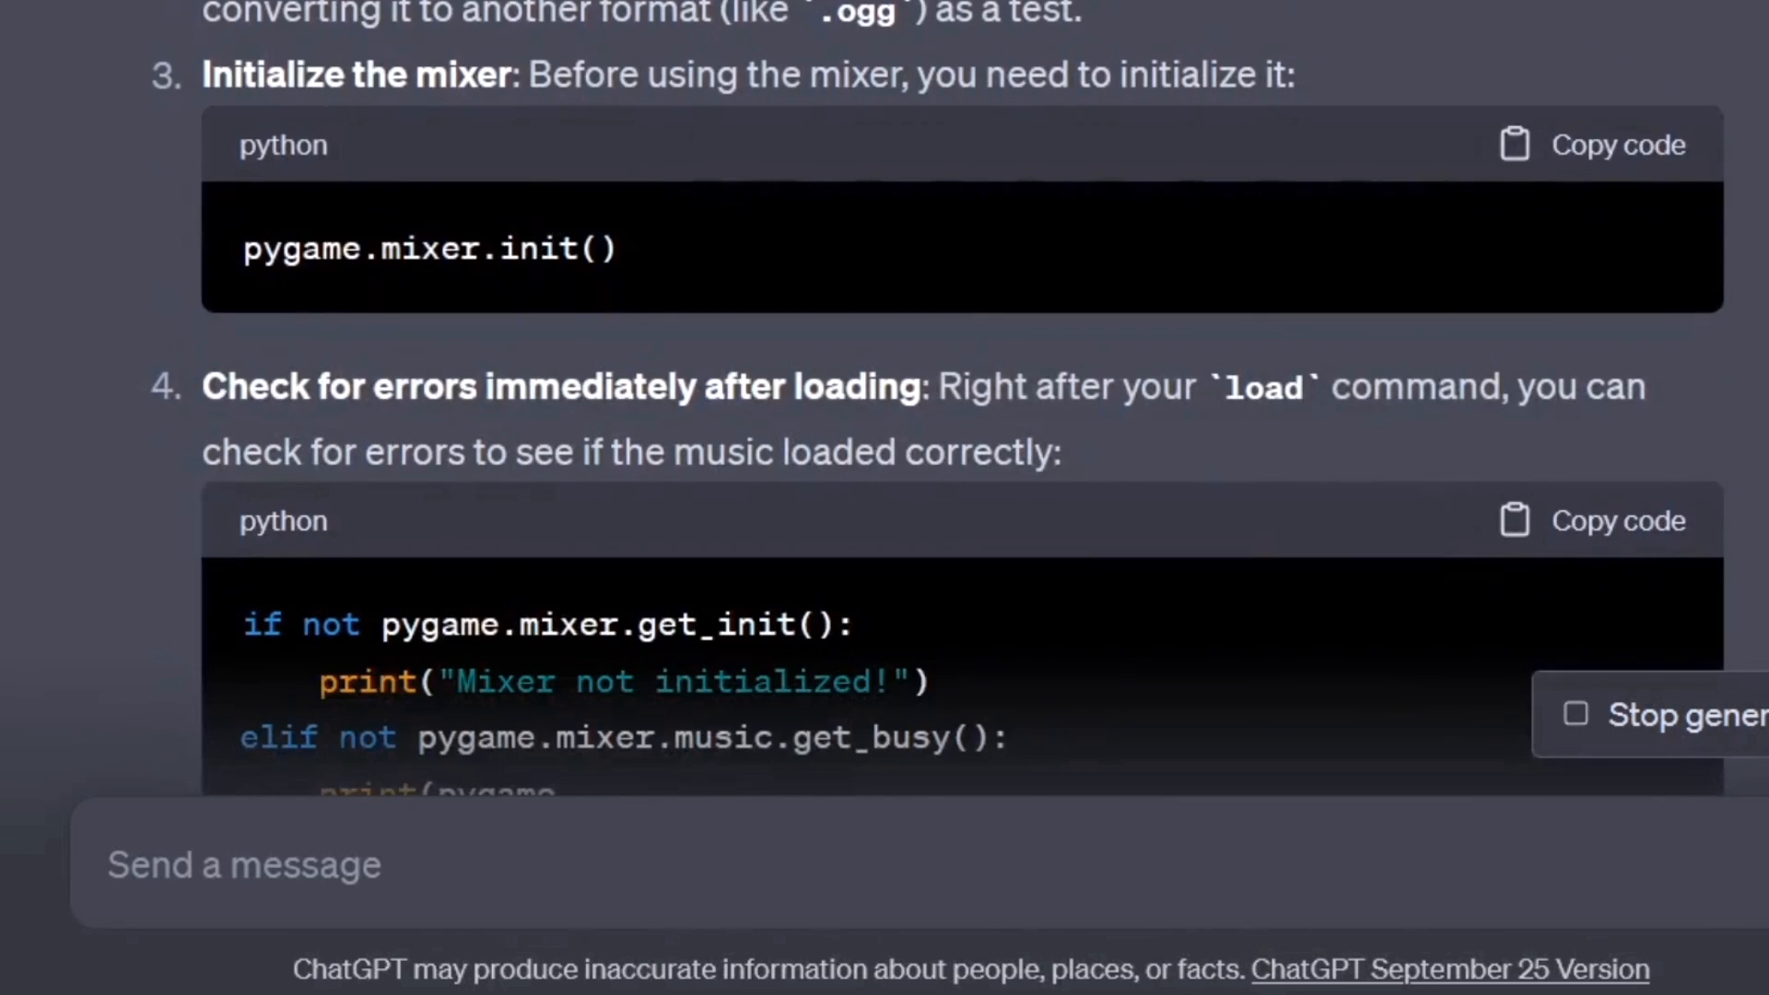
scroll(up, 3)
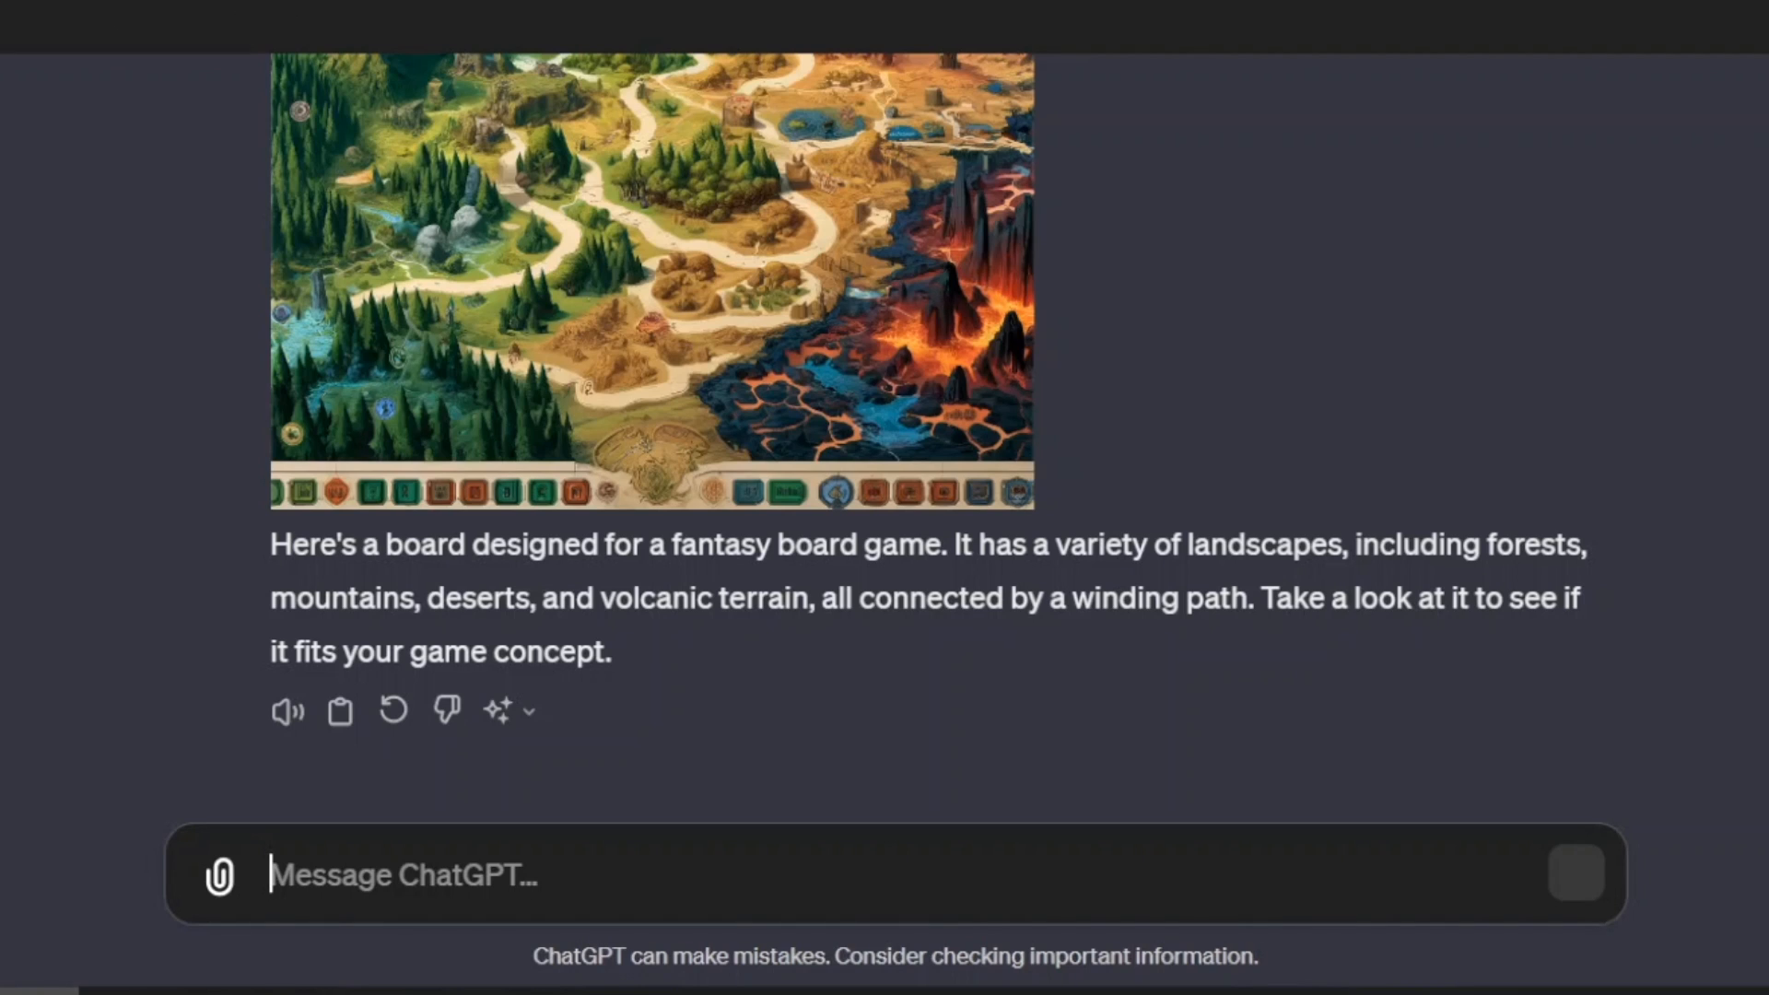
Write the prompt 'generate a top-down view board for a medieval fighting game'.
text(g)
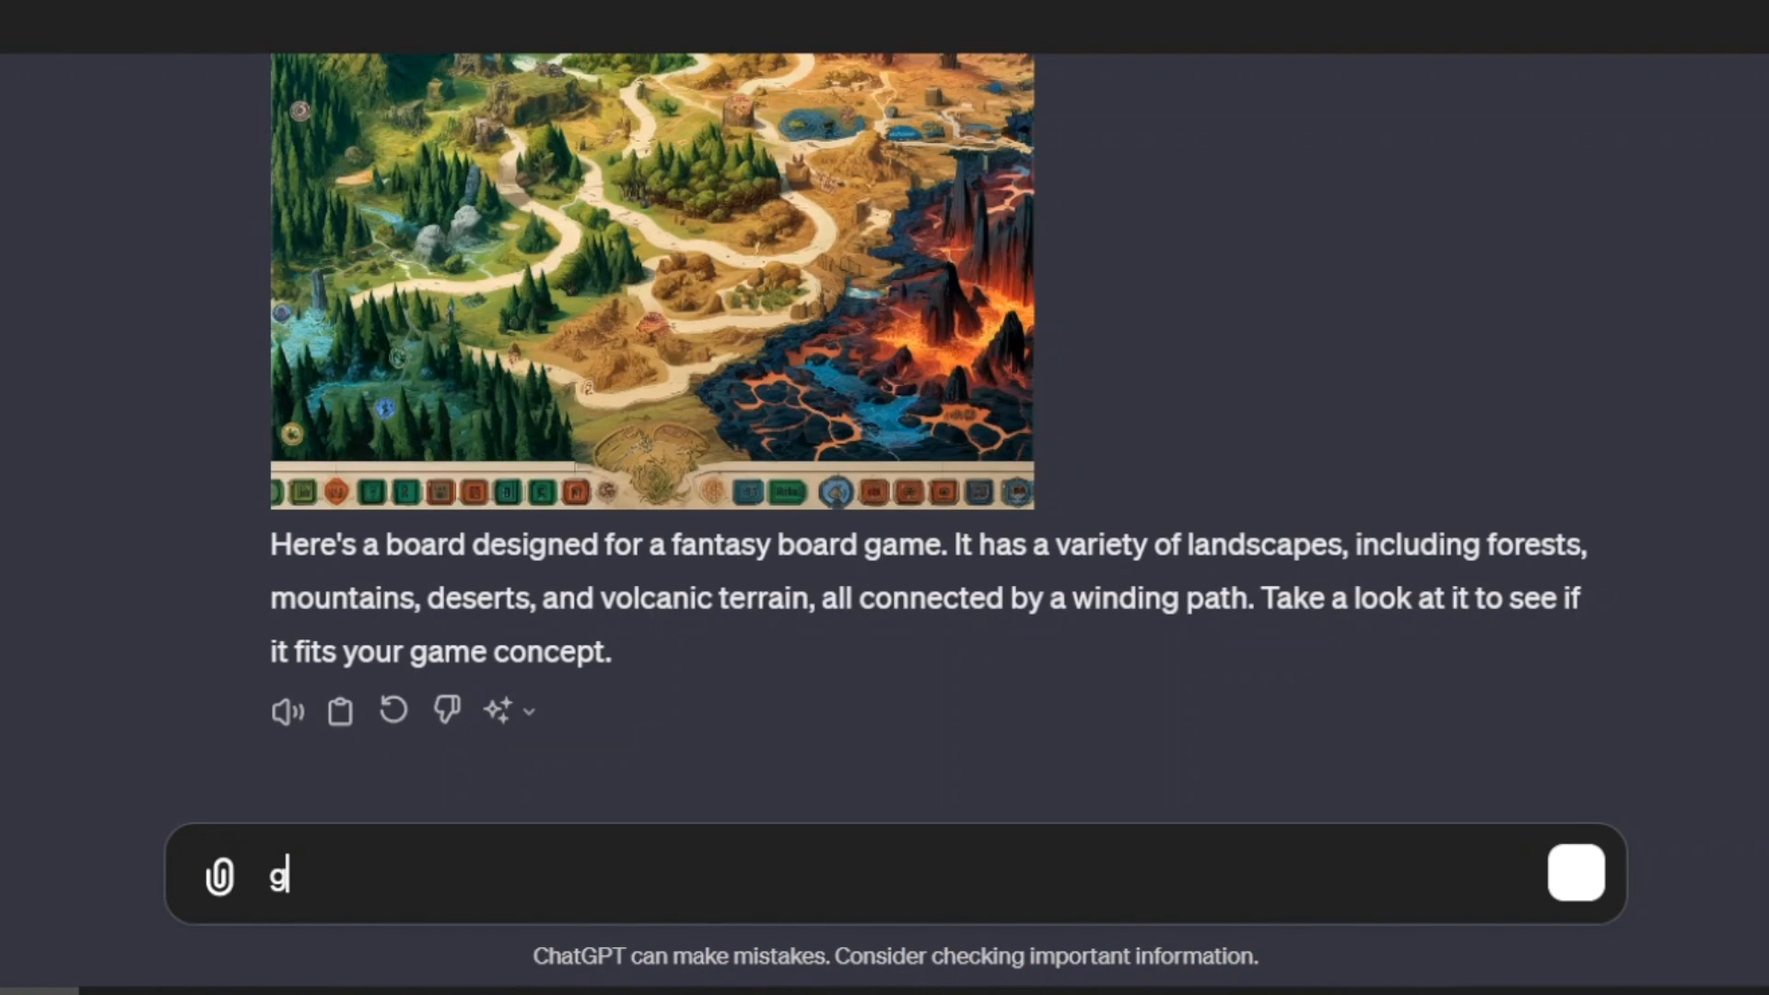
text(enerate a t)
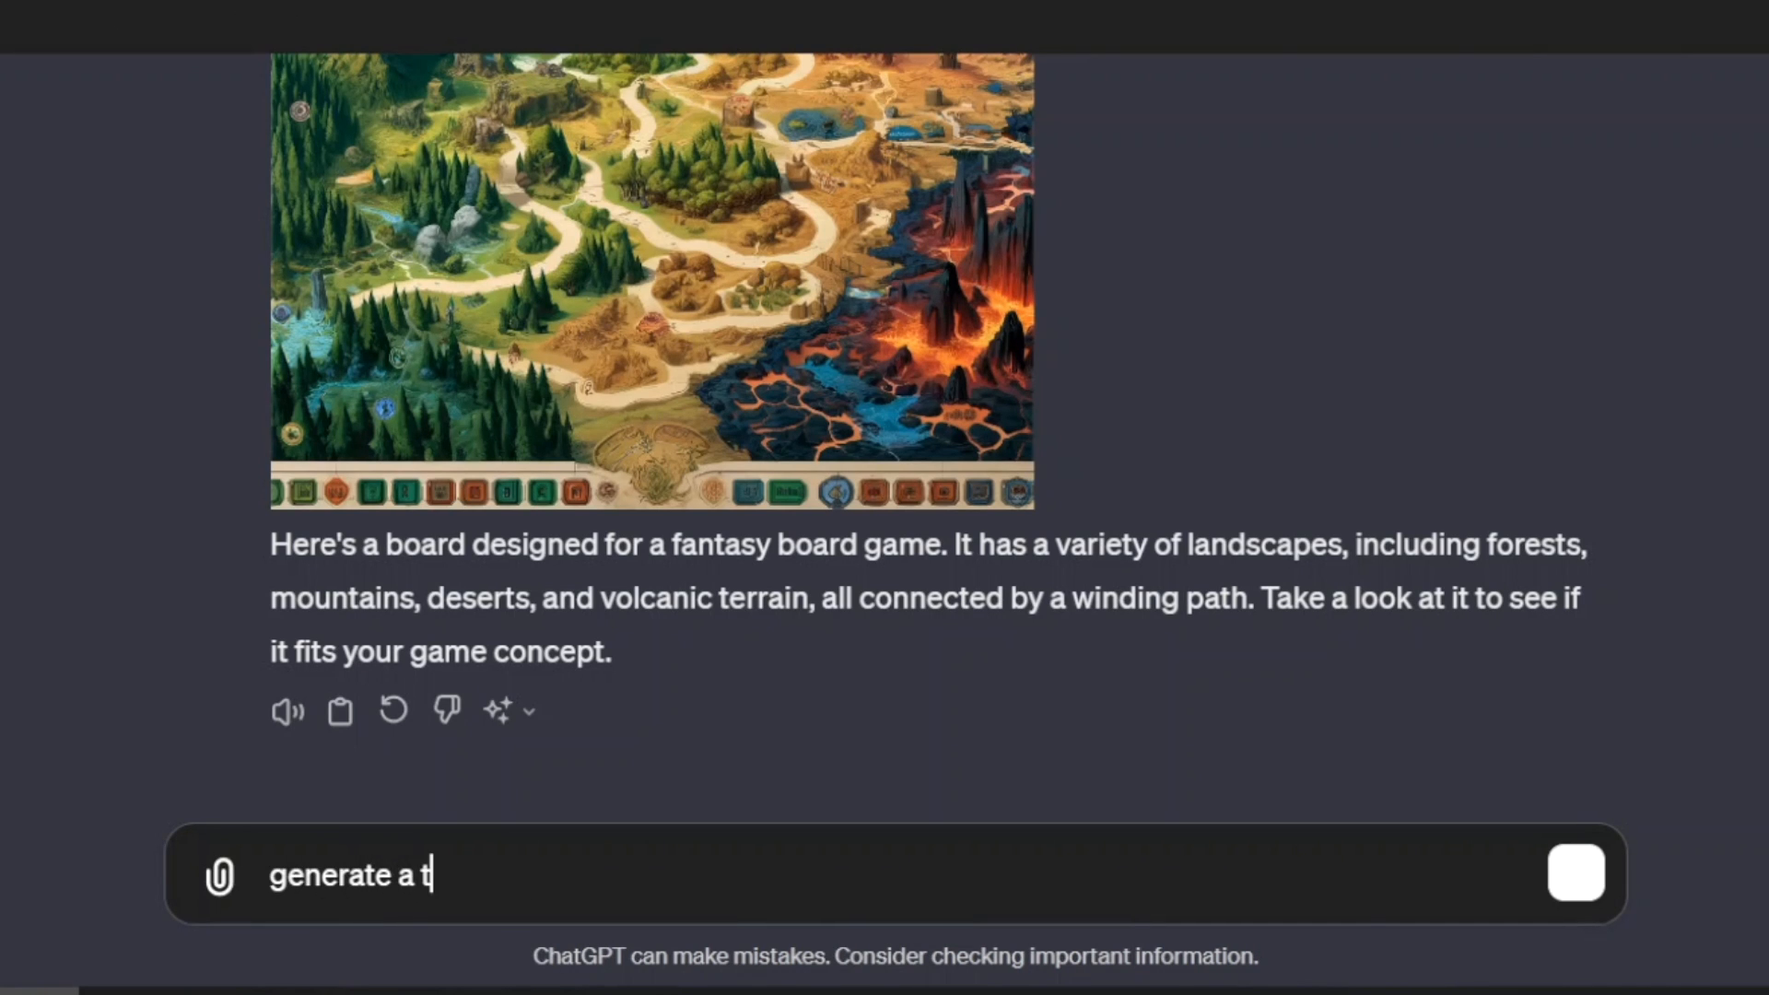
text(op-down)
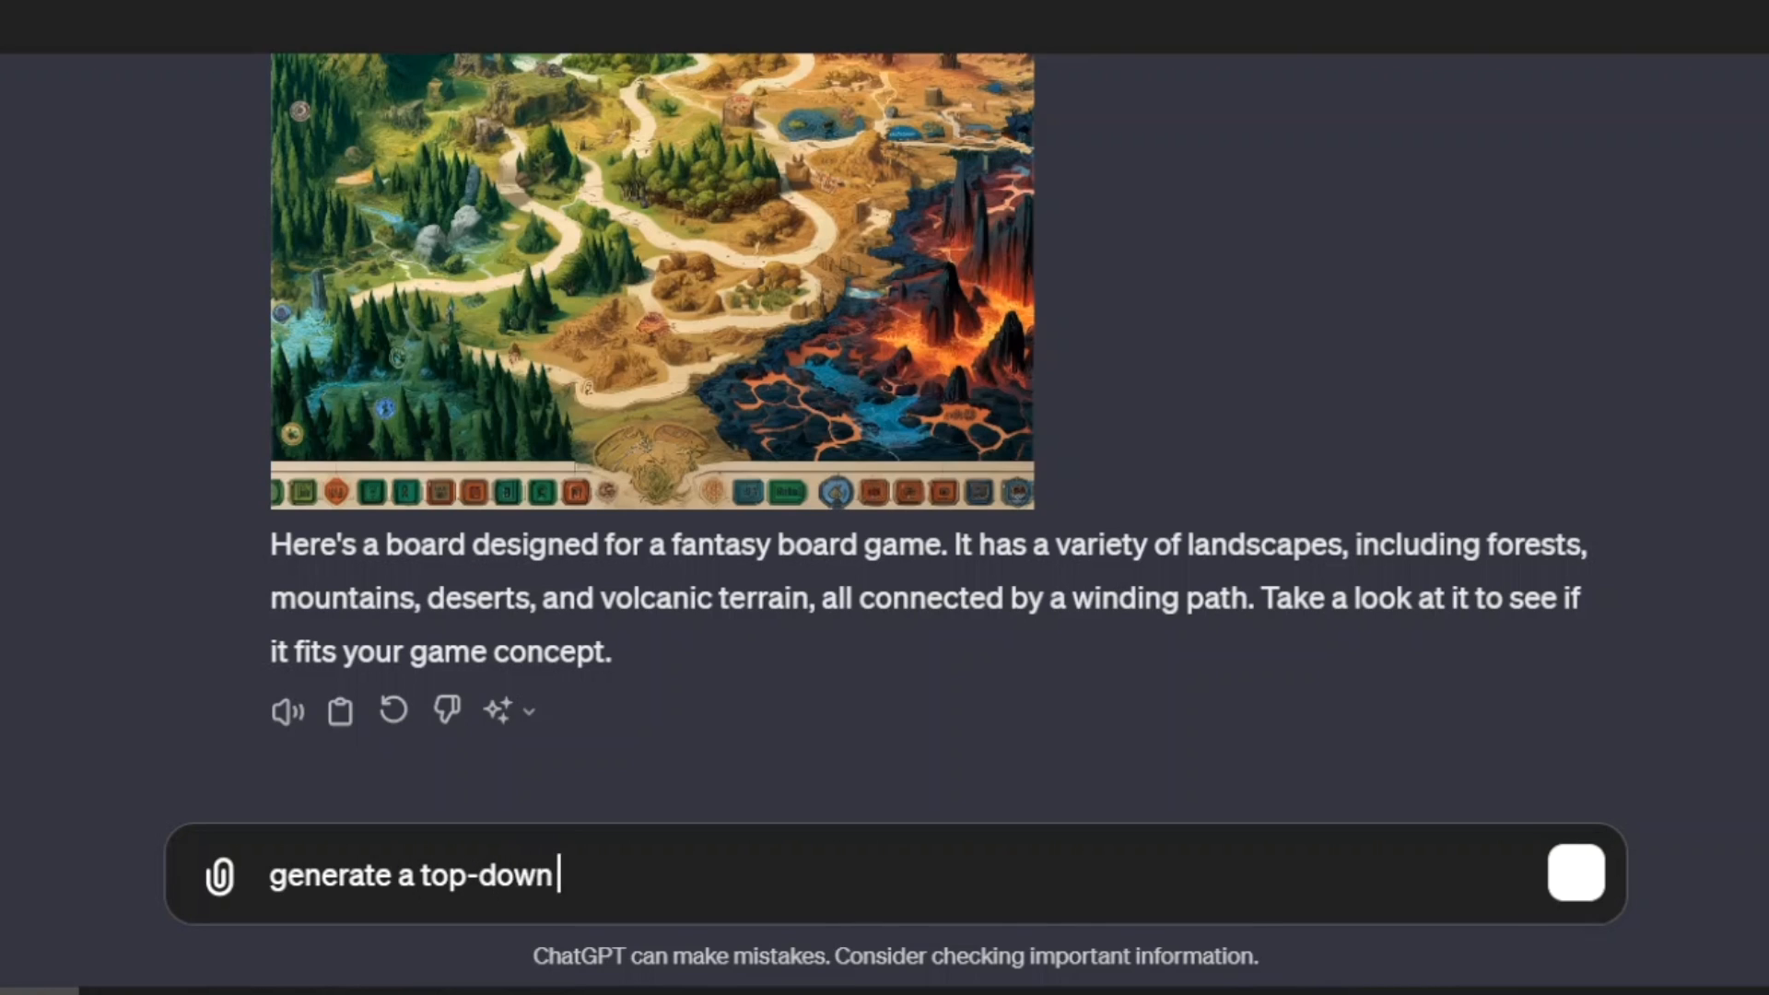
text(view)
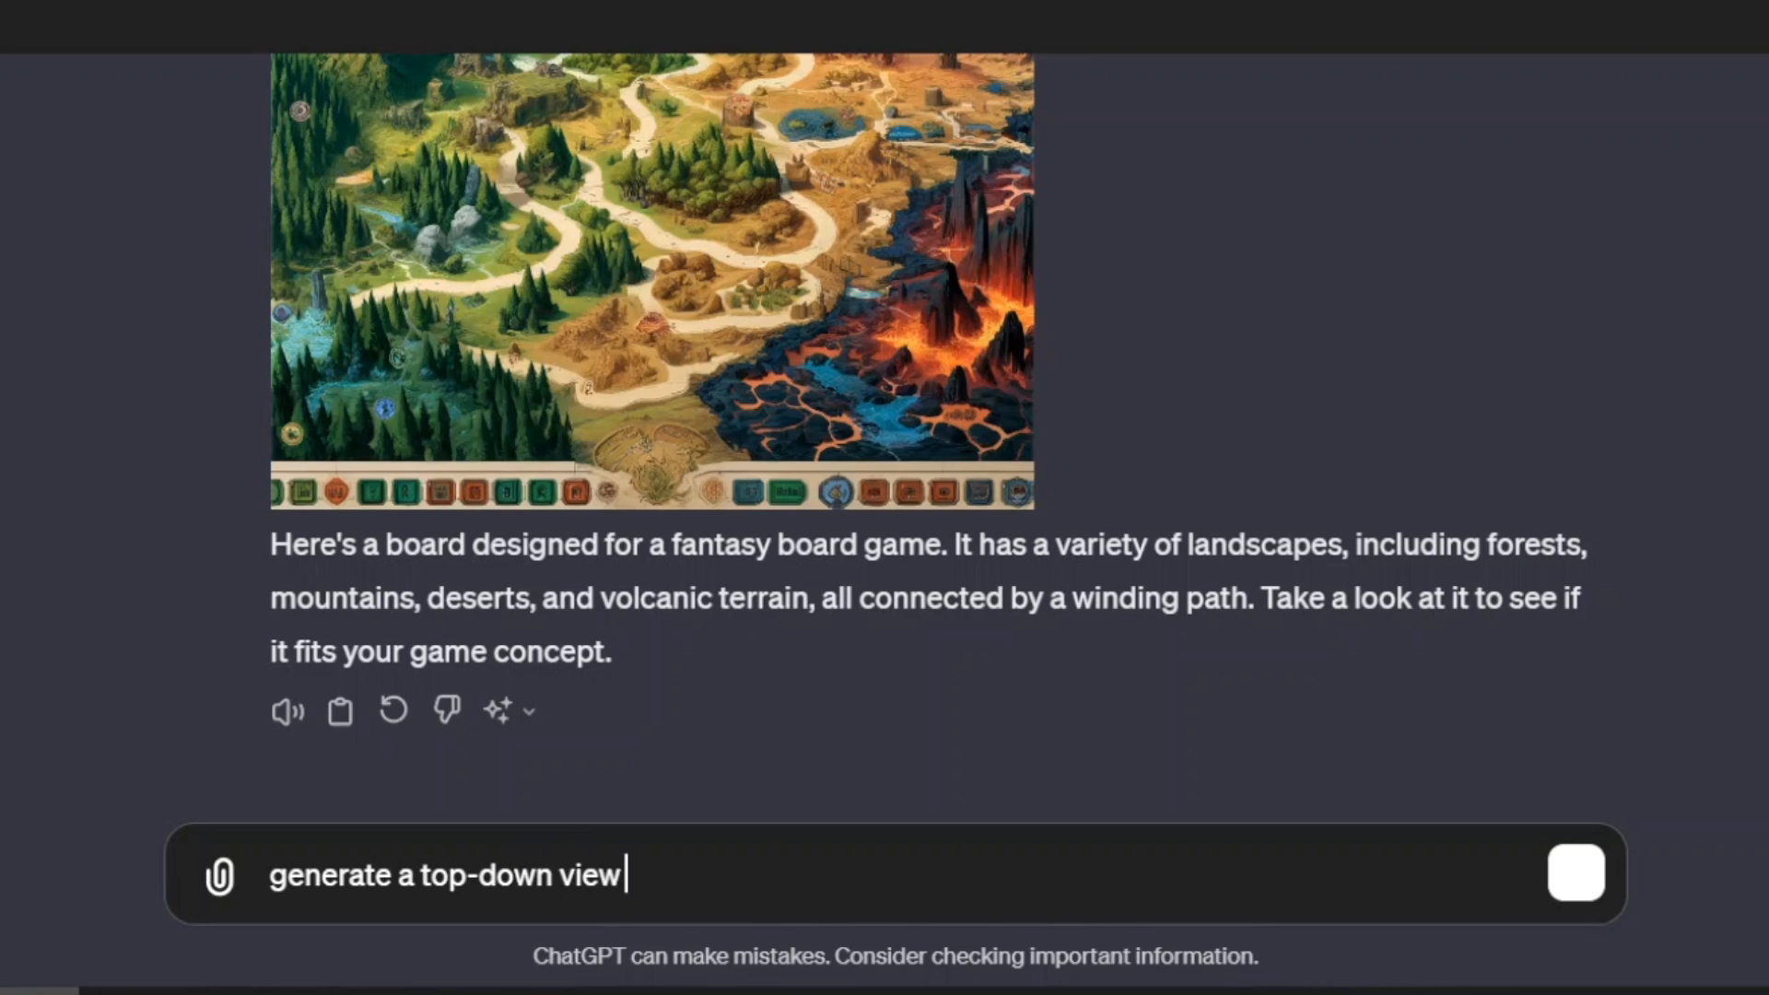
text(boa)
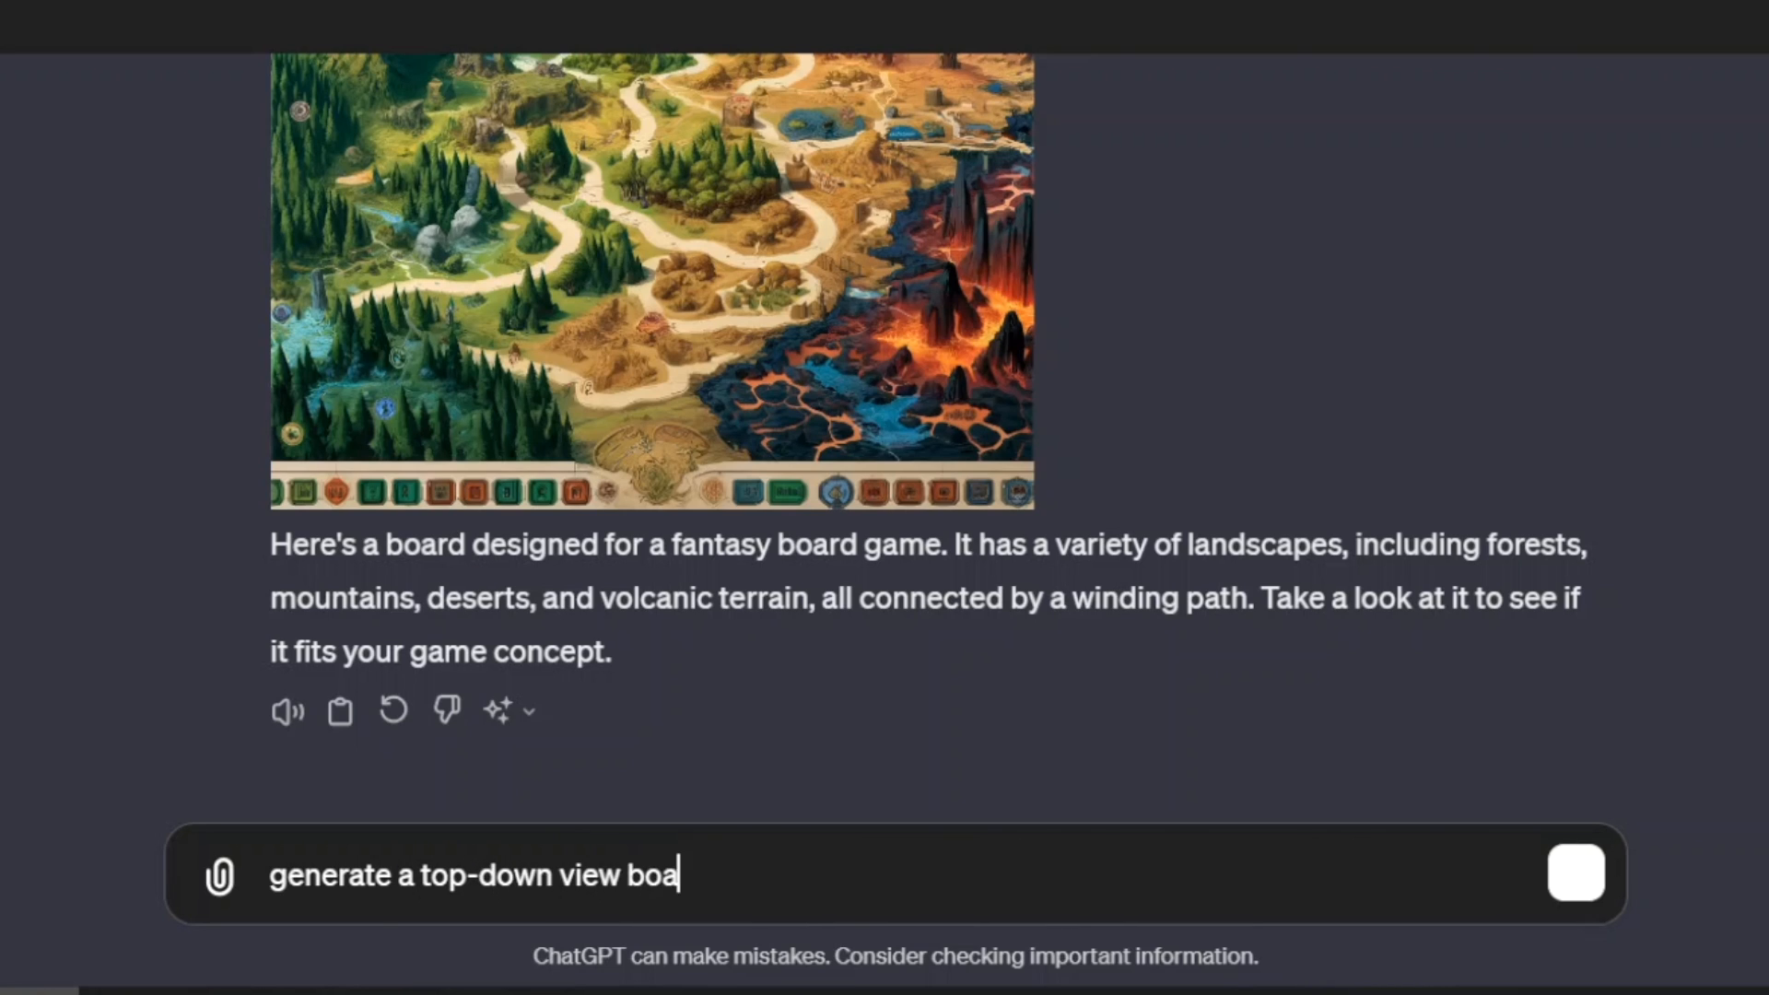
text(rd for a)
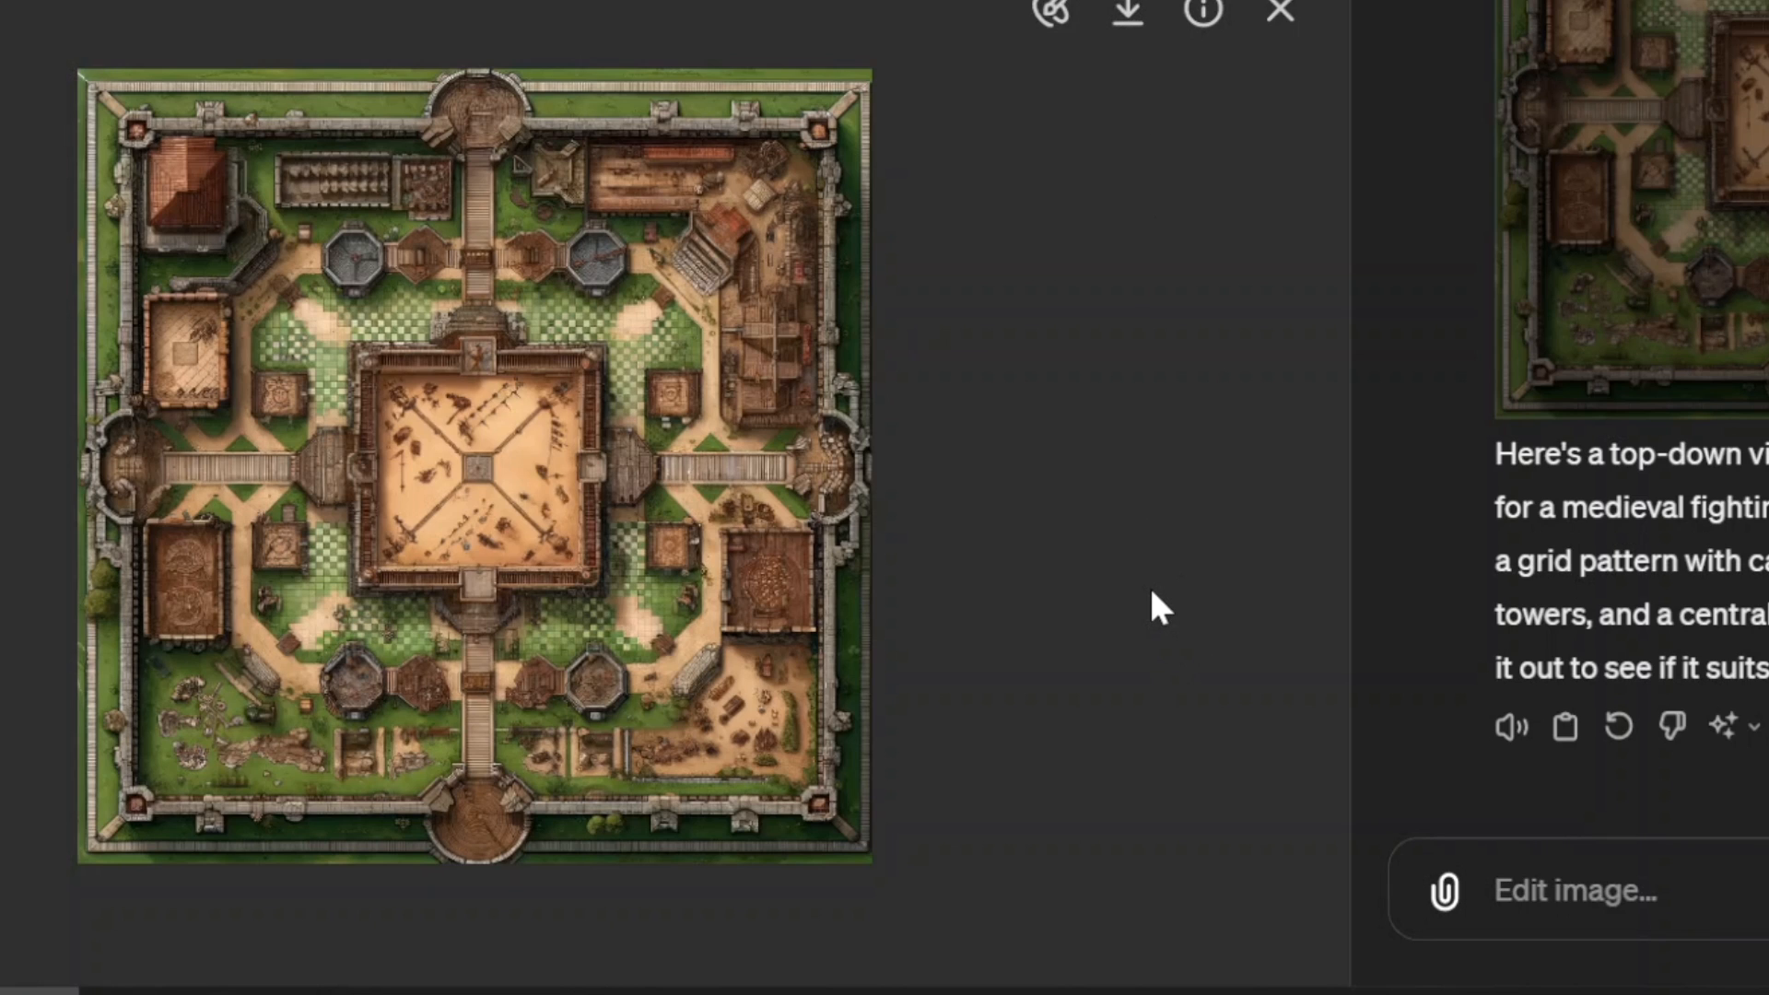
mouse_move(1279, 16)
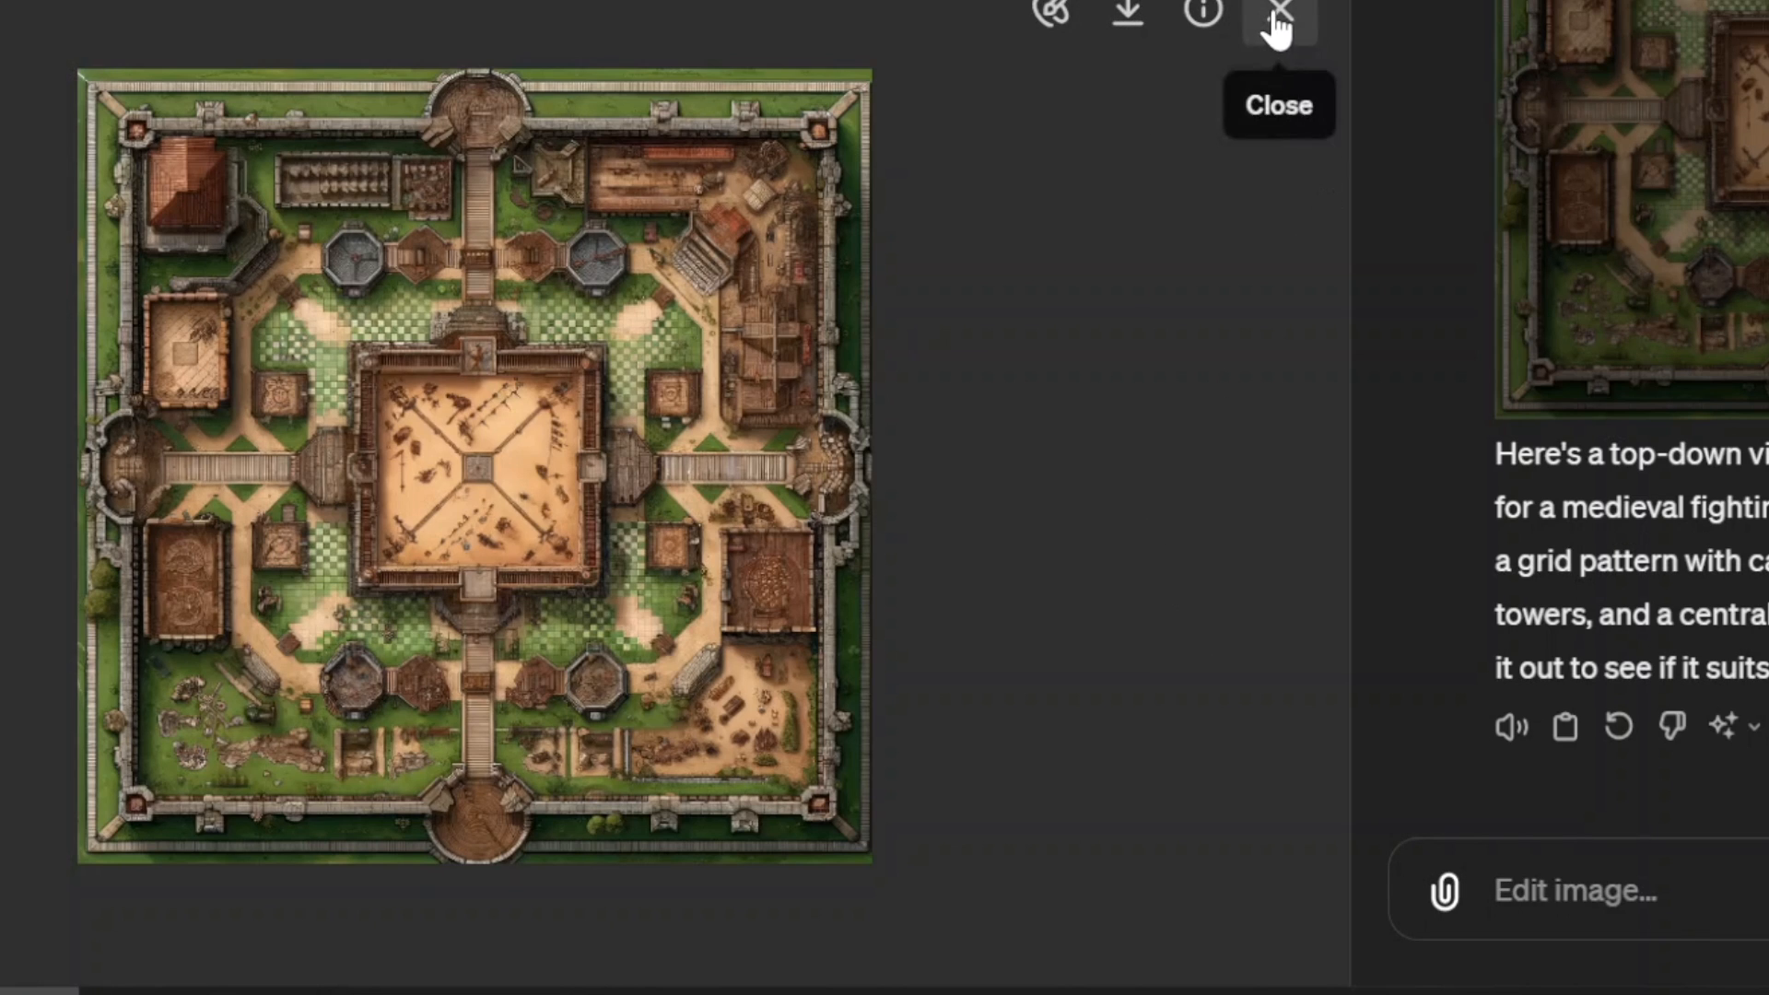
Send the sprite sheet prompt for protagonists and antagonists, including dragons and mythical animals.
click(1277, 17)
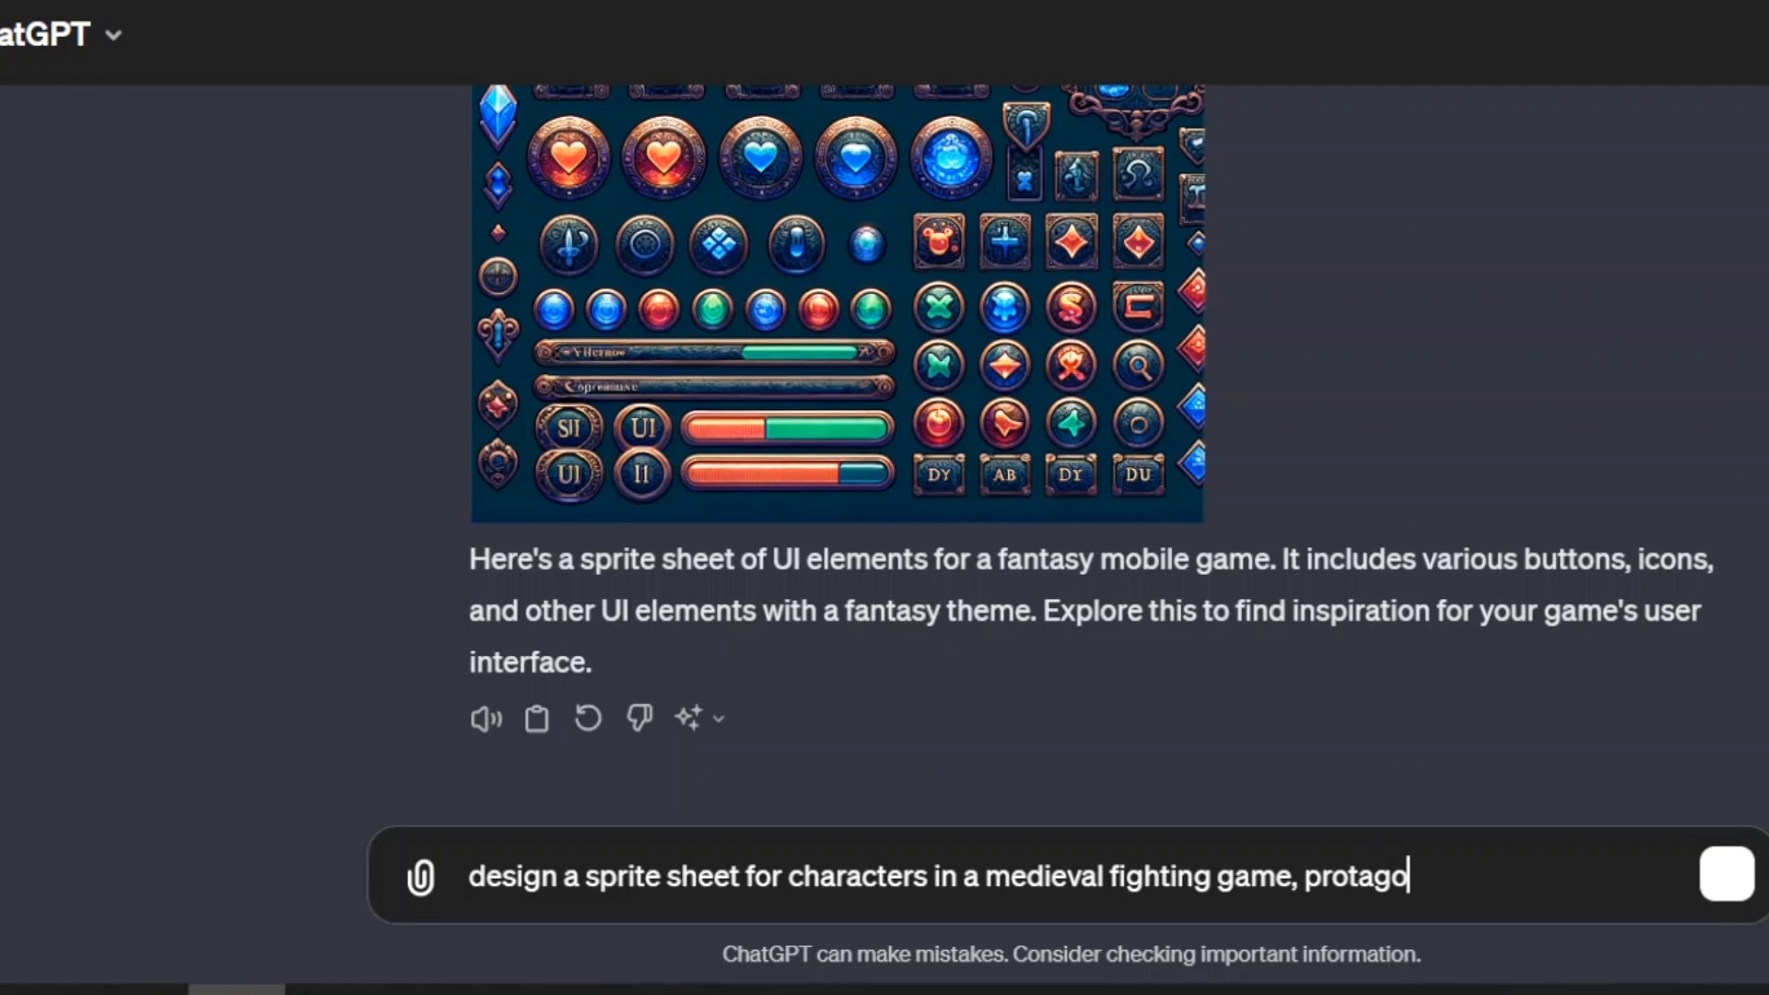
text(nists and anta)
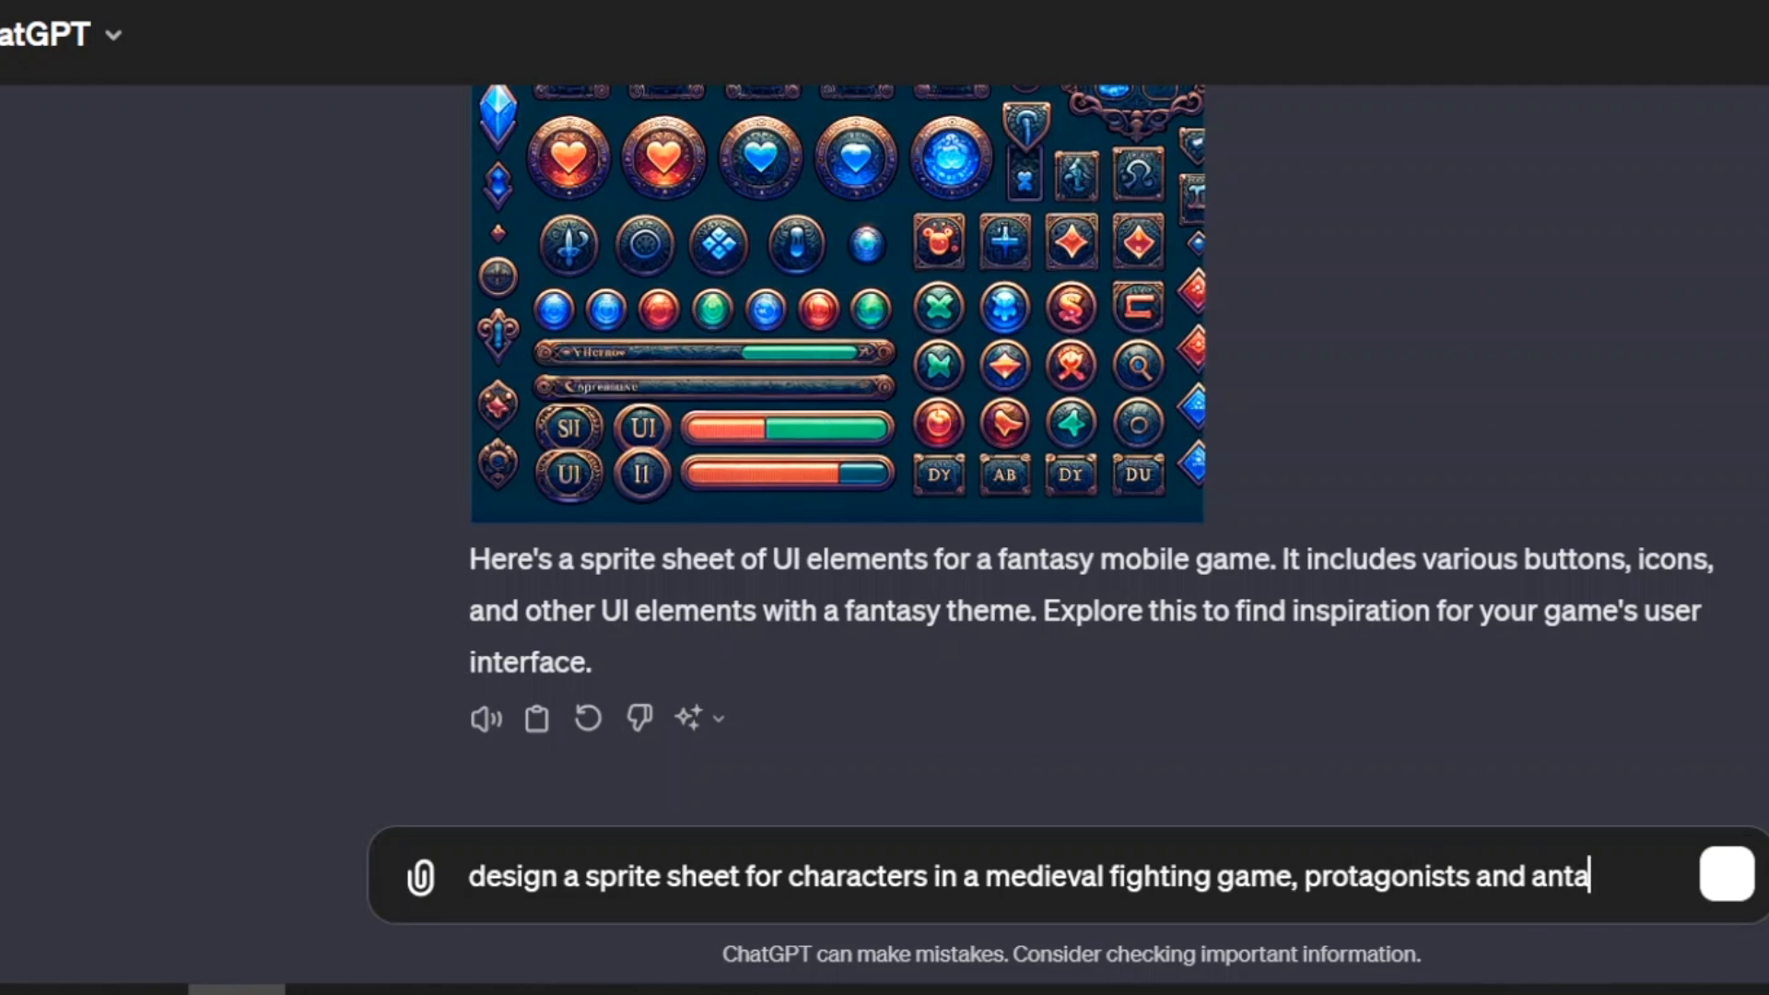
text(gonists)
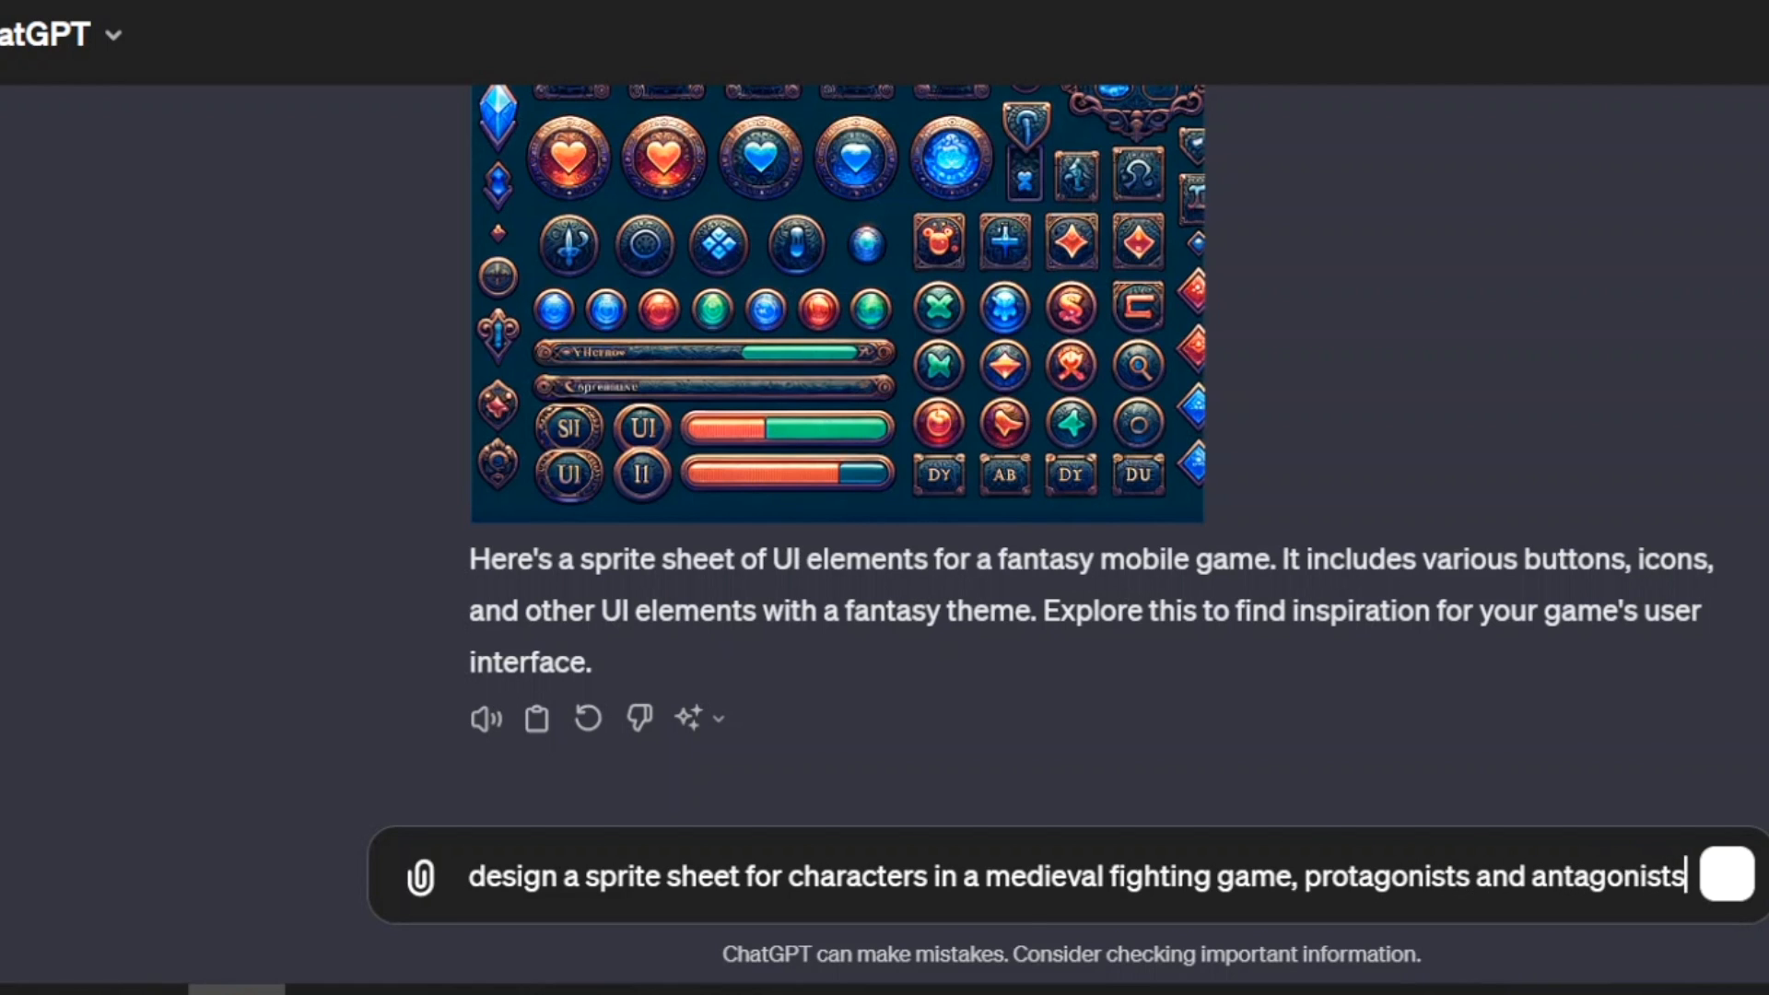
text(, including)
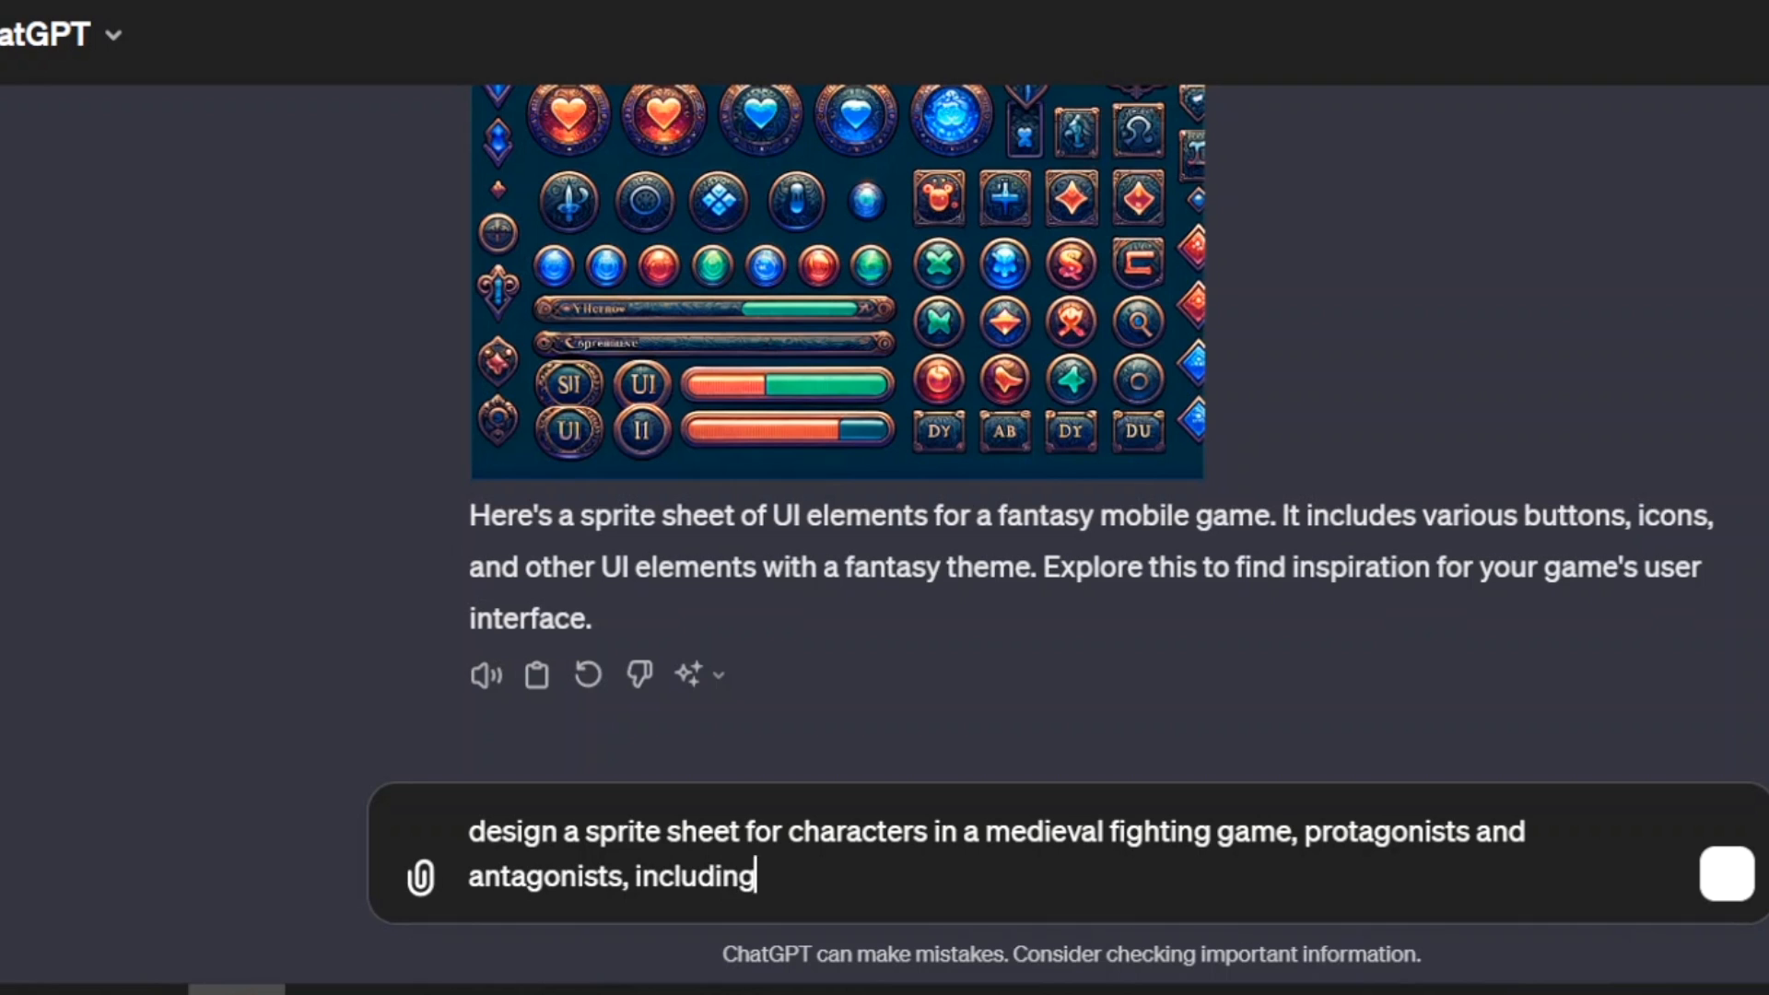
text(dragons and m)
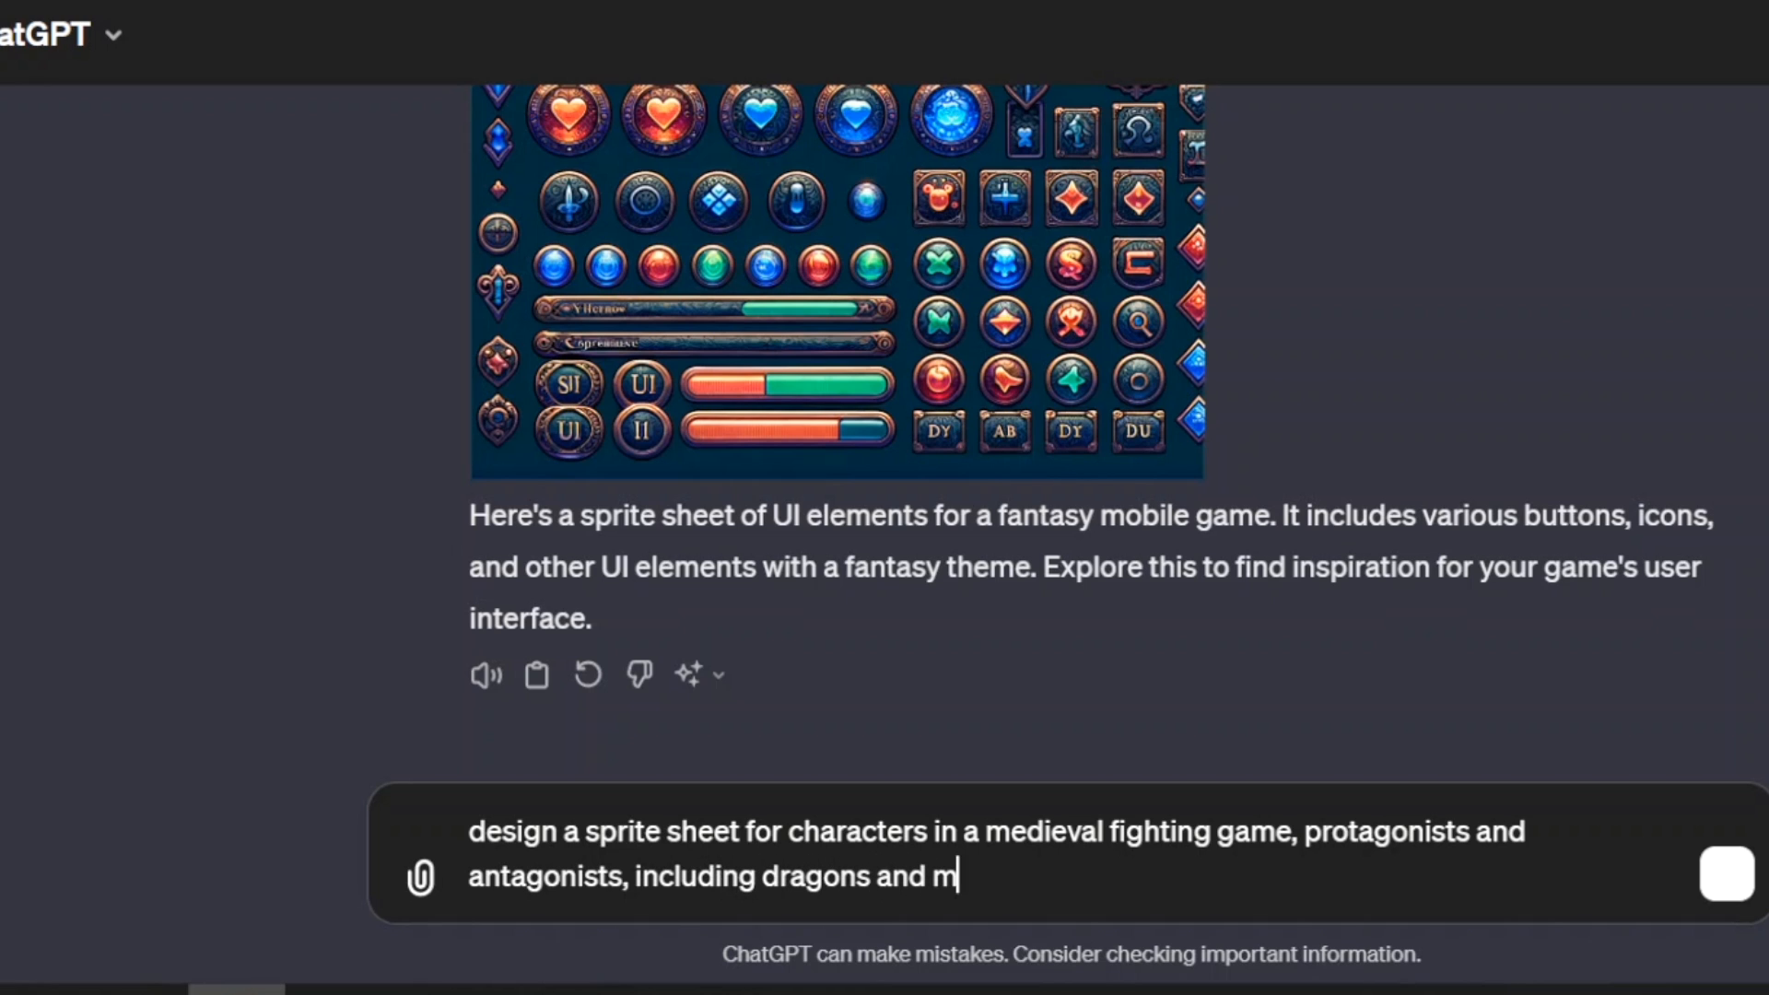
text(ythical animals)
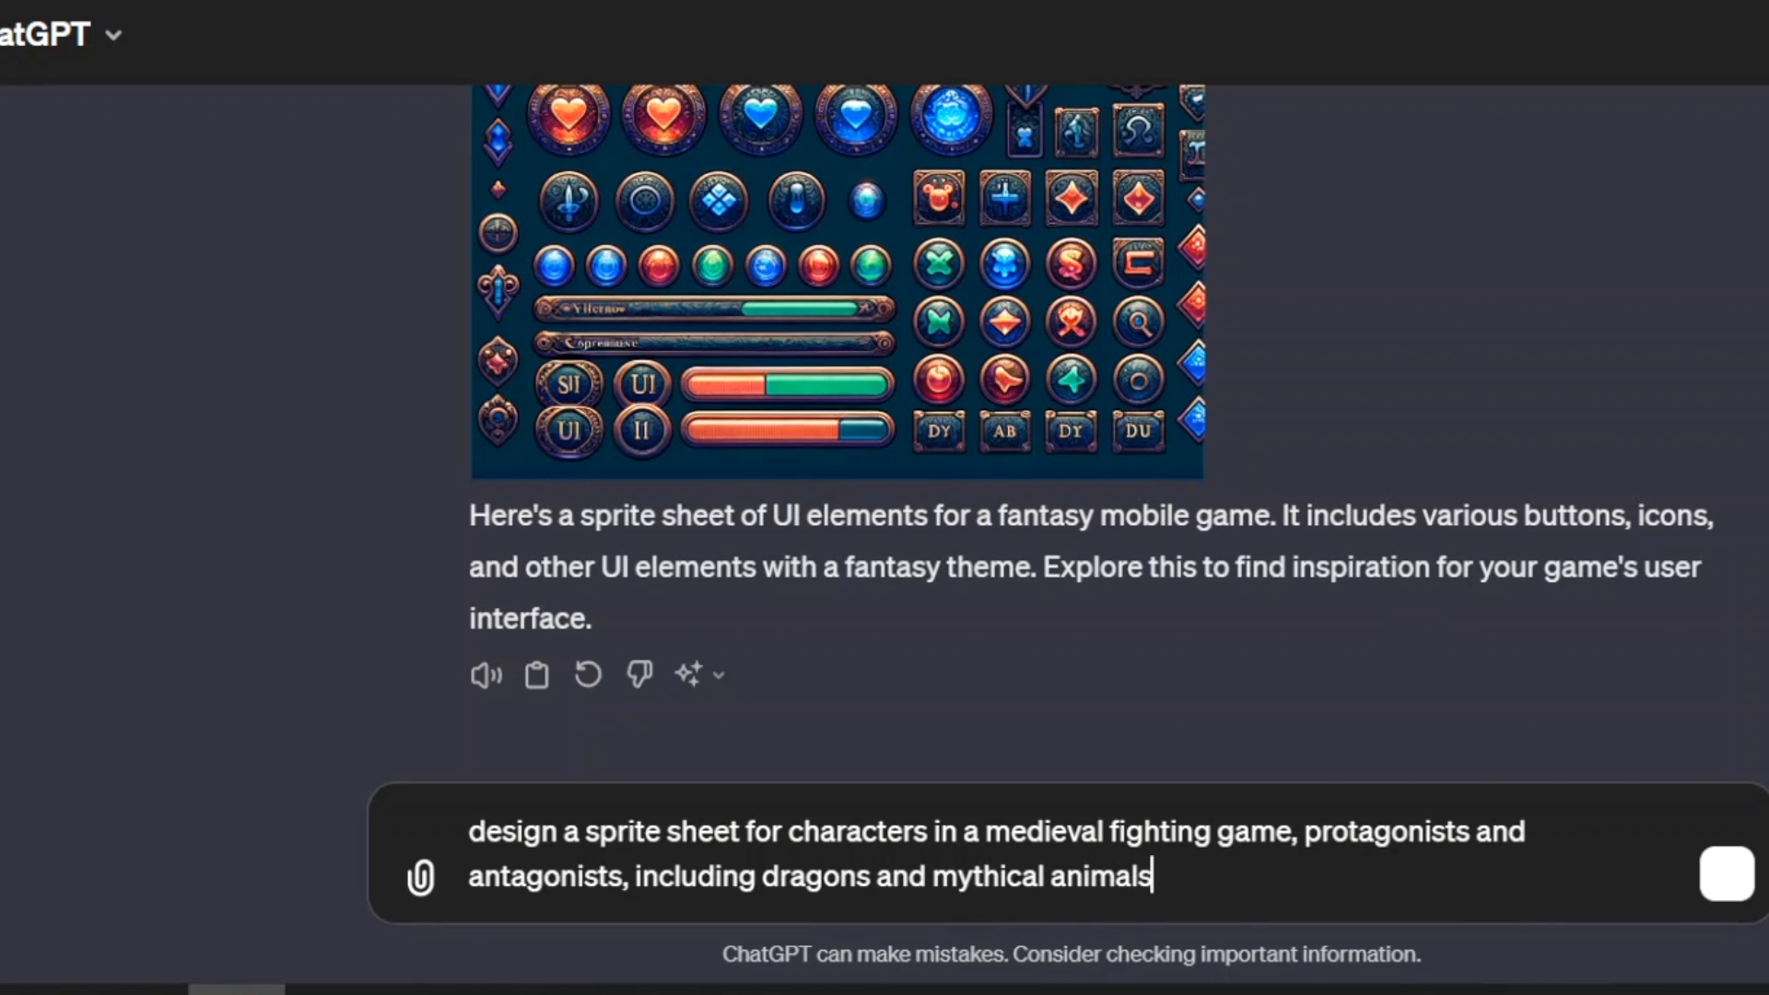
key(Return)
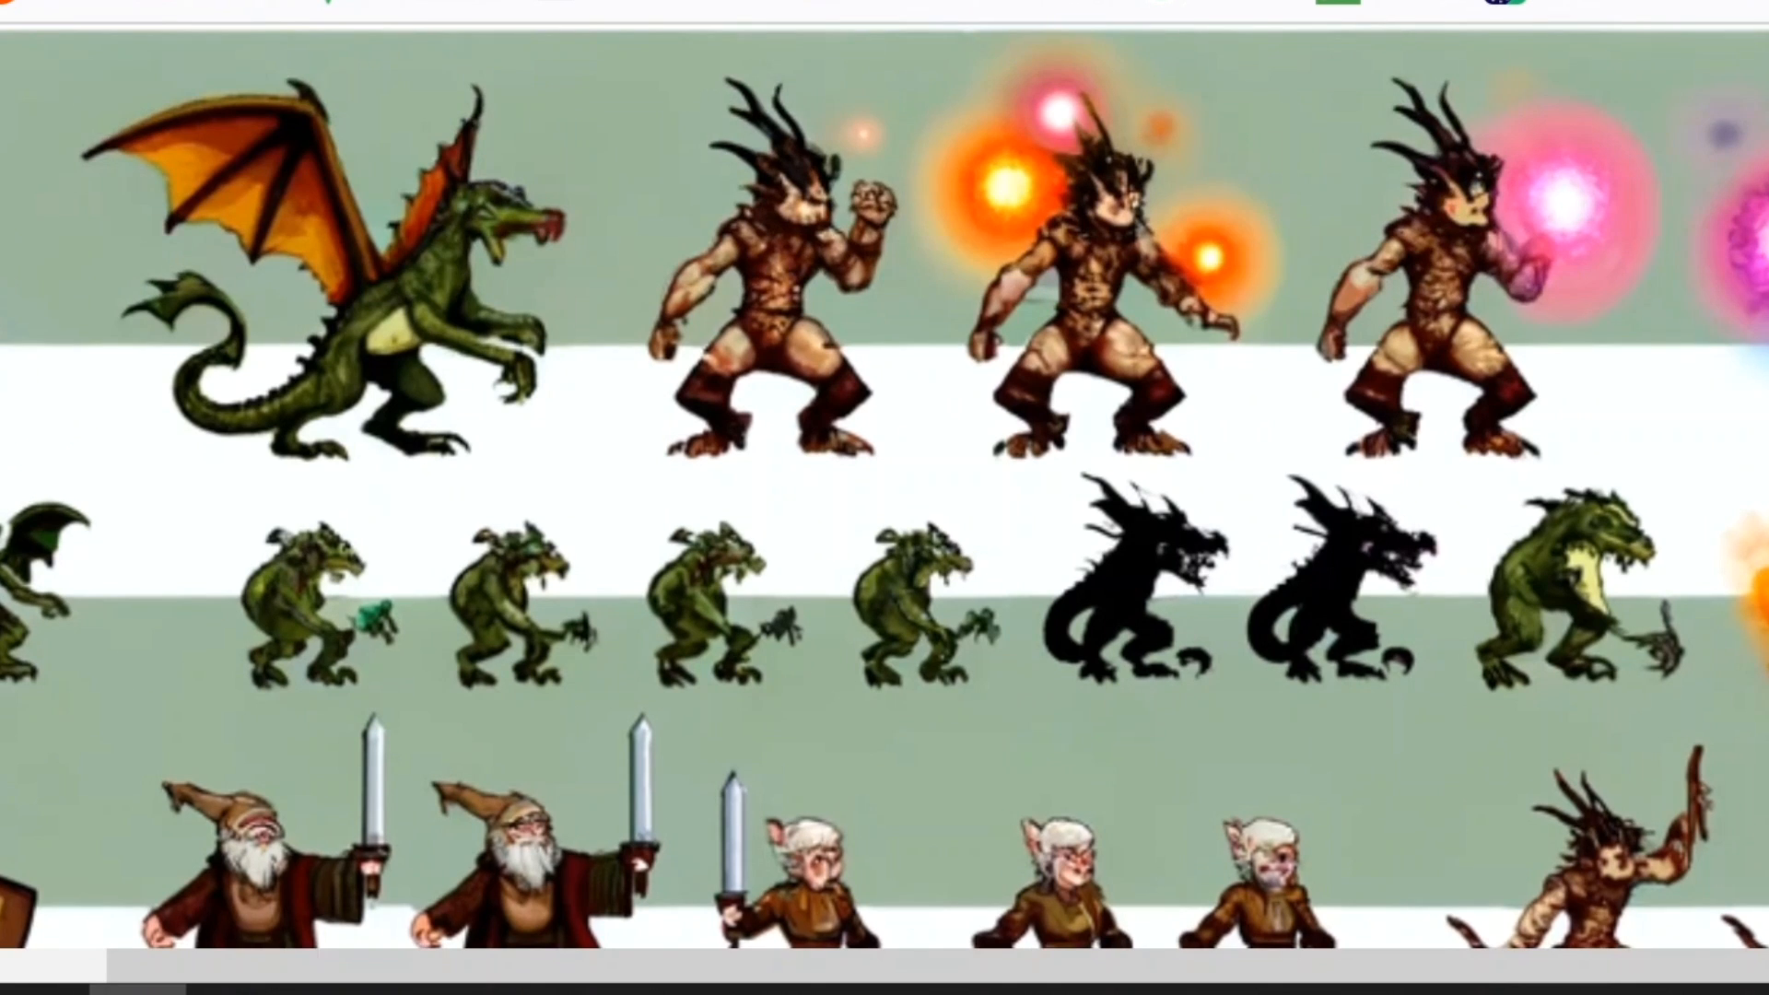
View the second generated medieval character sprite sheet full size.
scroll(down, 3)
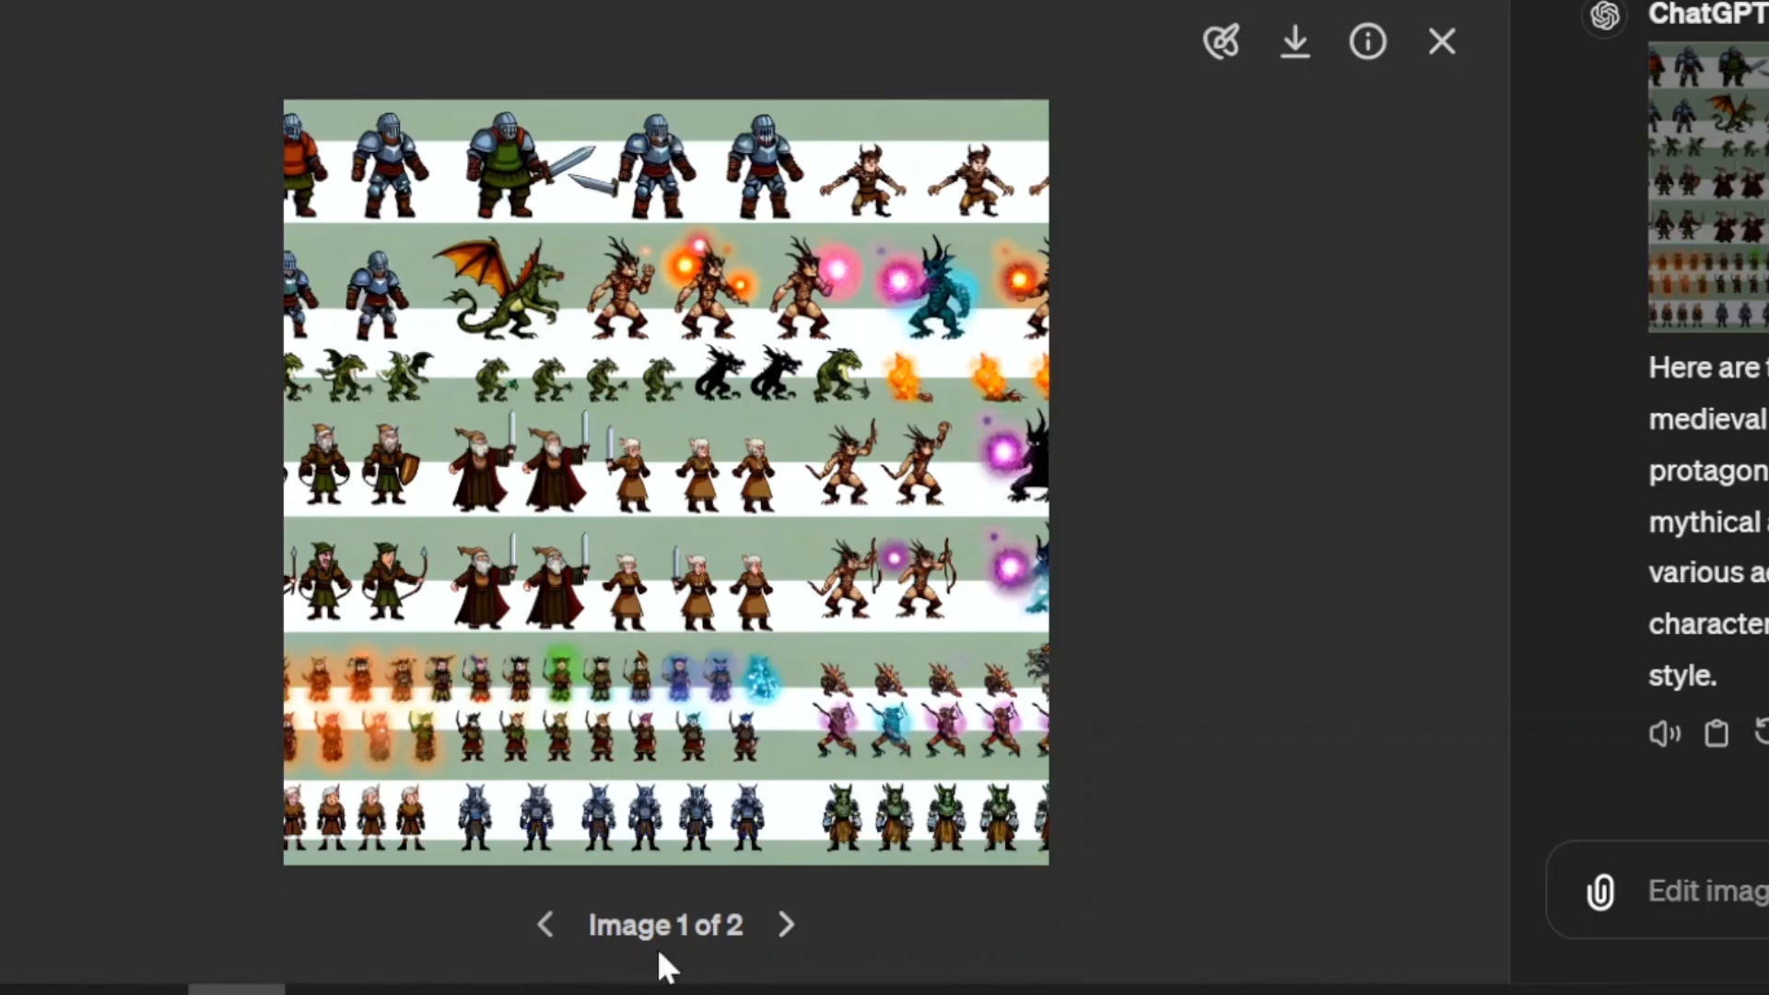
click(787, 923)
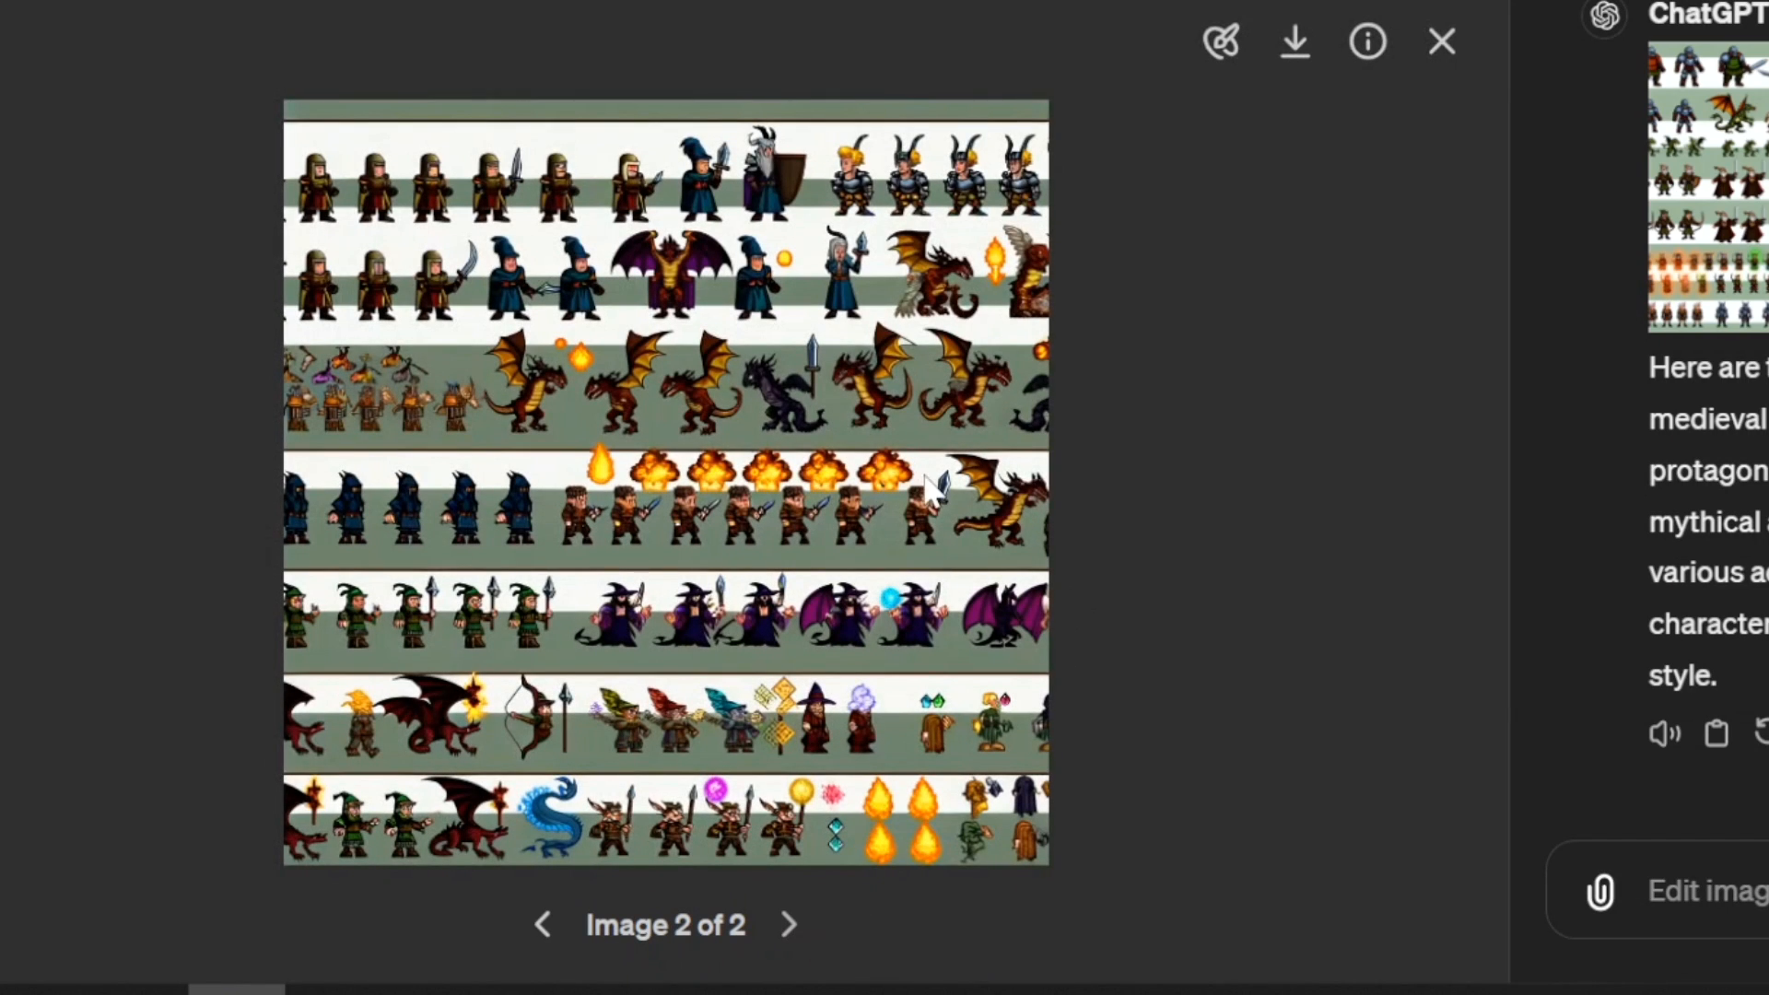
click(1441, 40)
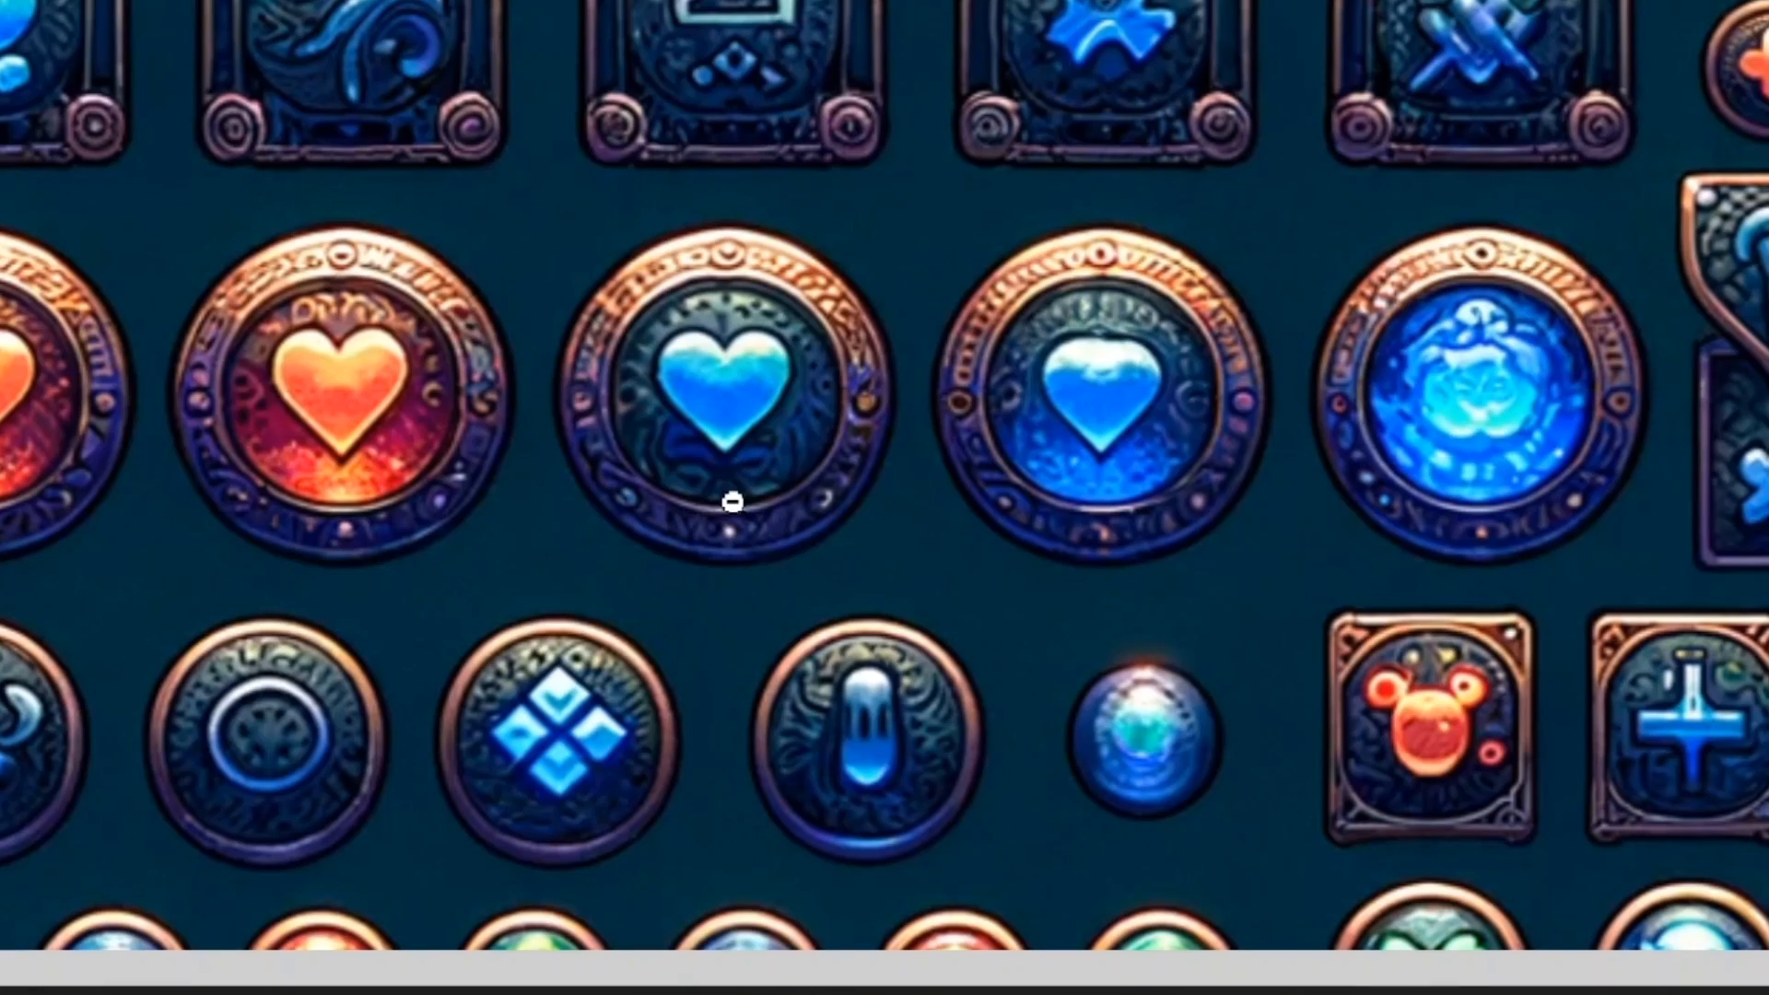
Scroll down to the generated sheet of ornate fantasy UI icons to inspect it.
scroll(down, 3)
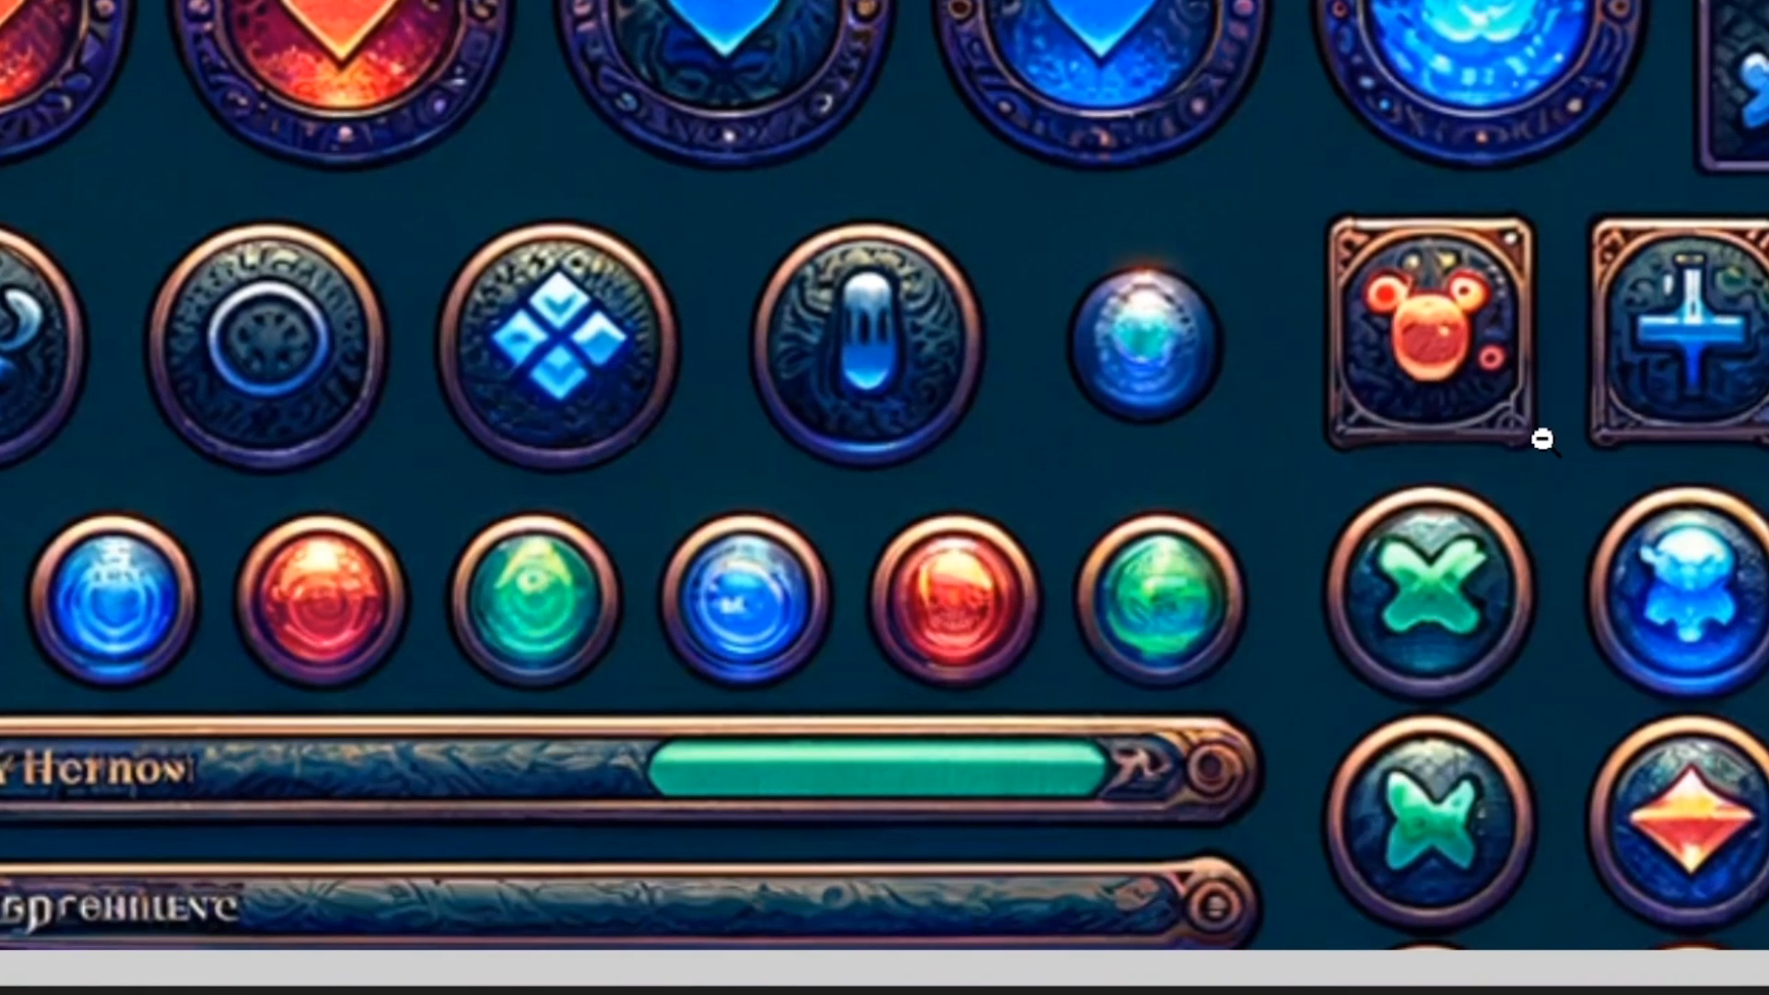
scroll(down, 3)
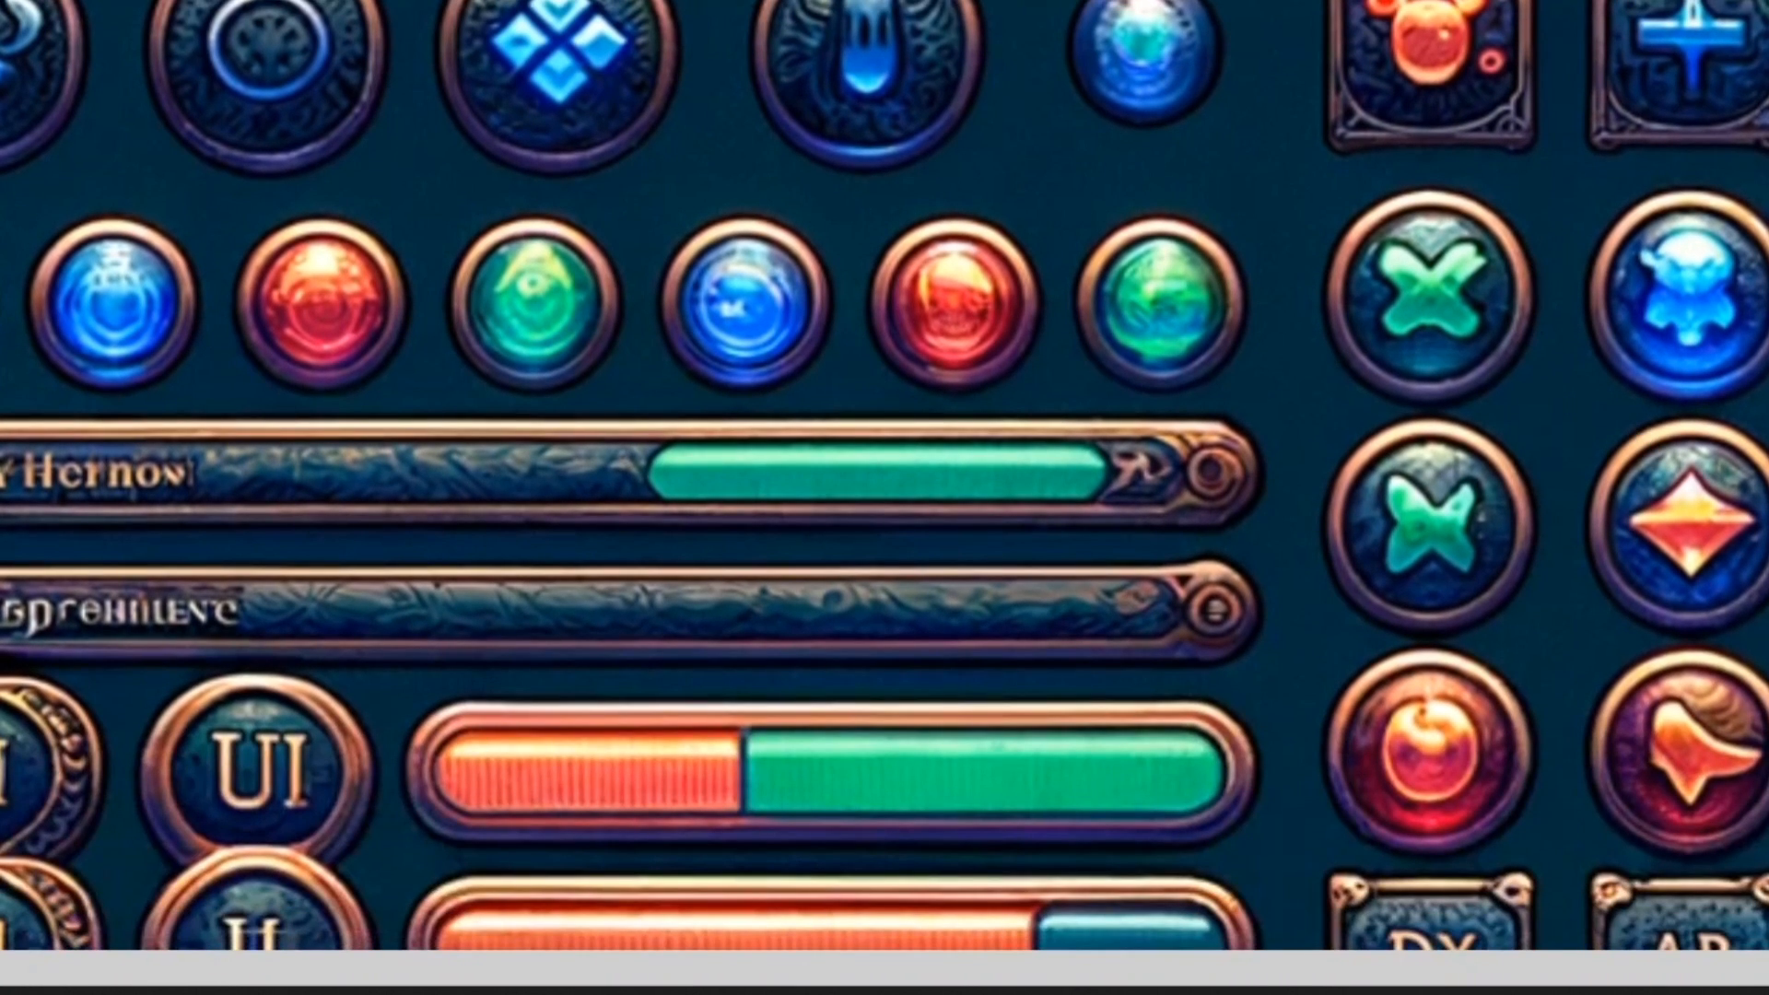
scroll(down, 3)
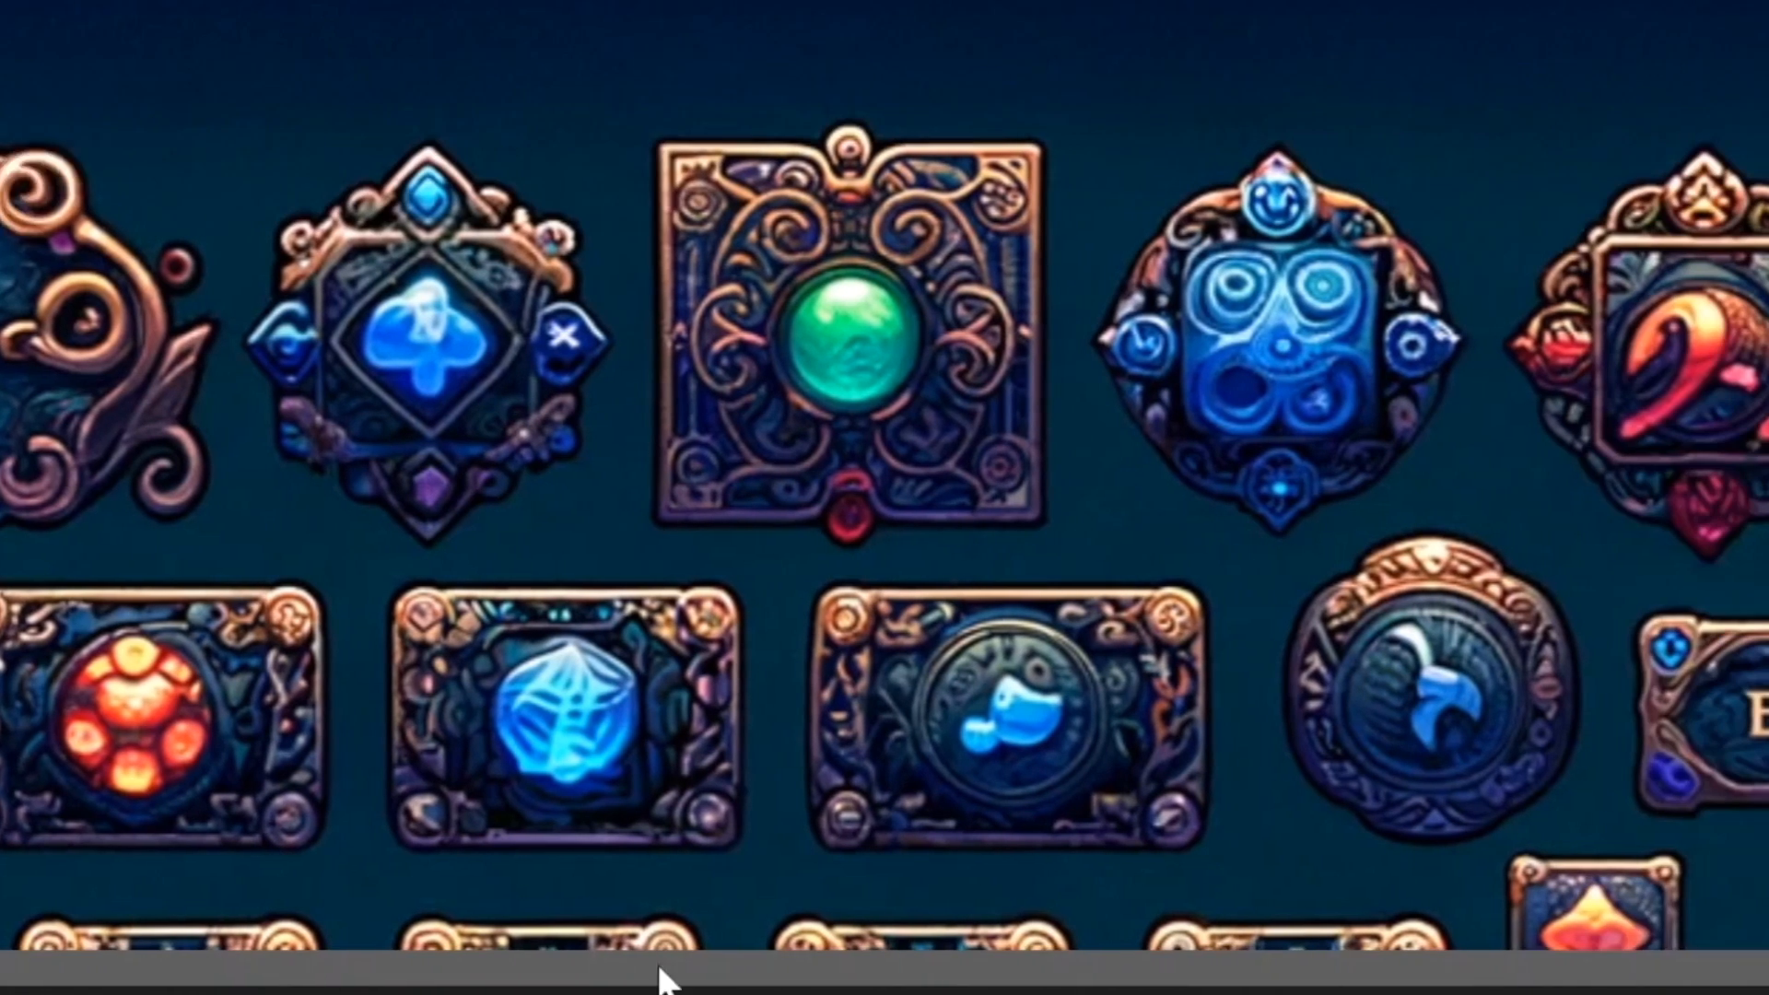
scroll(down, 3)
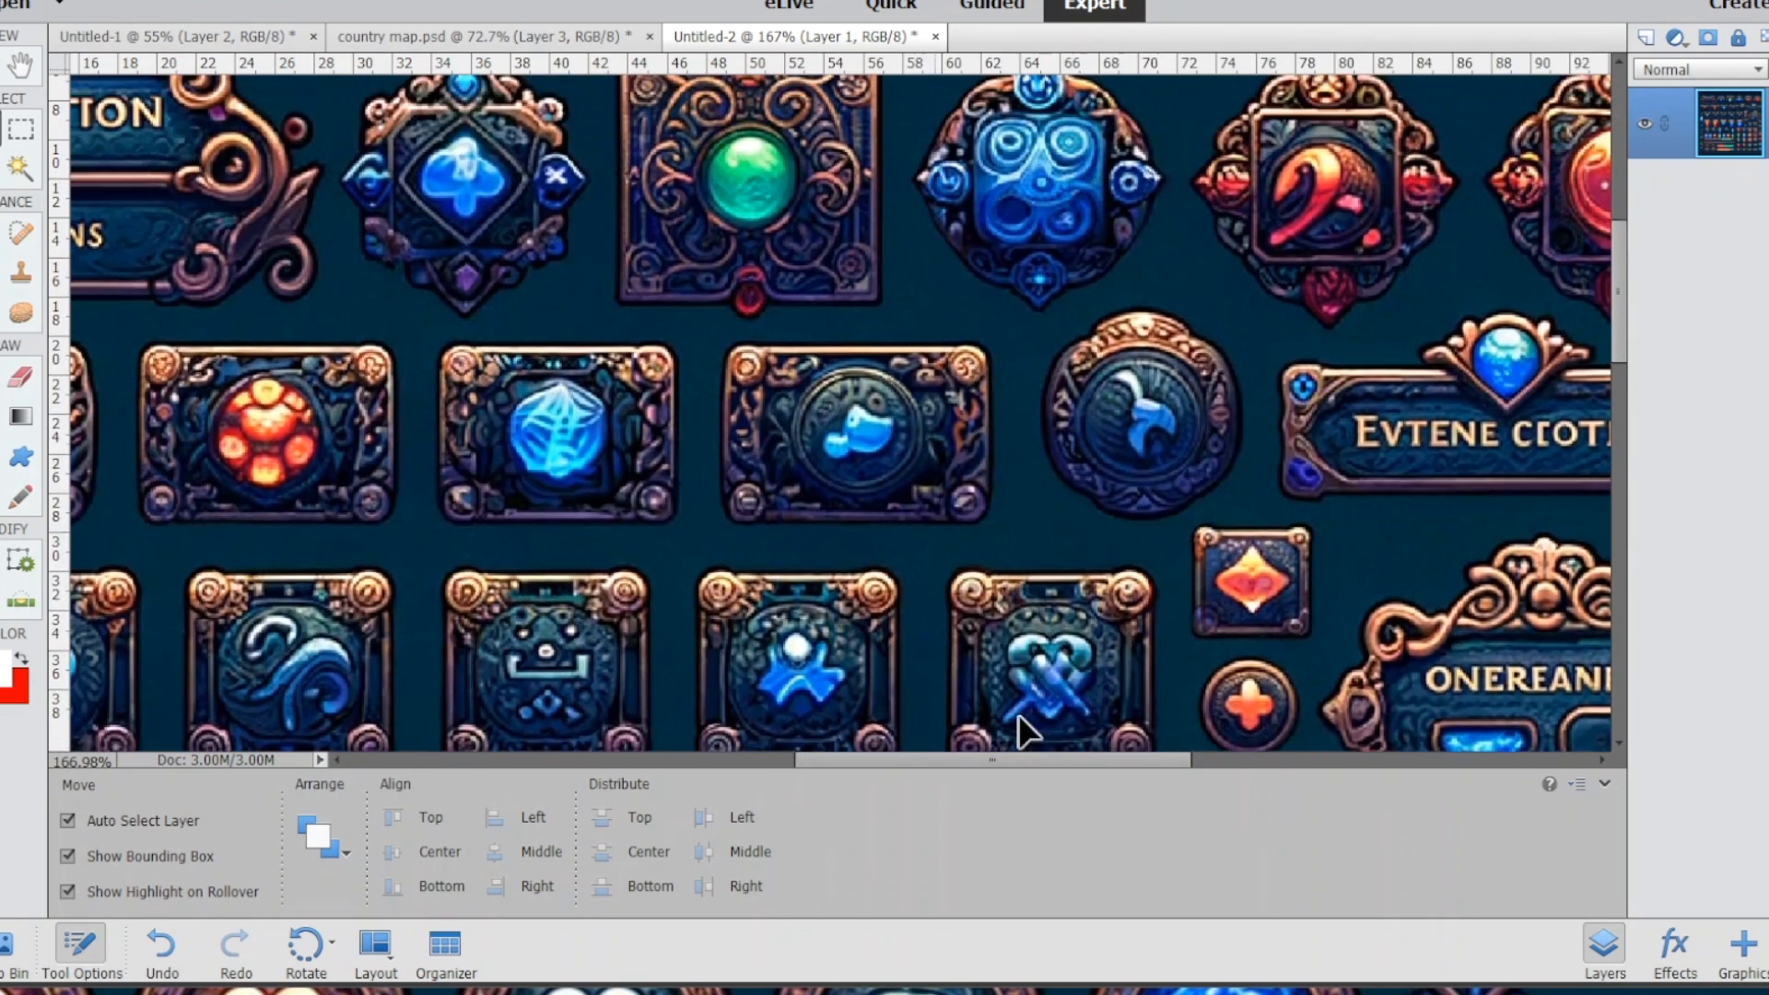
Paint out the banner's garbled text and set a pale peach colour for the 'Health' label.
scroll(up, 3)
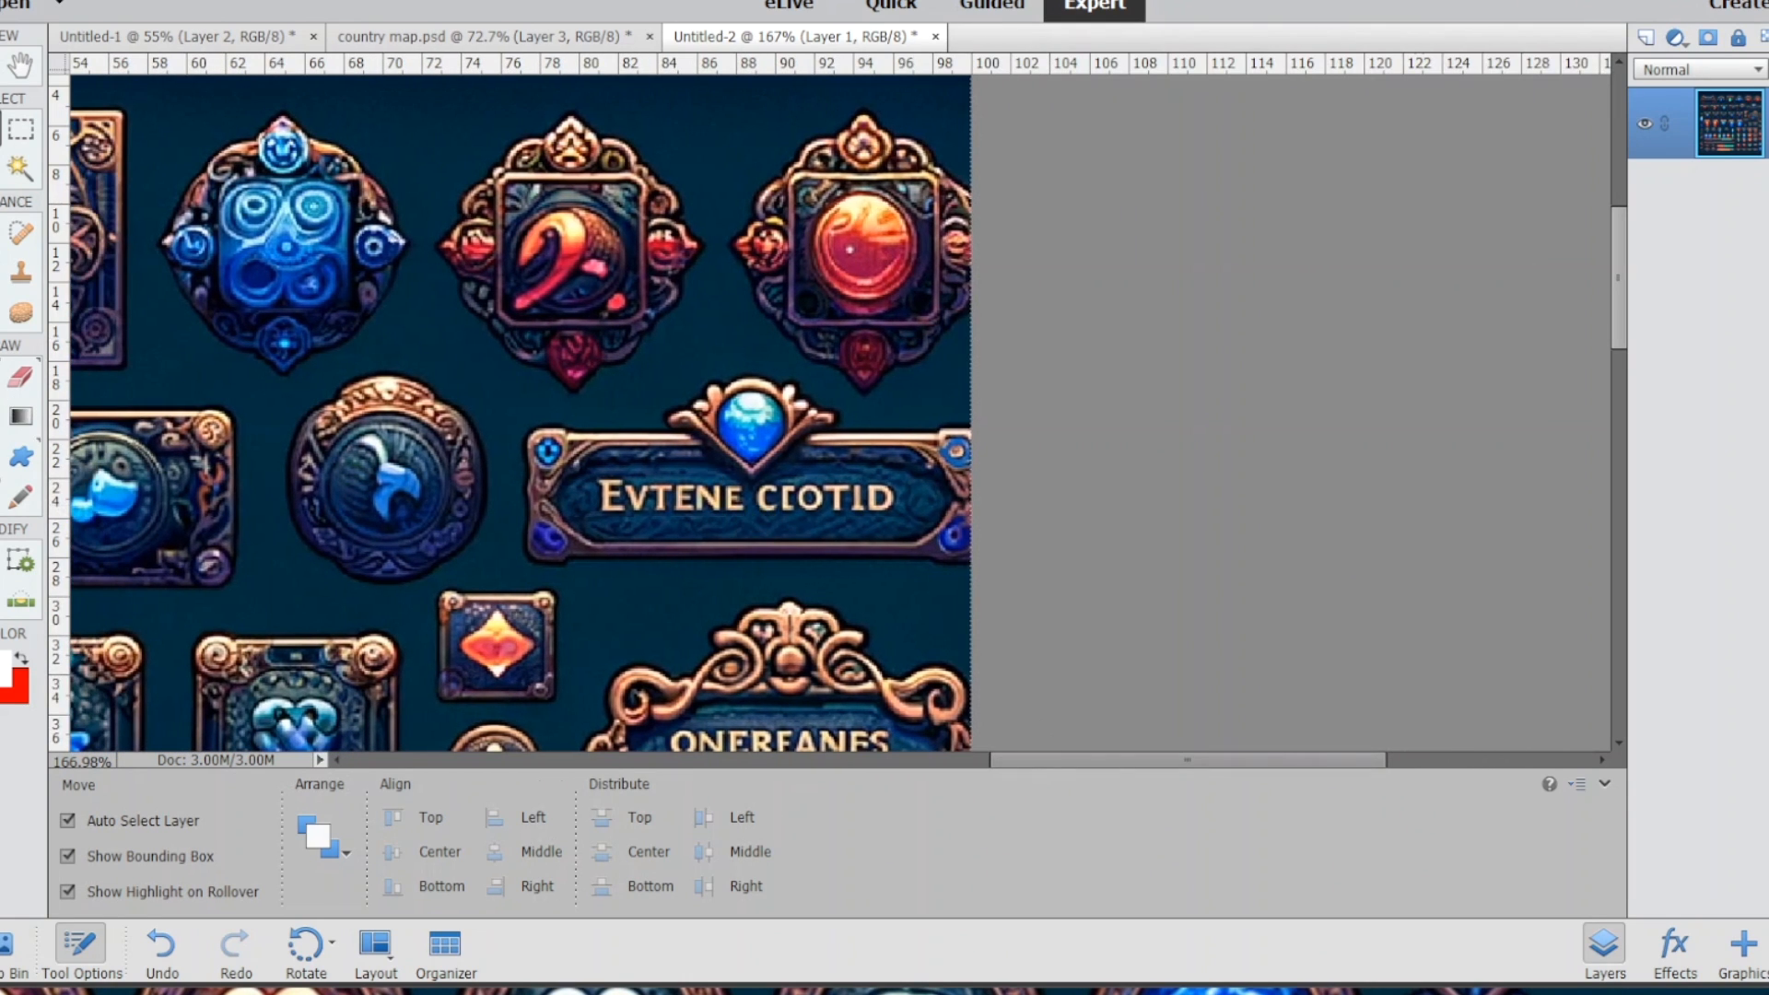
click(20, 498)
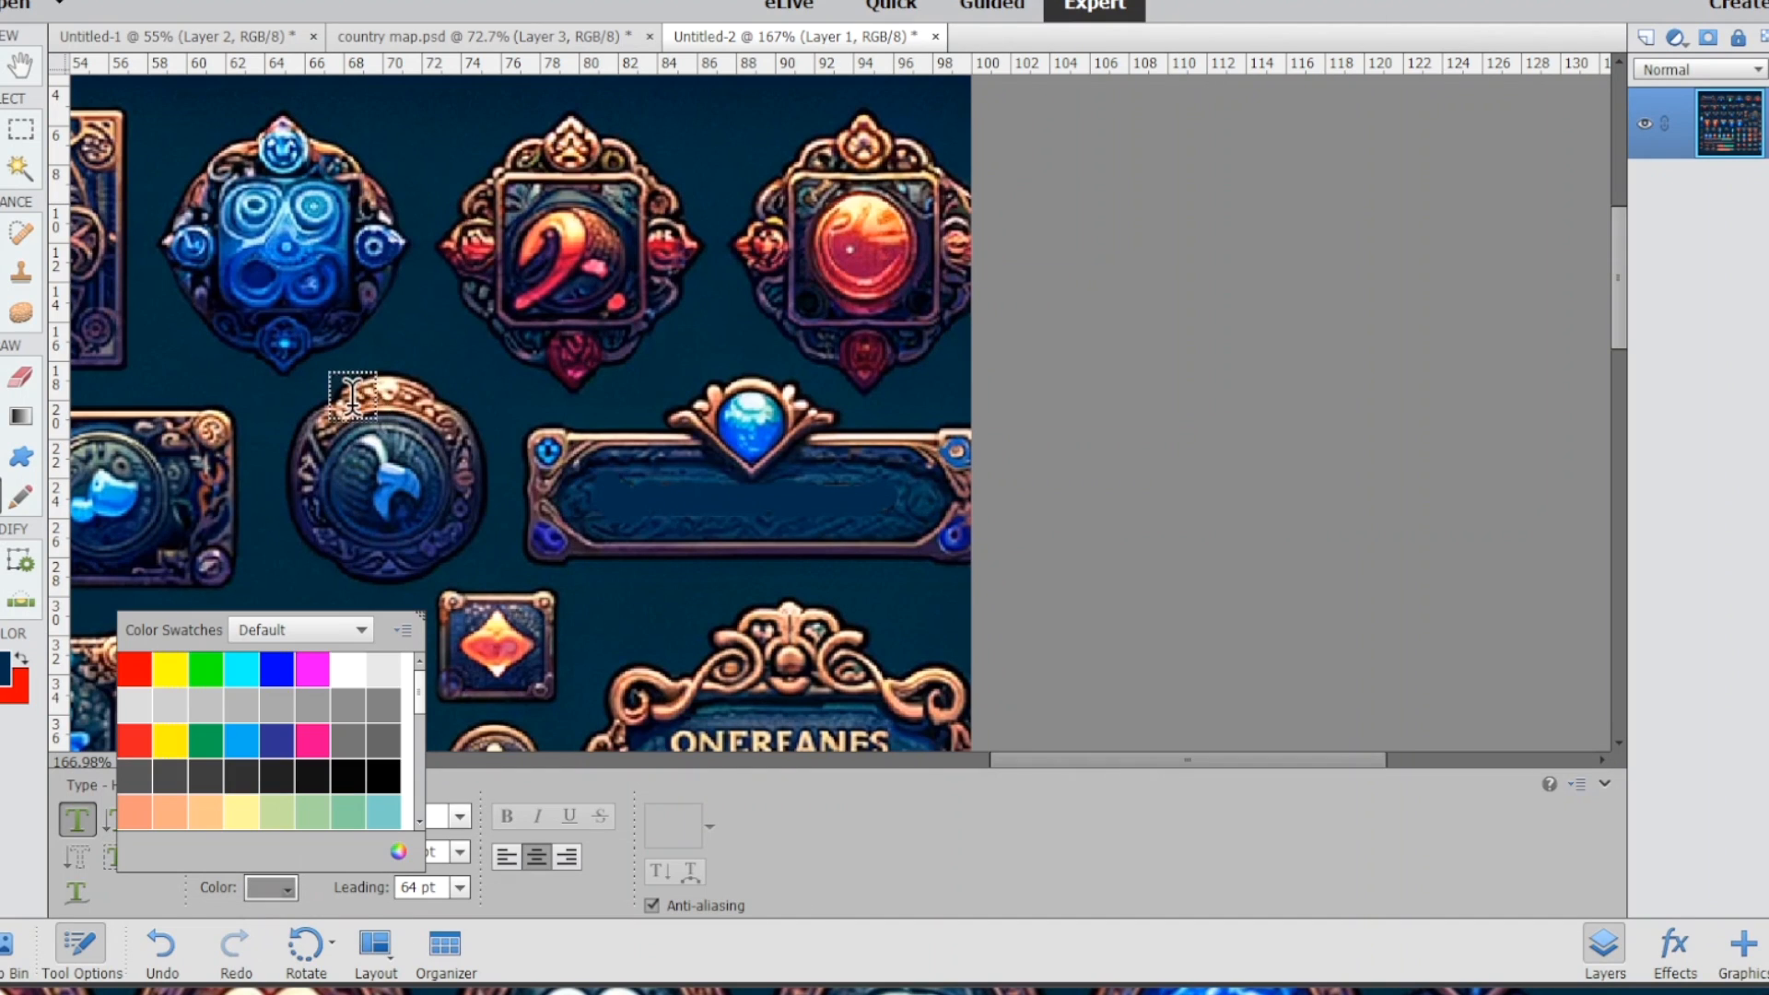
mouse_move(440, 377)
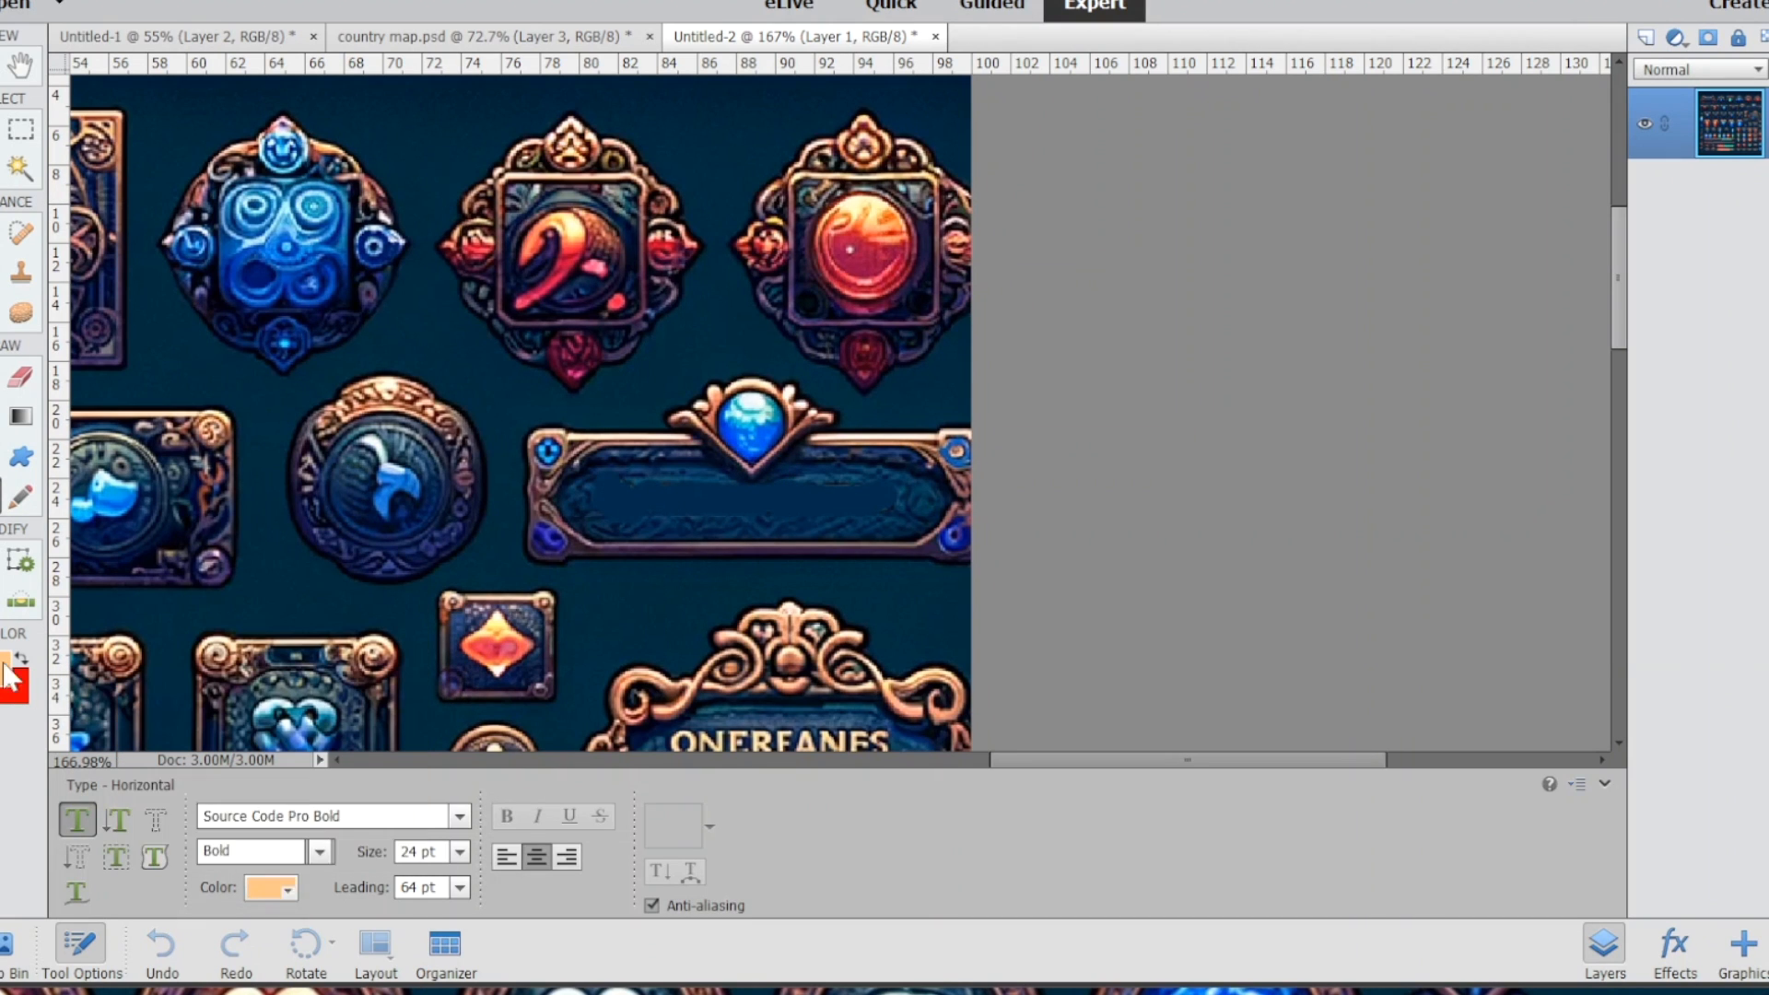
click(269, 888)
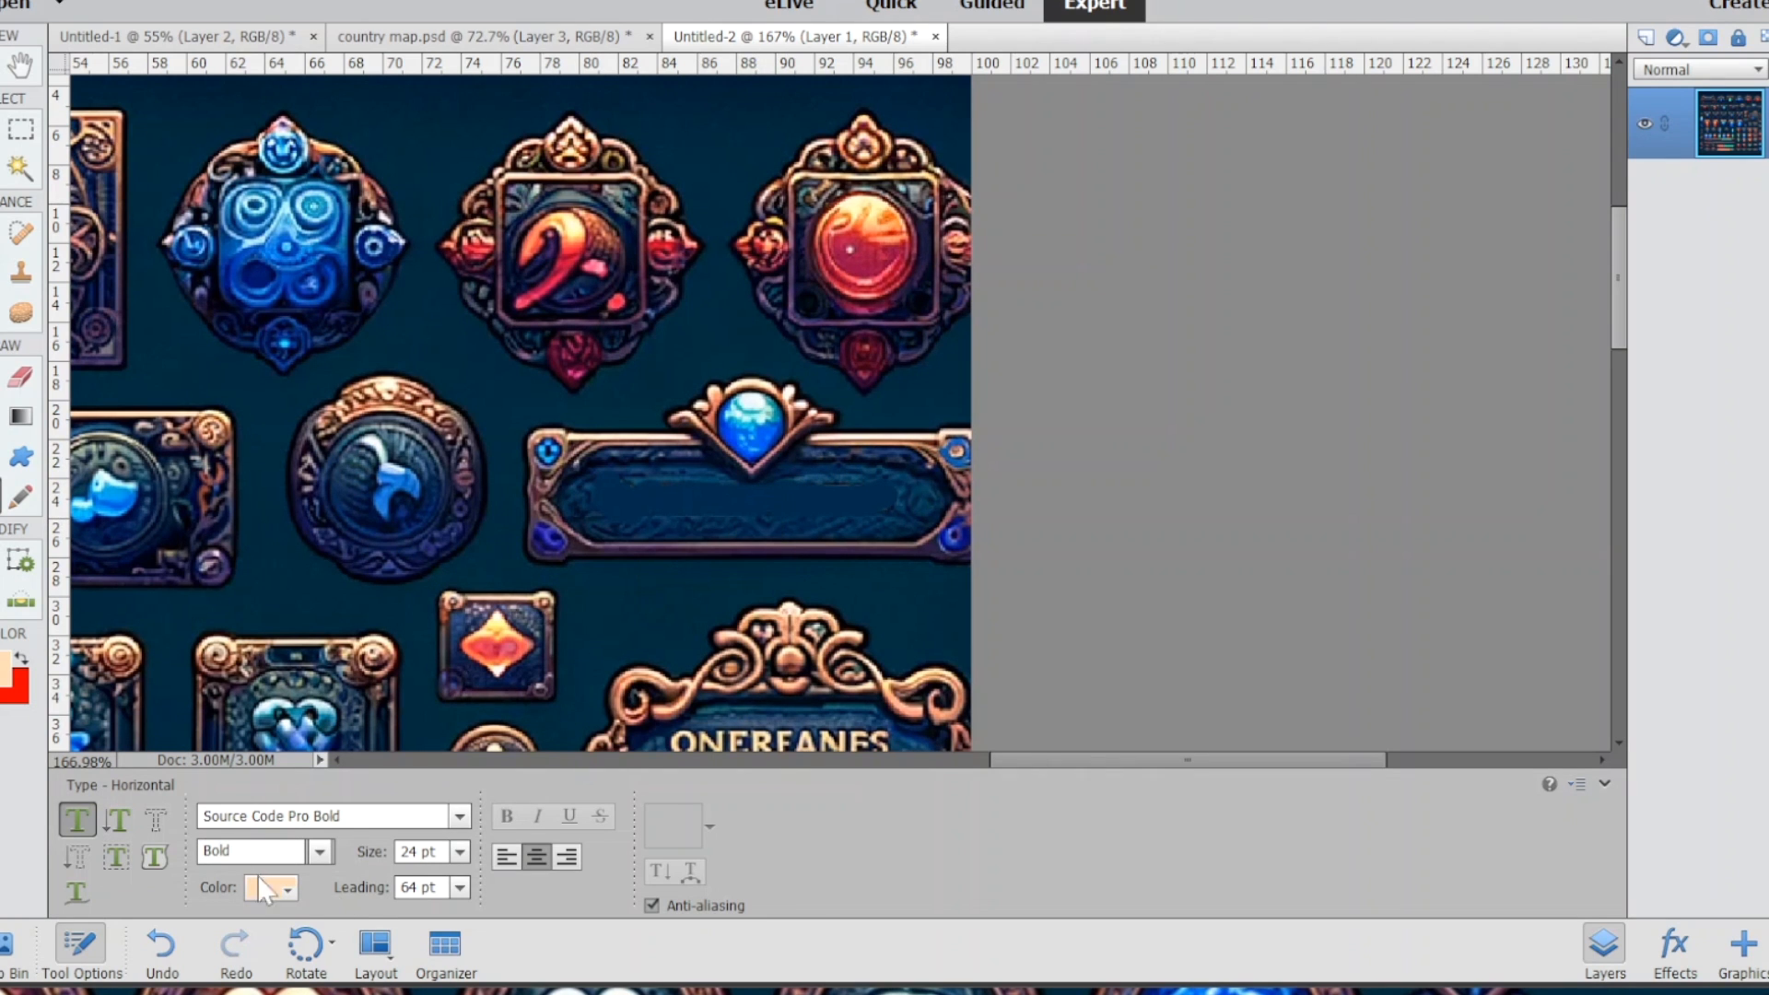
click(457, 816)
text(Health)
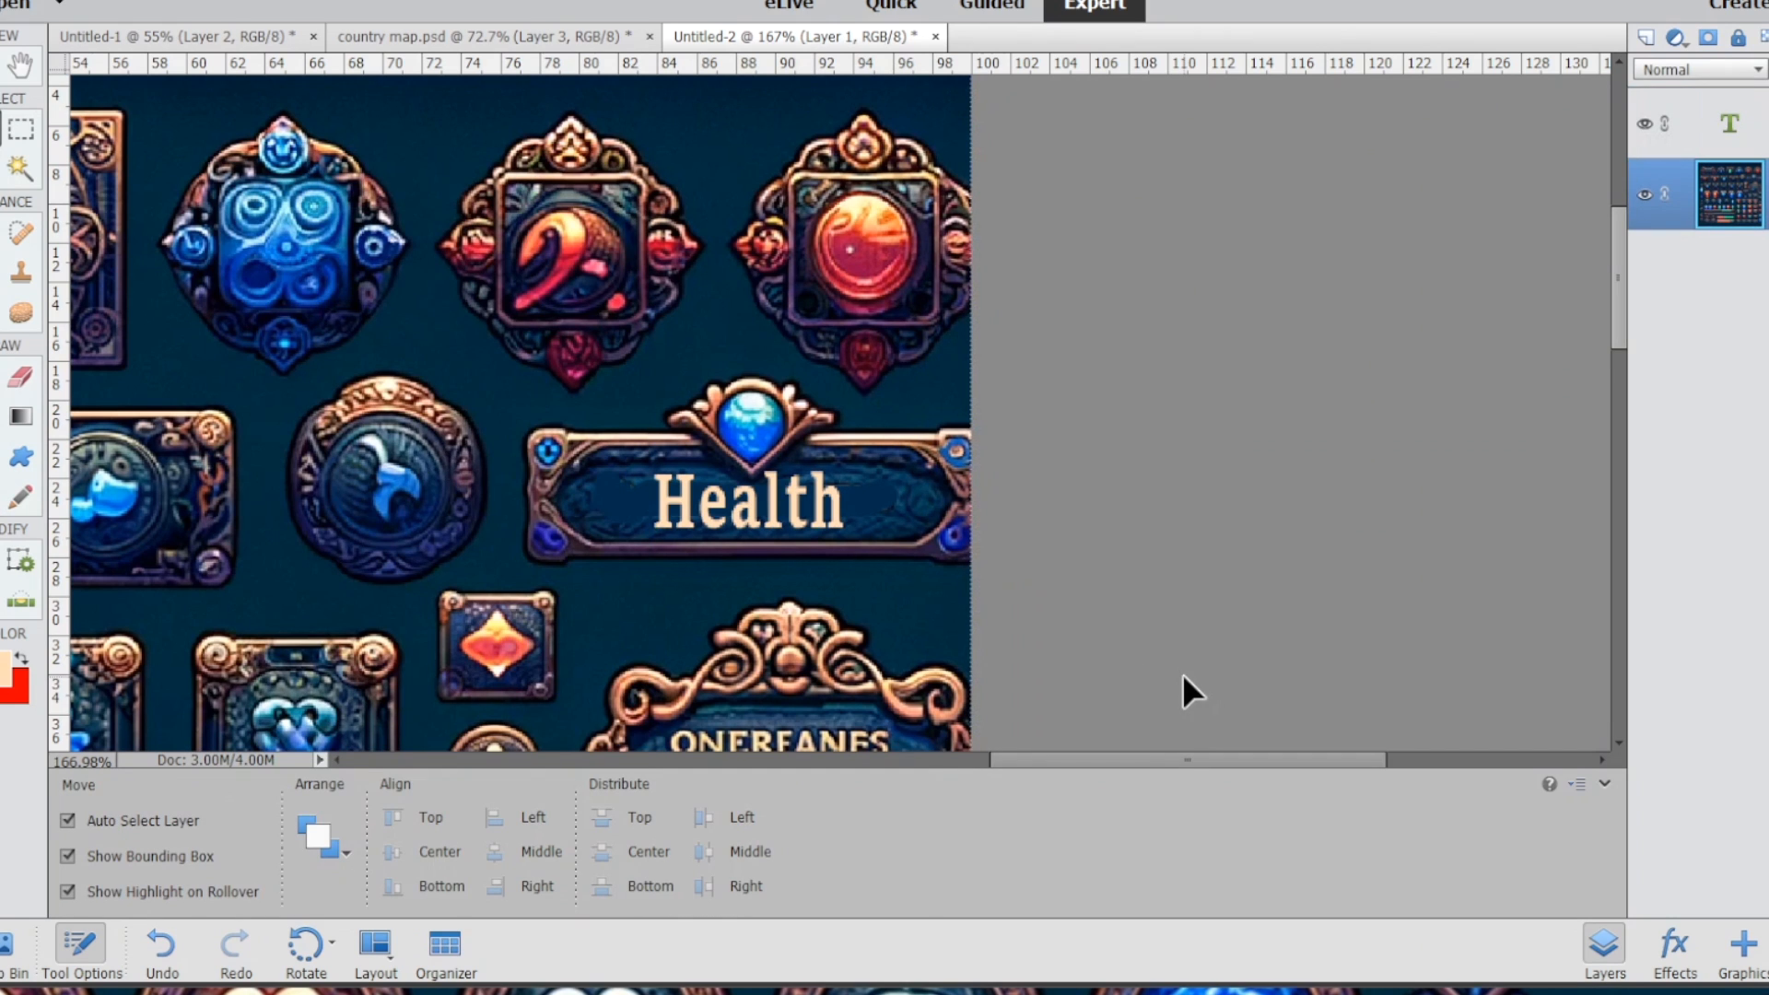
mouse_move(1155, 682)
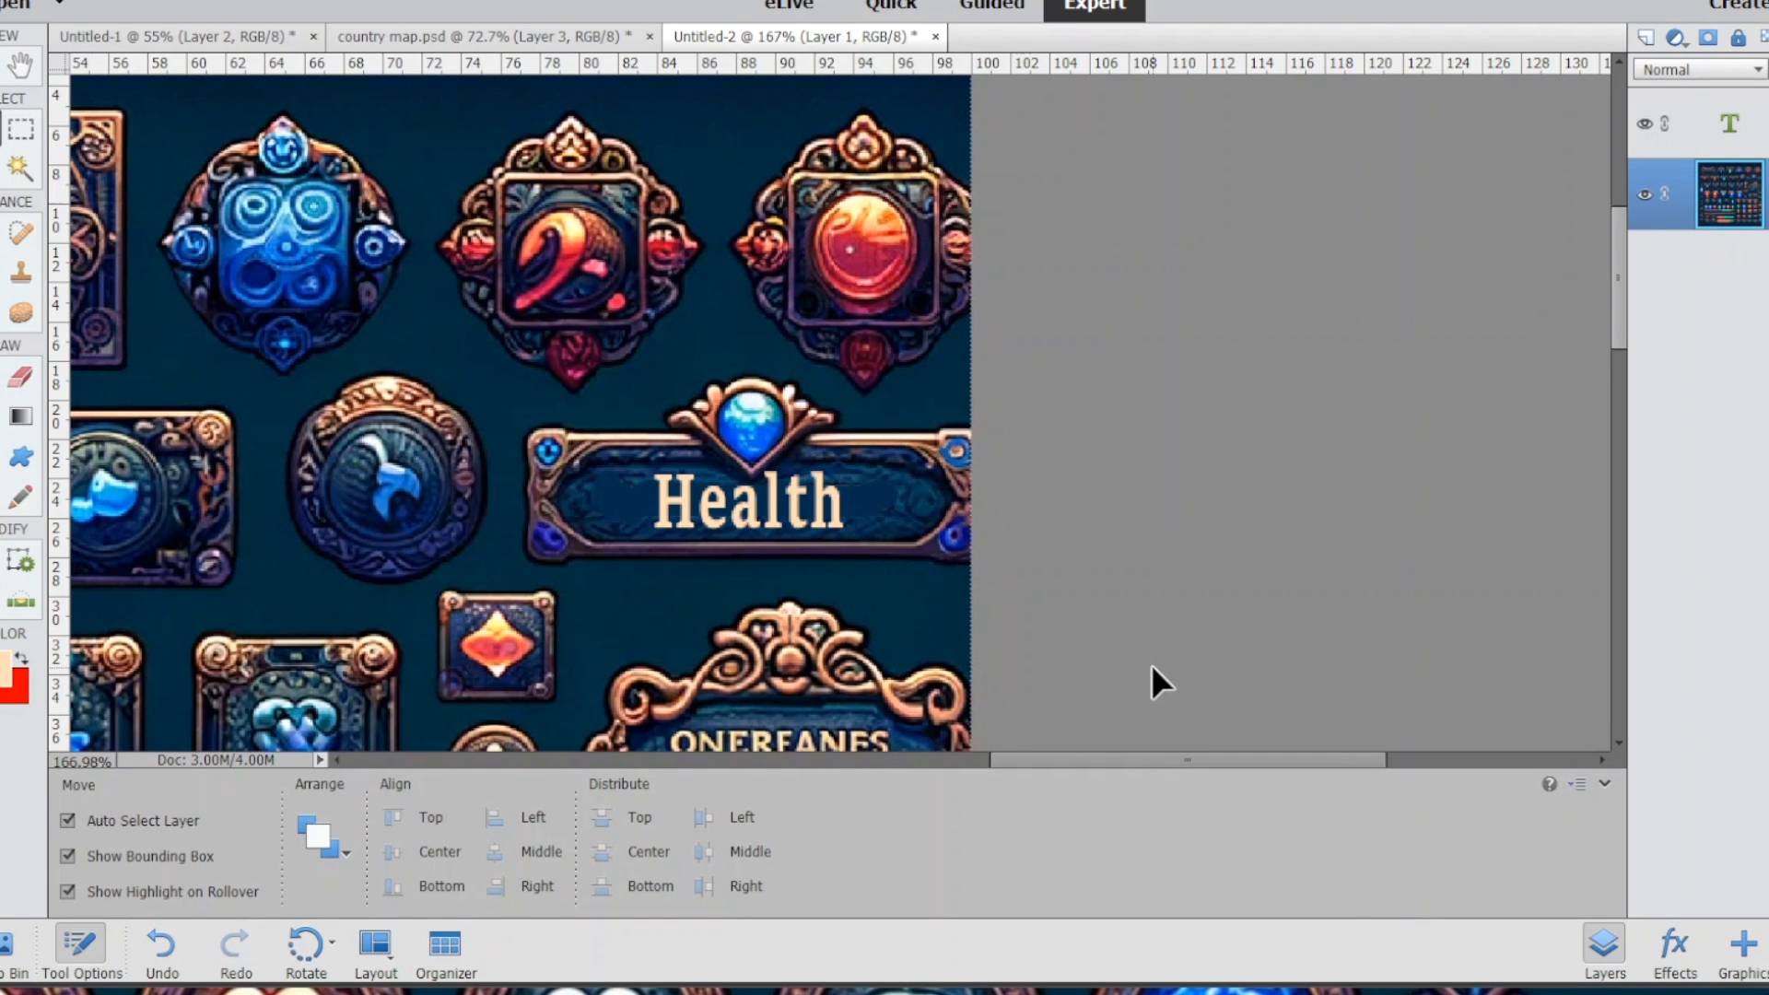
scroll(down, 3)
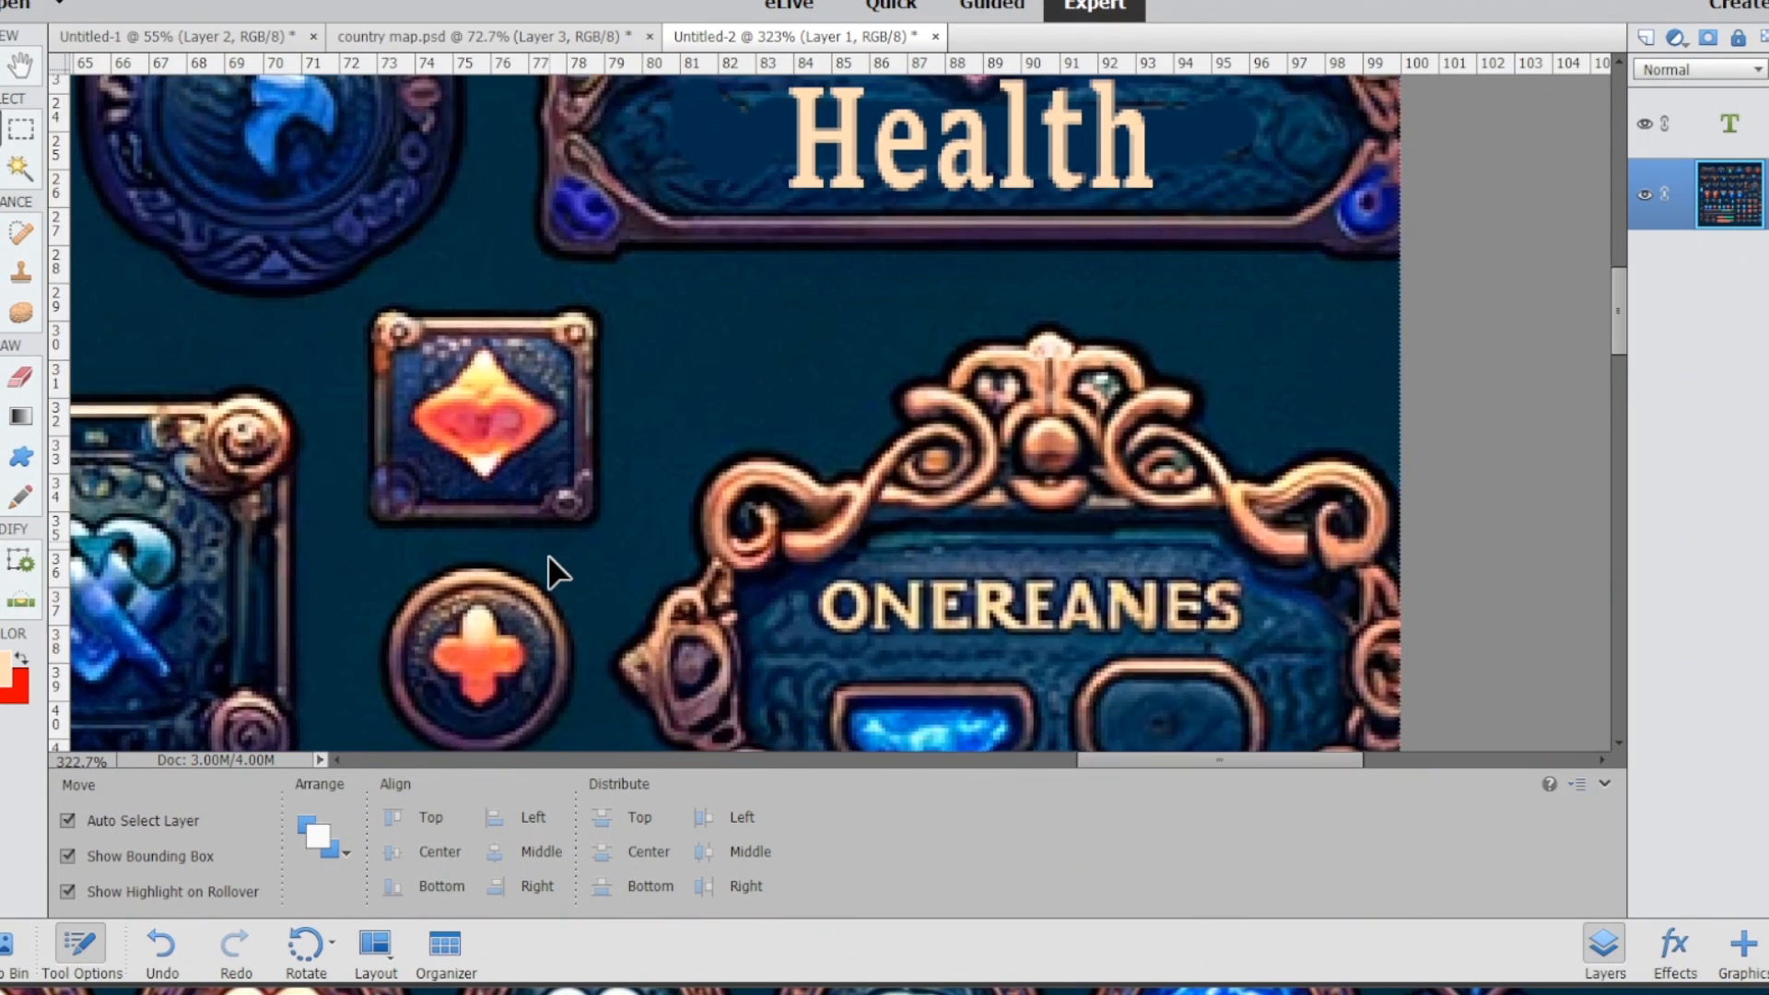
Select the orange cross in the round icon with the Magic Wand.
scroll(down, 3)
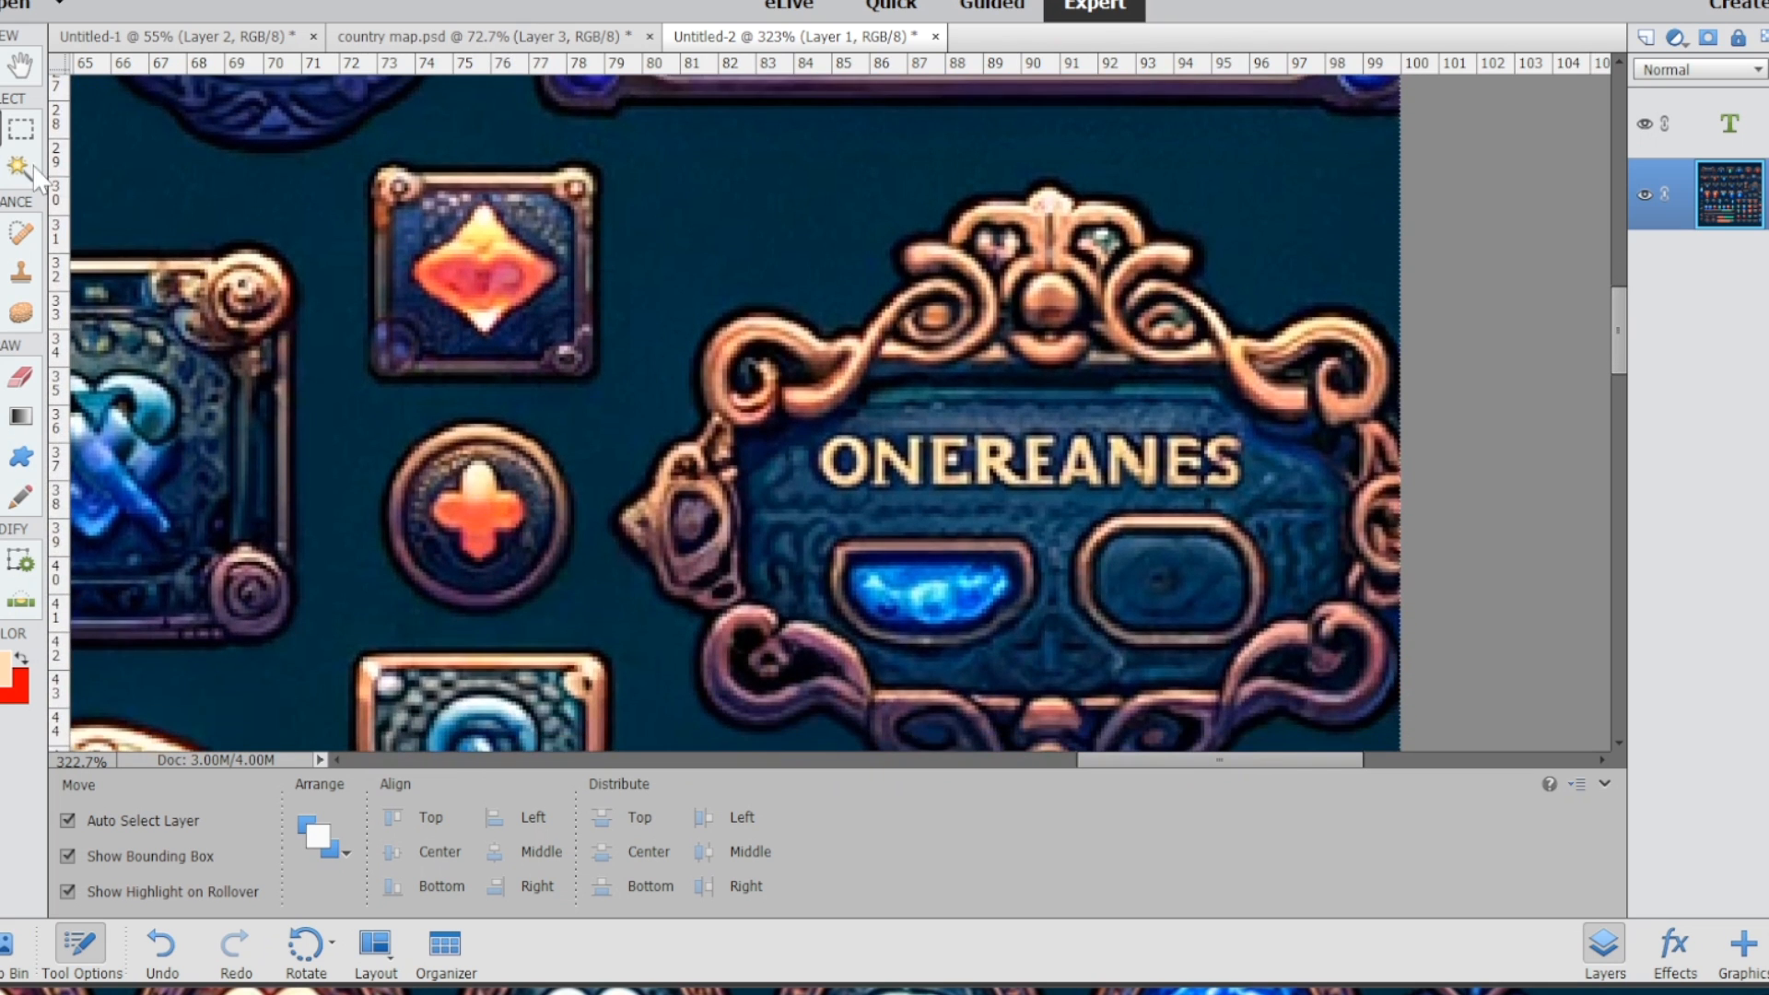
click(20, 171)
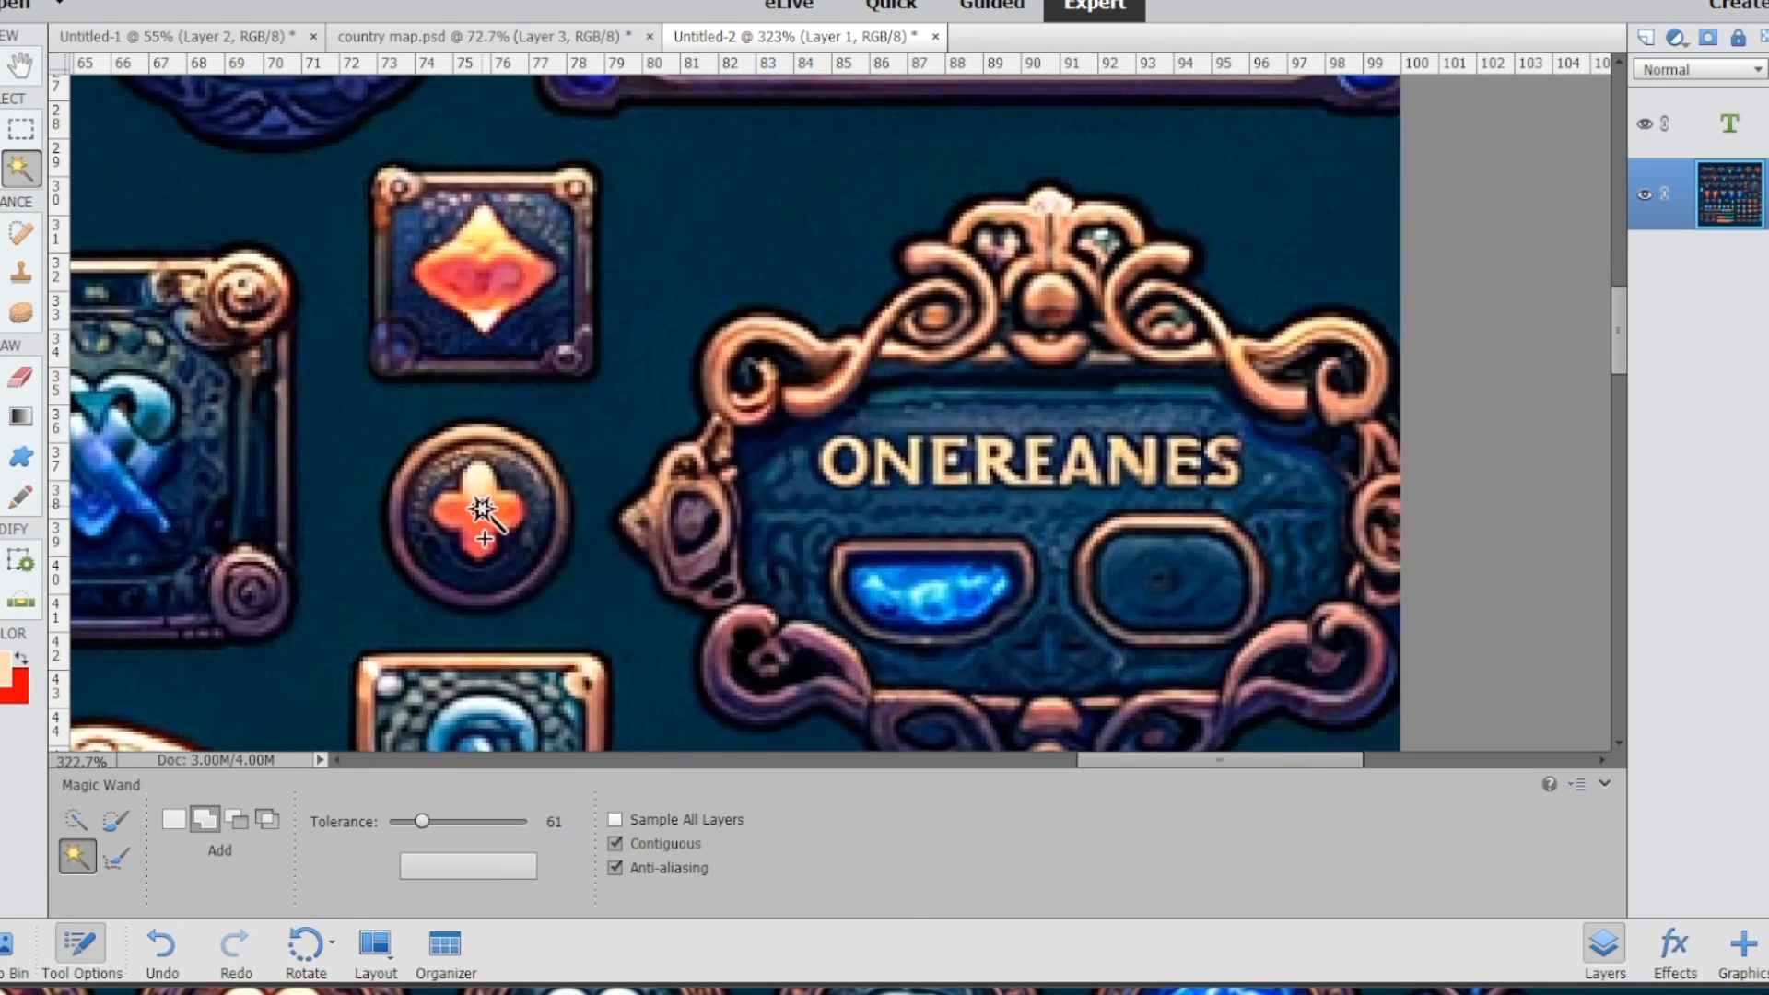
click(480, 509)
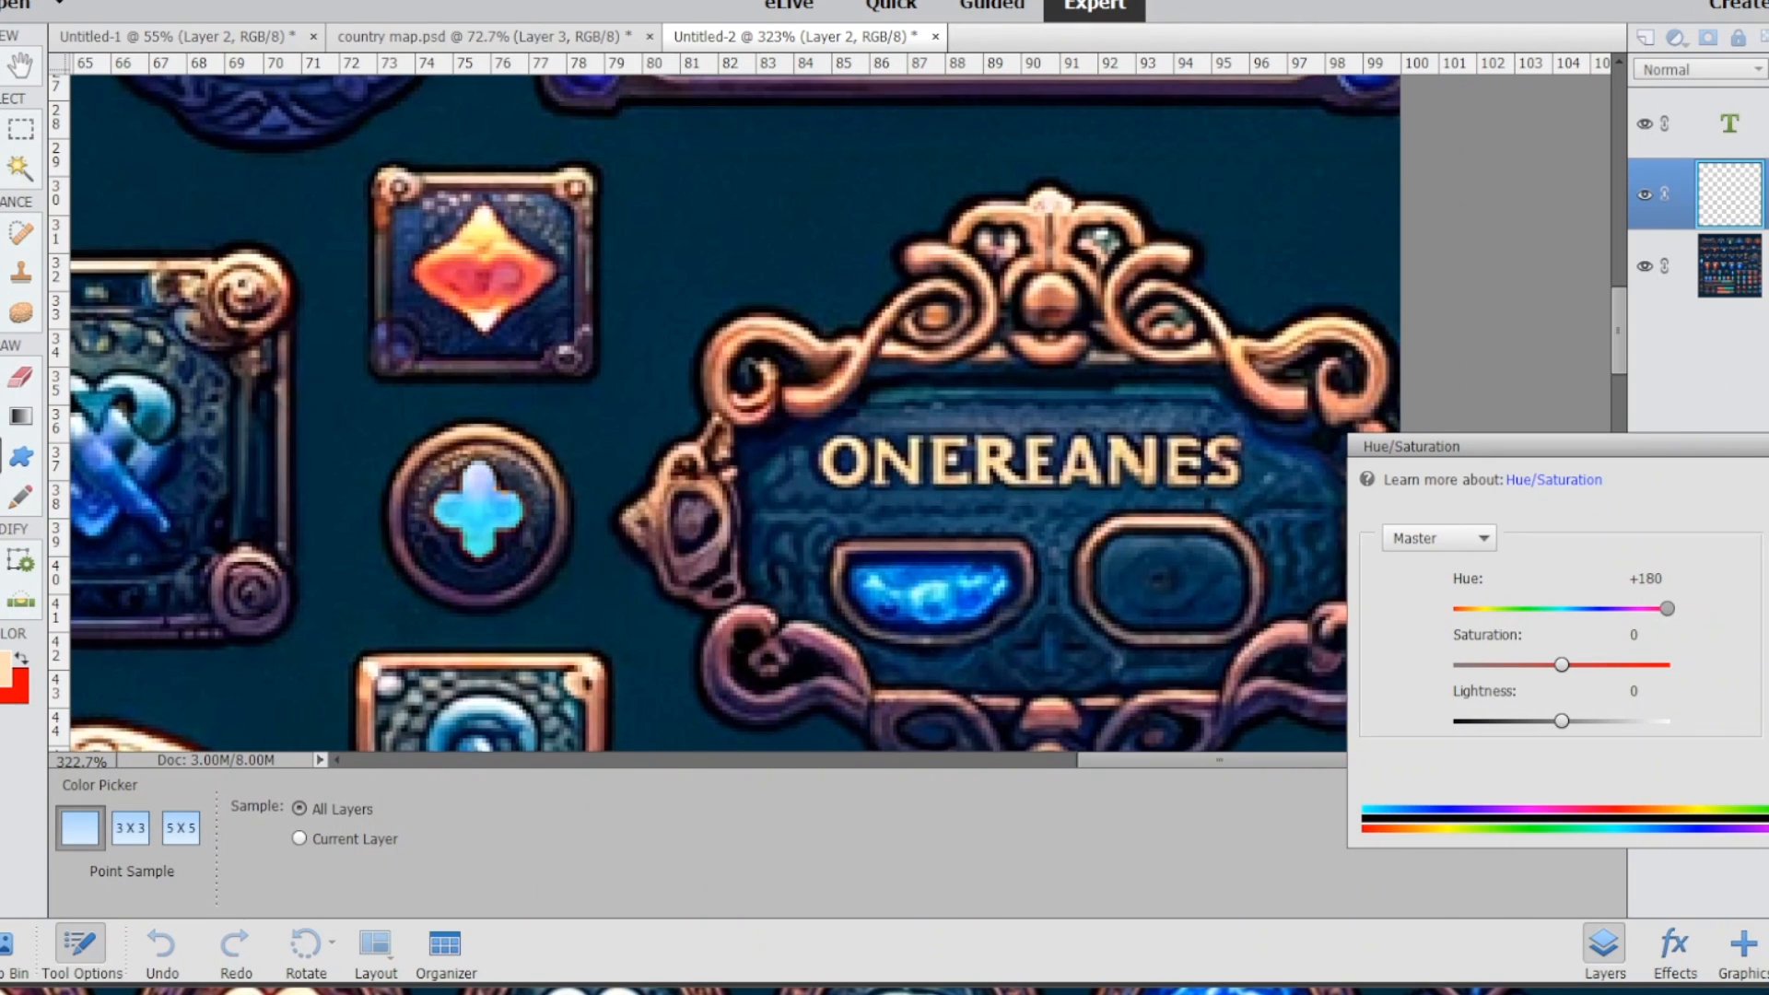
mouse_move(1404, 328)
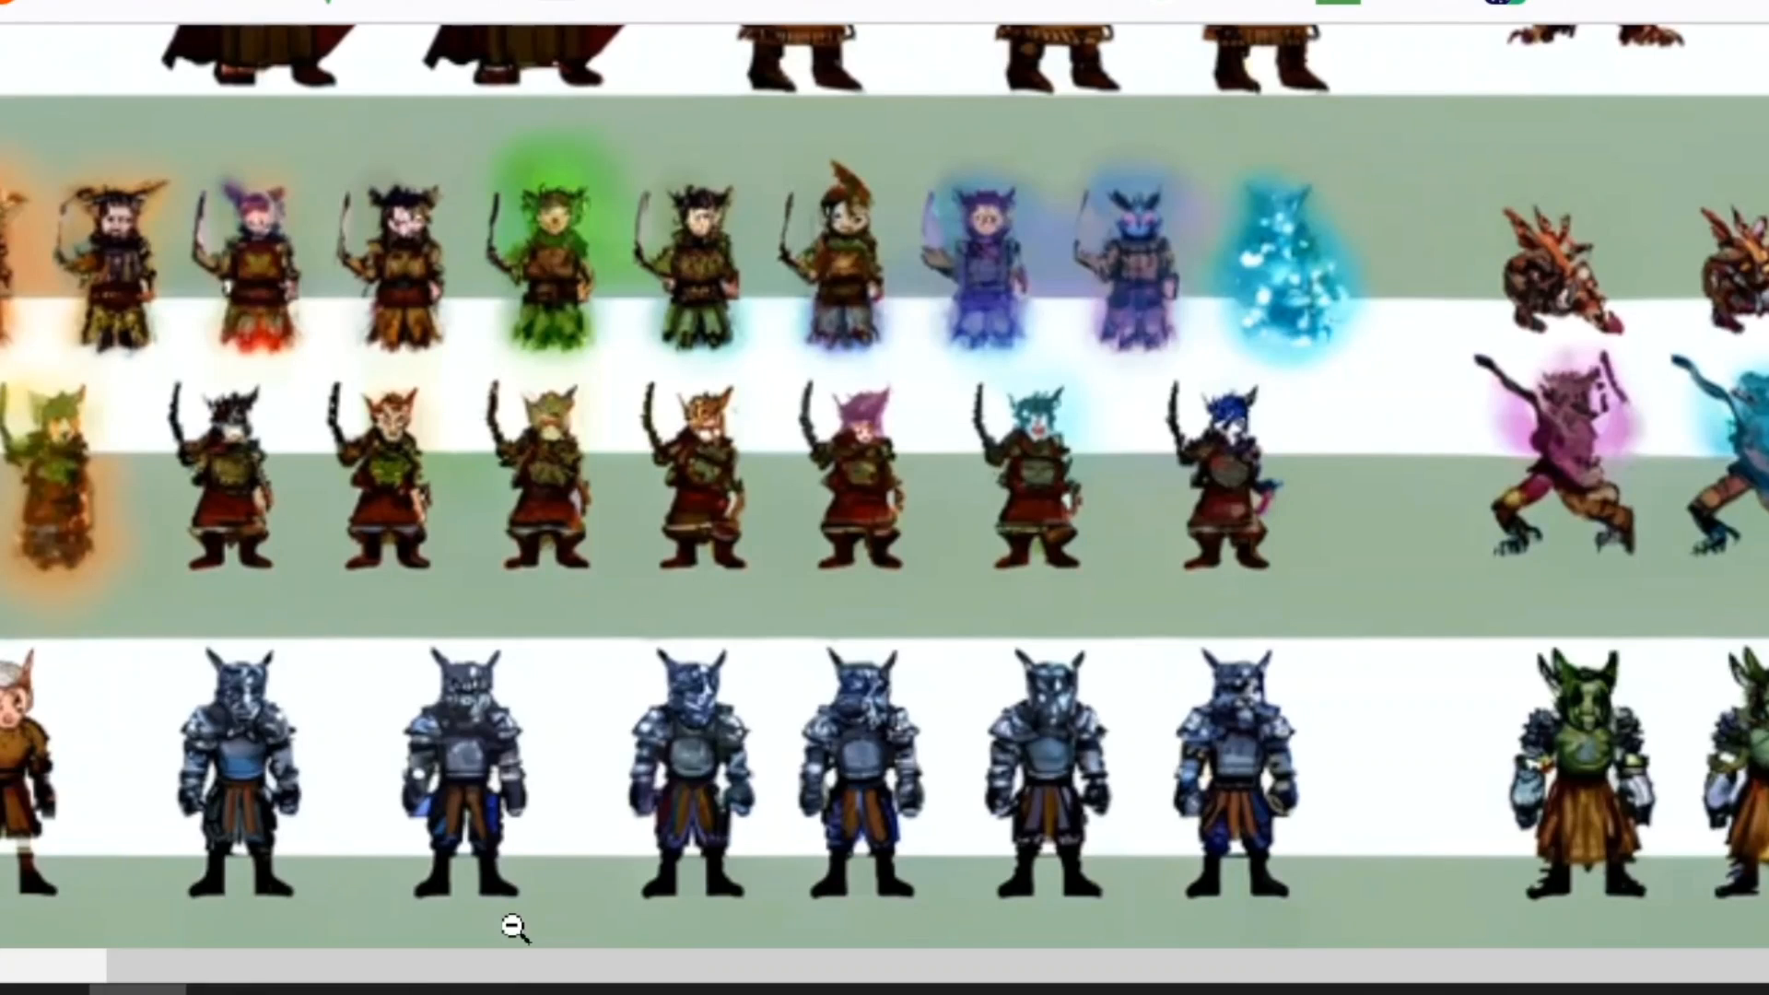
Zoom out and close the full-size sprite sheet view.
click(516, 927)
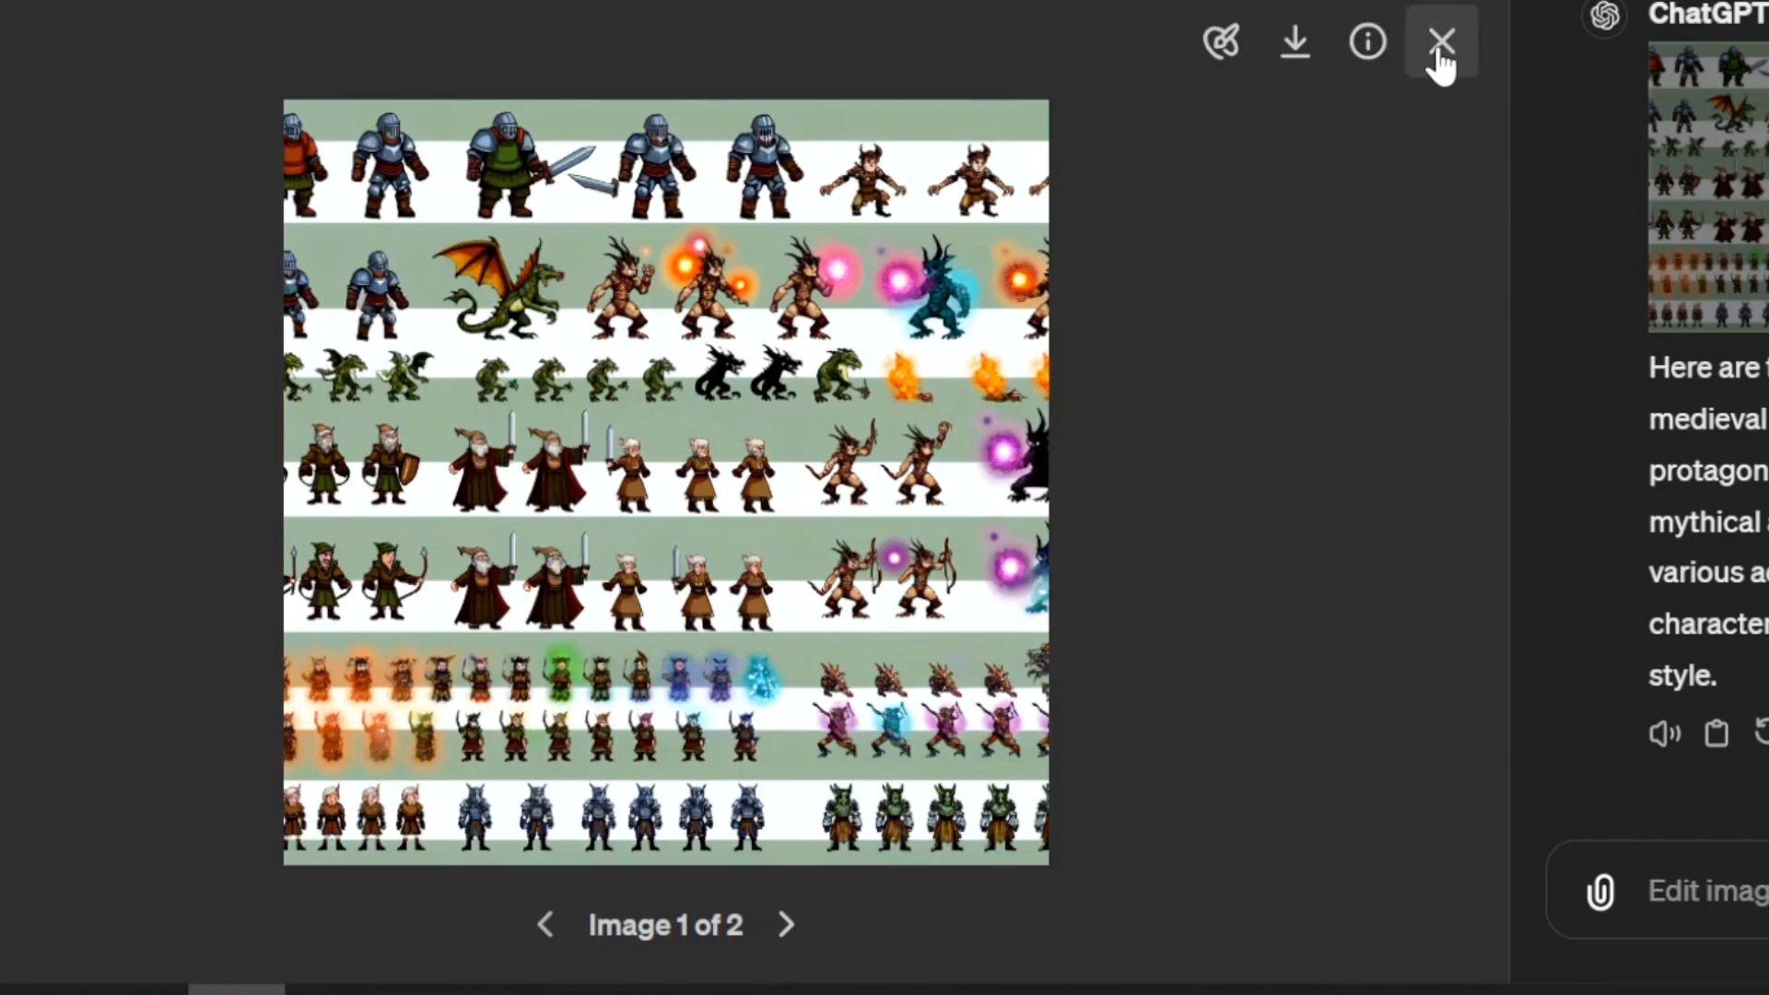
click(1441, 42)
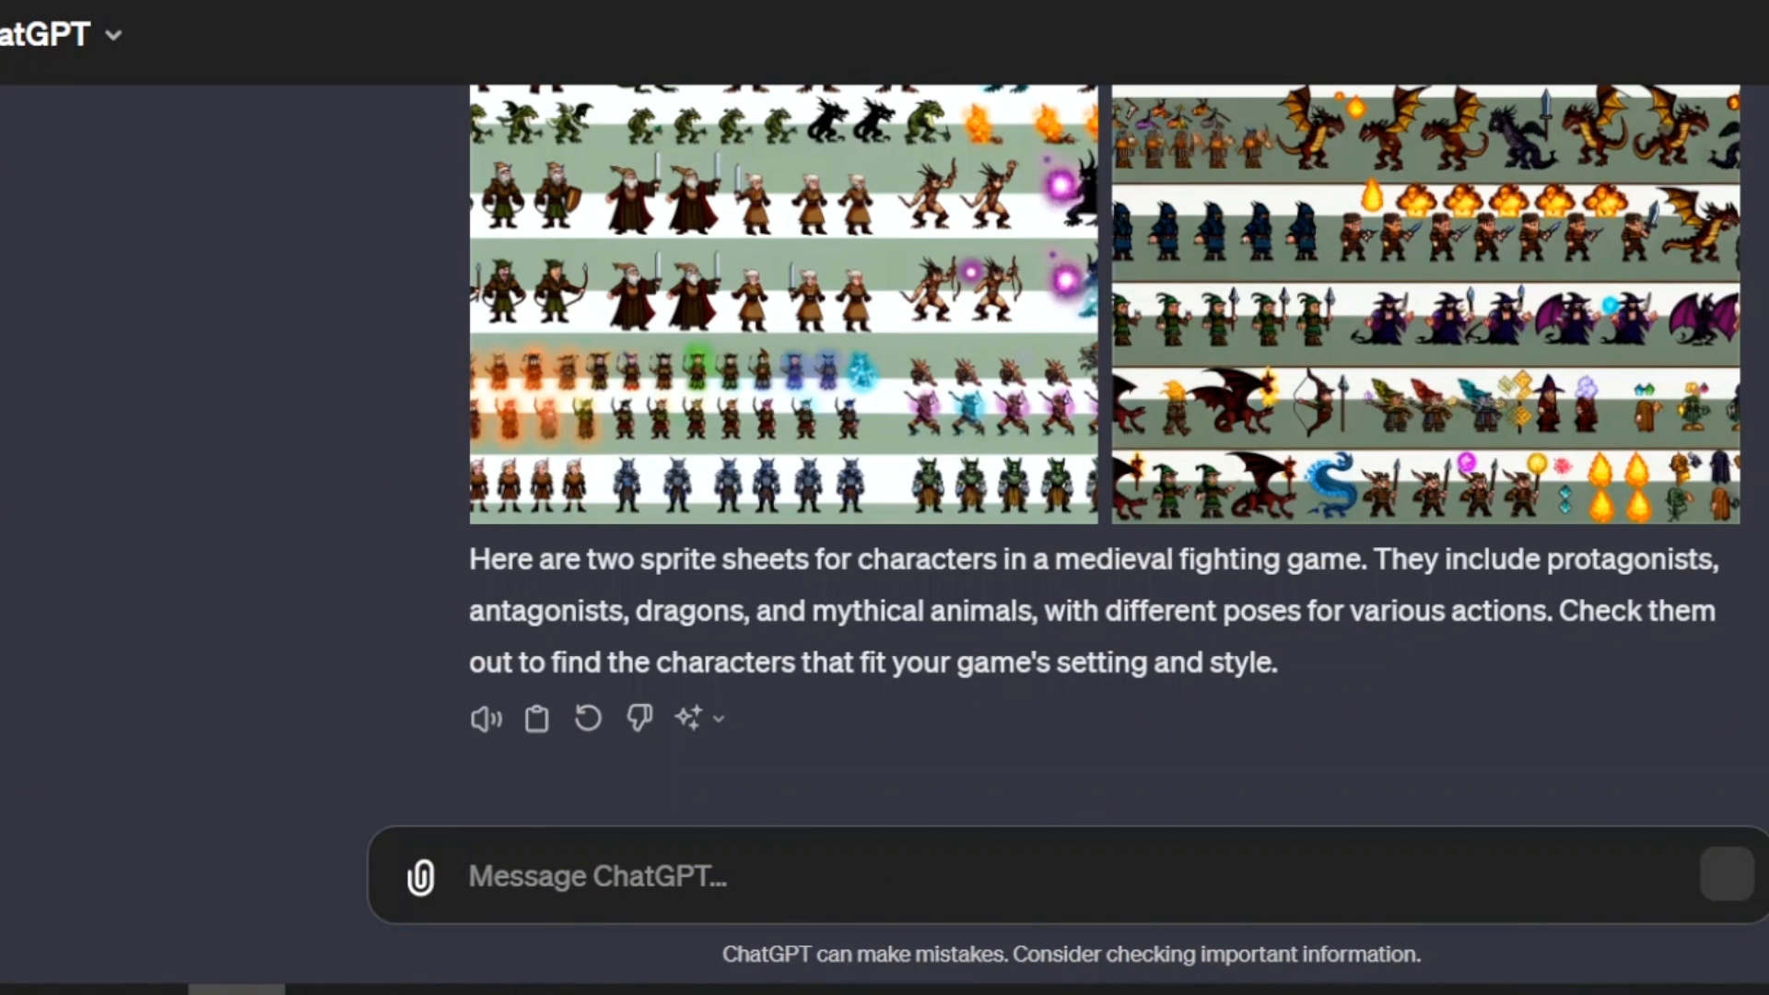
Write the prompt 'generate a vertical background for a mobile soccer game'.
text(ge)
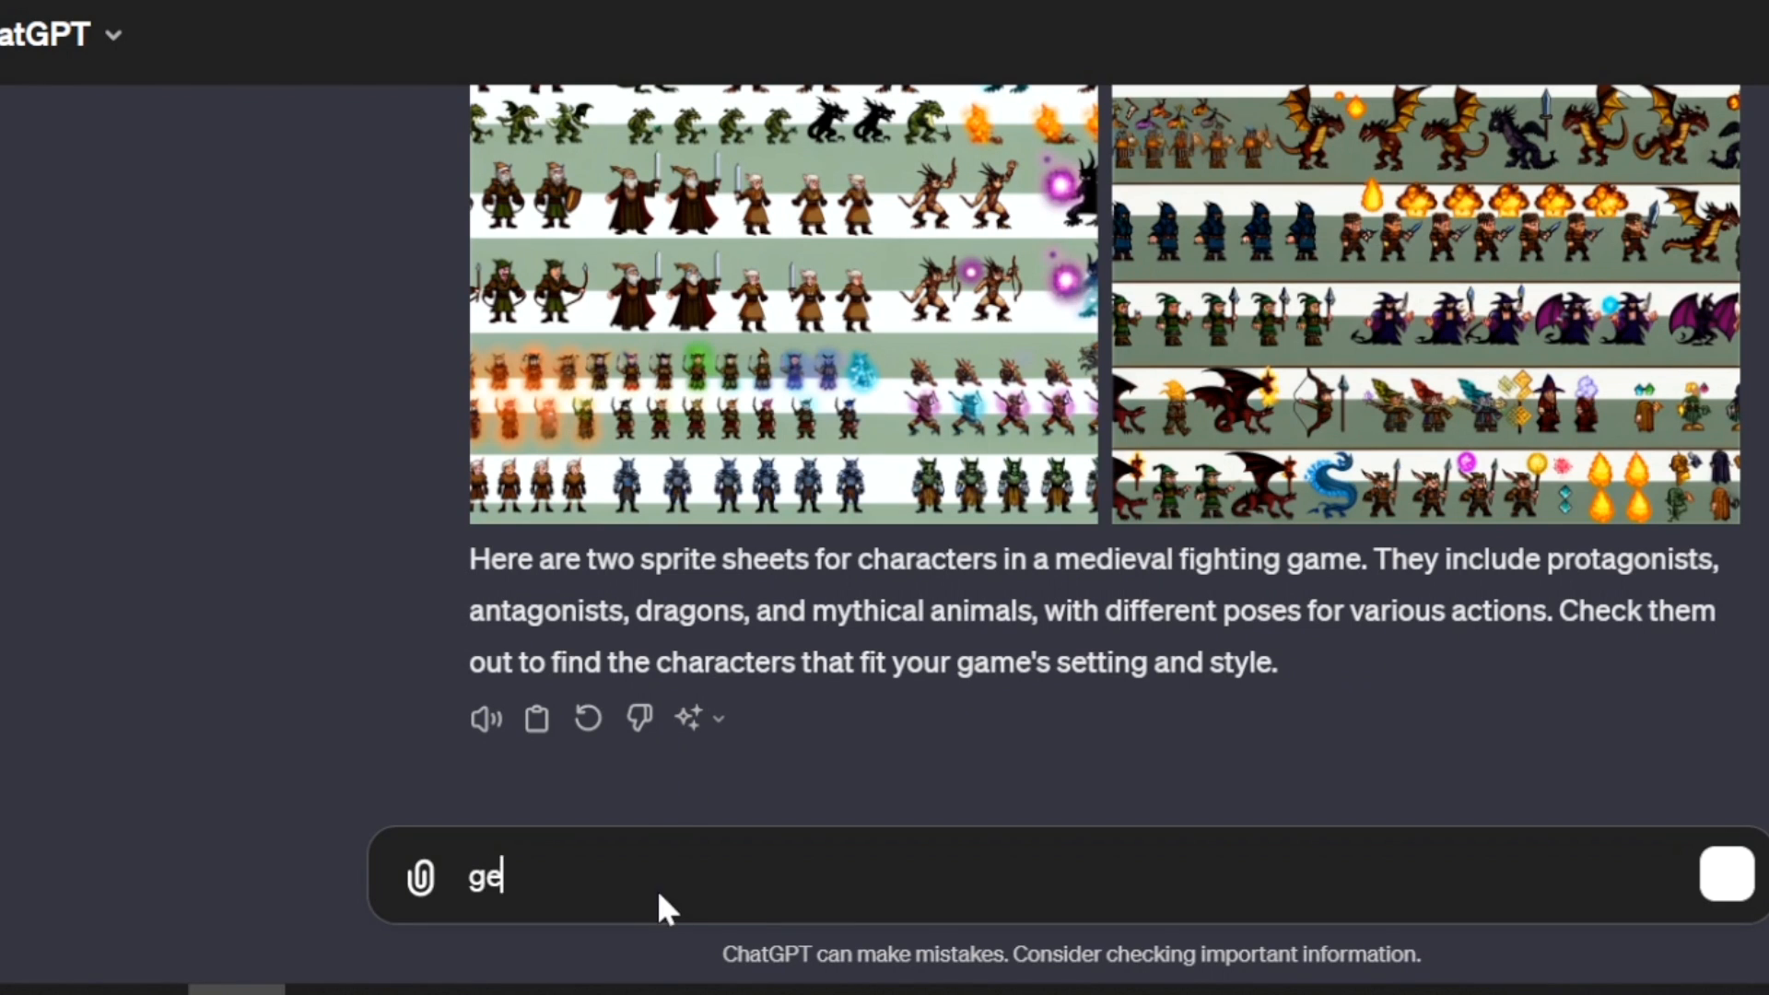
text(nerate a vertical)
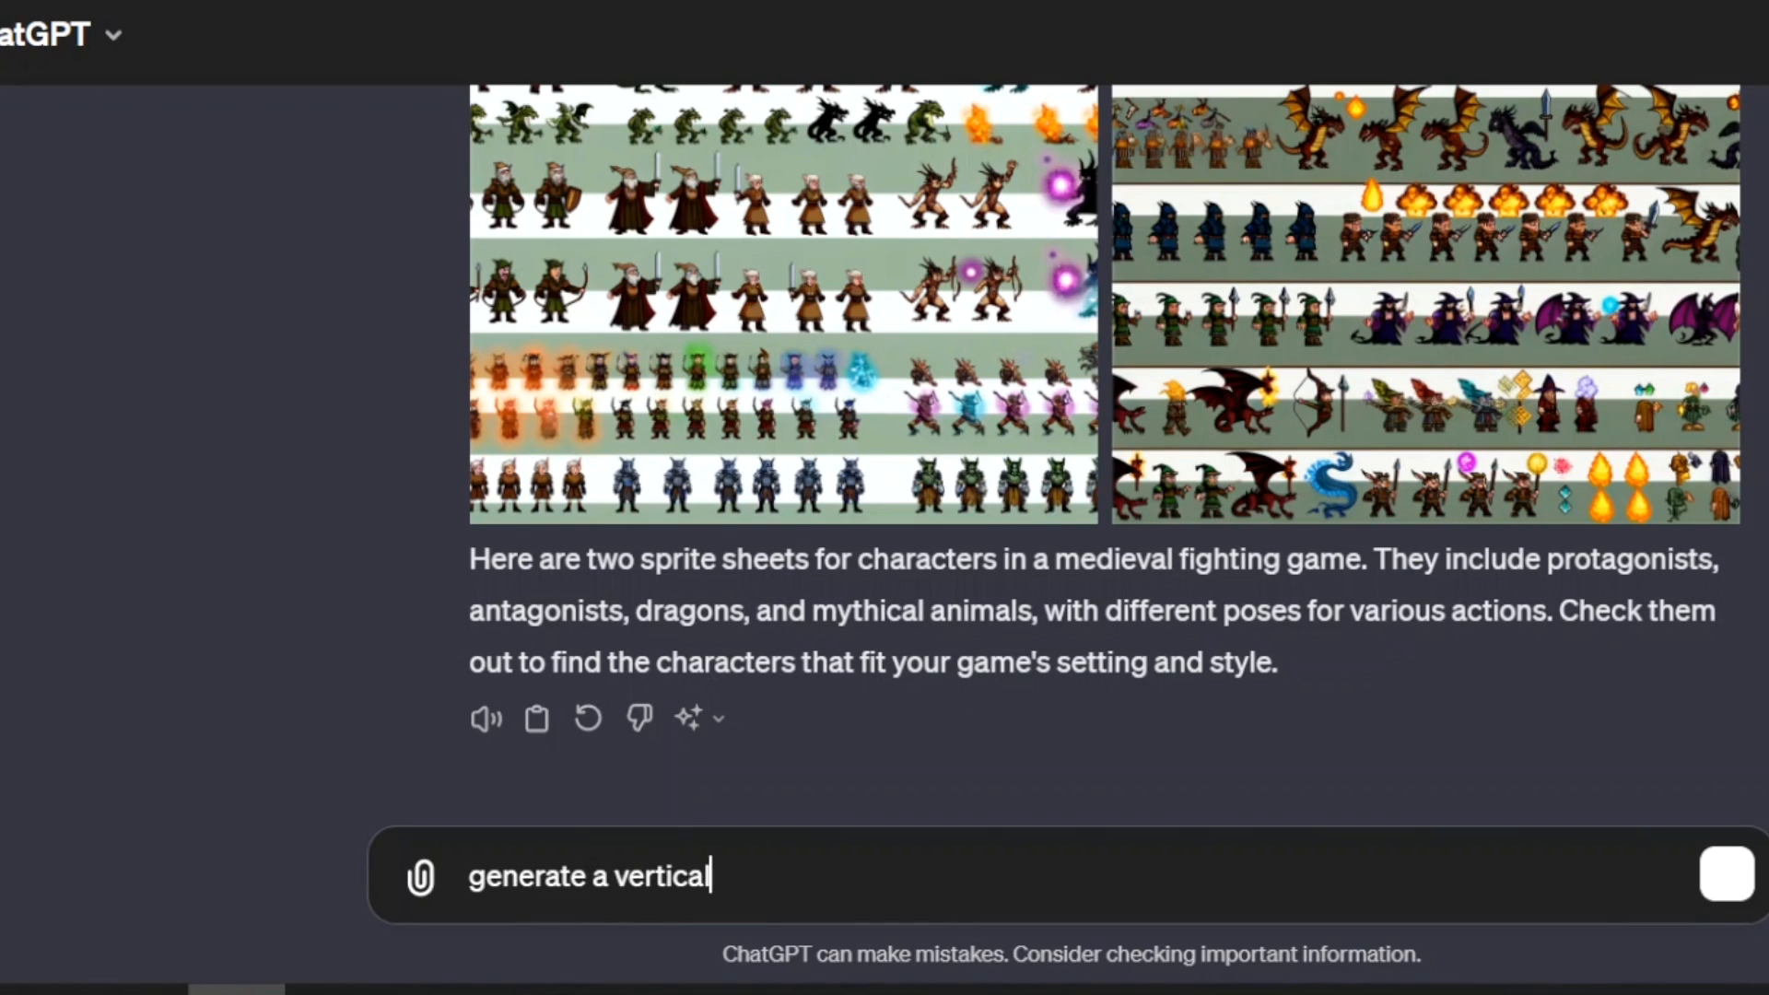
text(background for a)
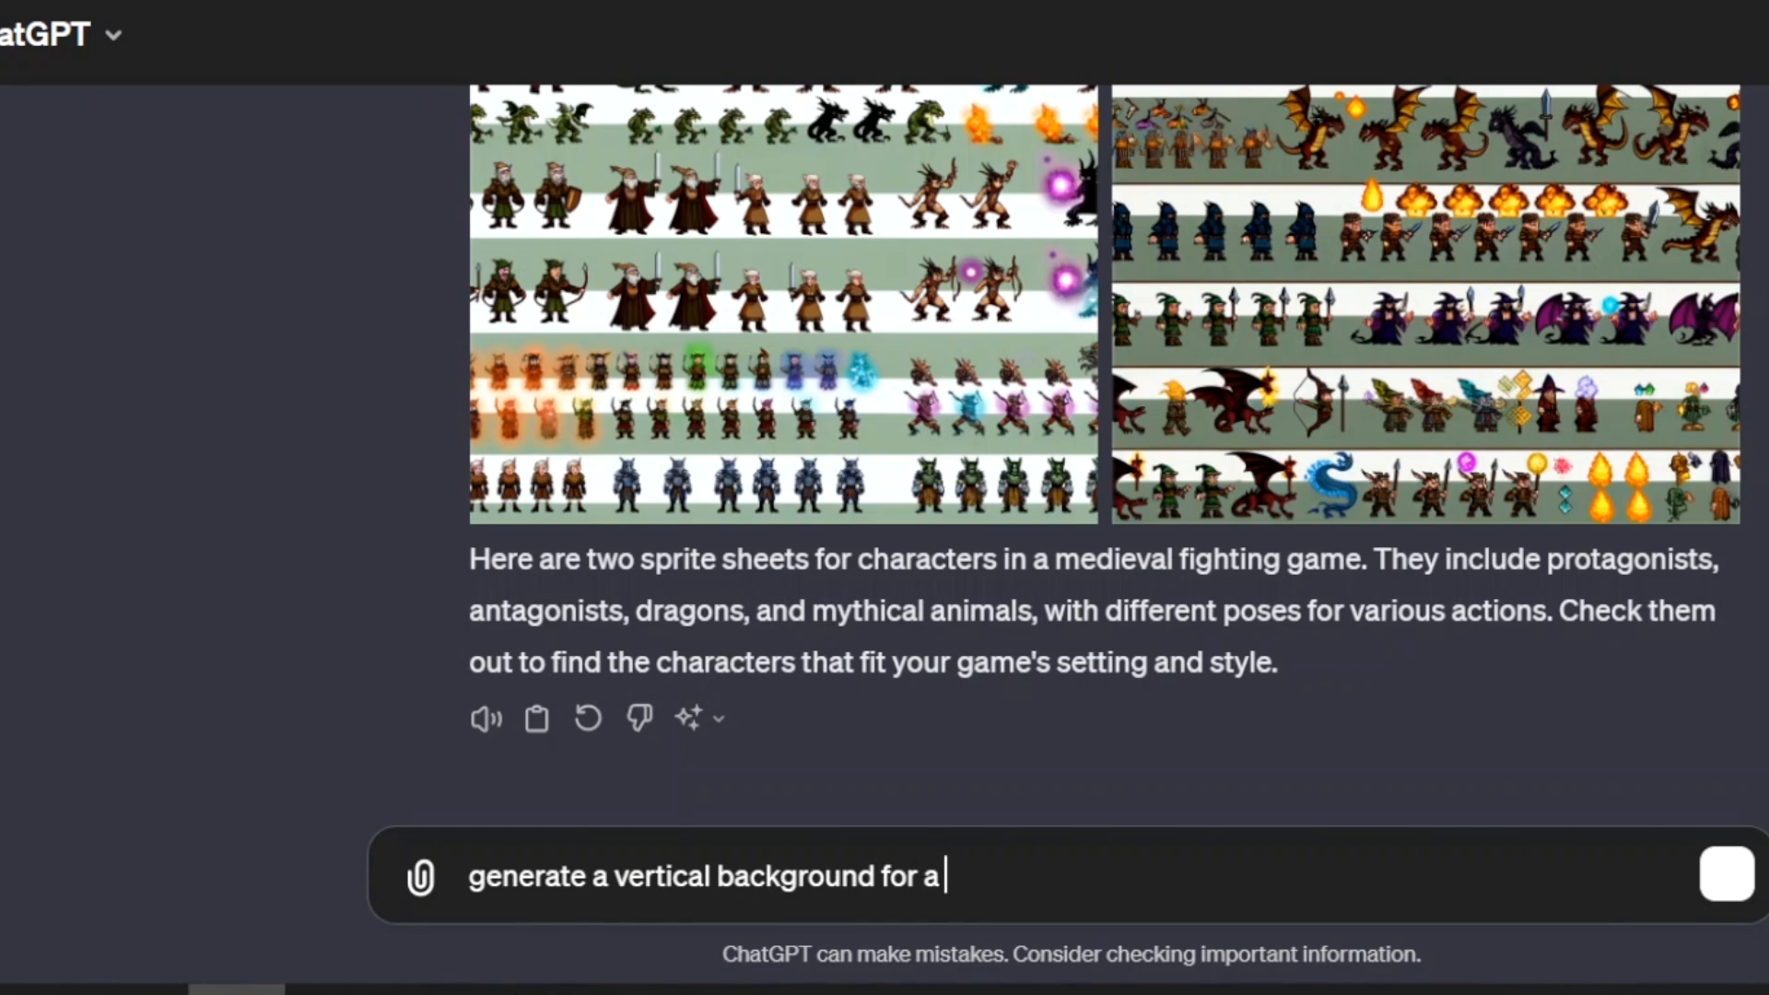
text(mobile s)
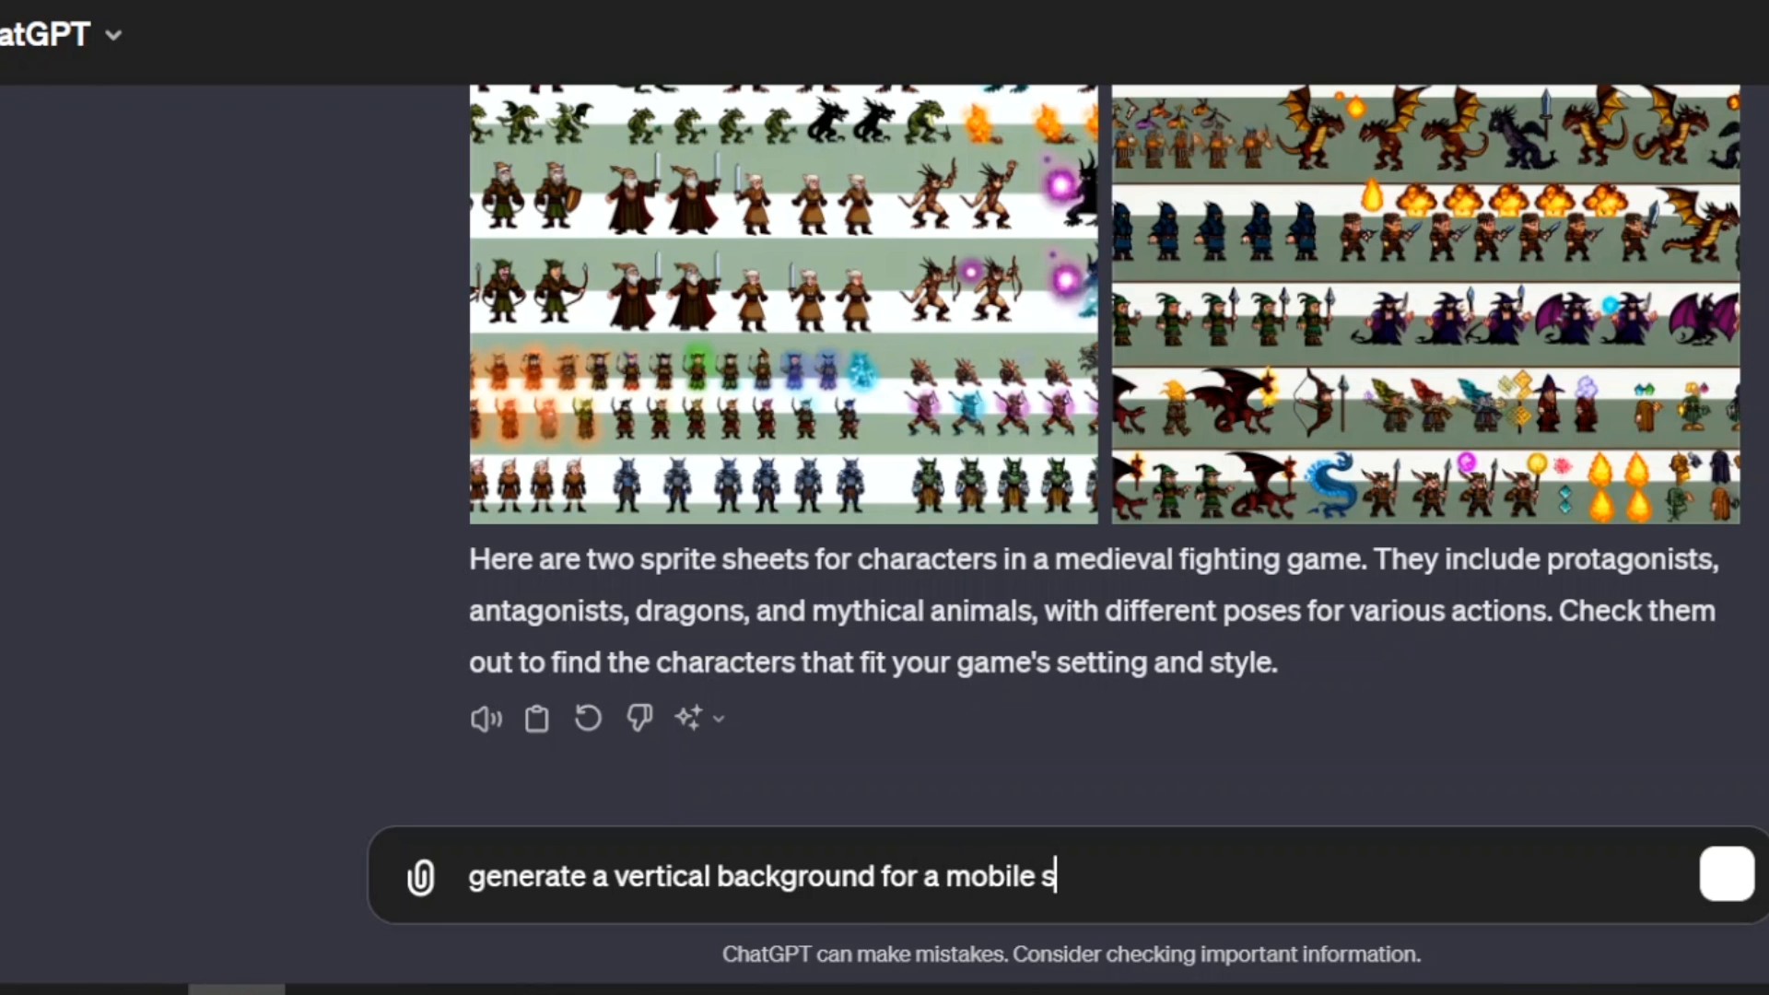
text(occer ga)
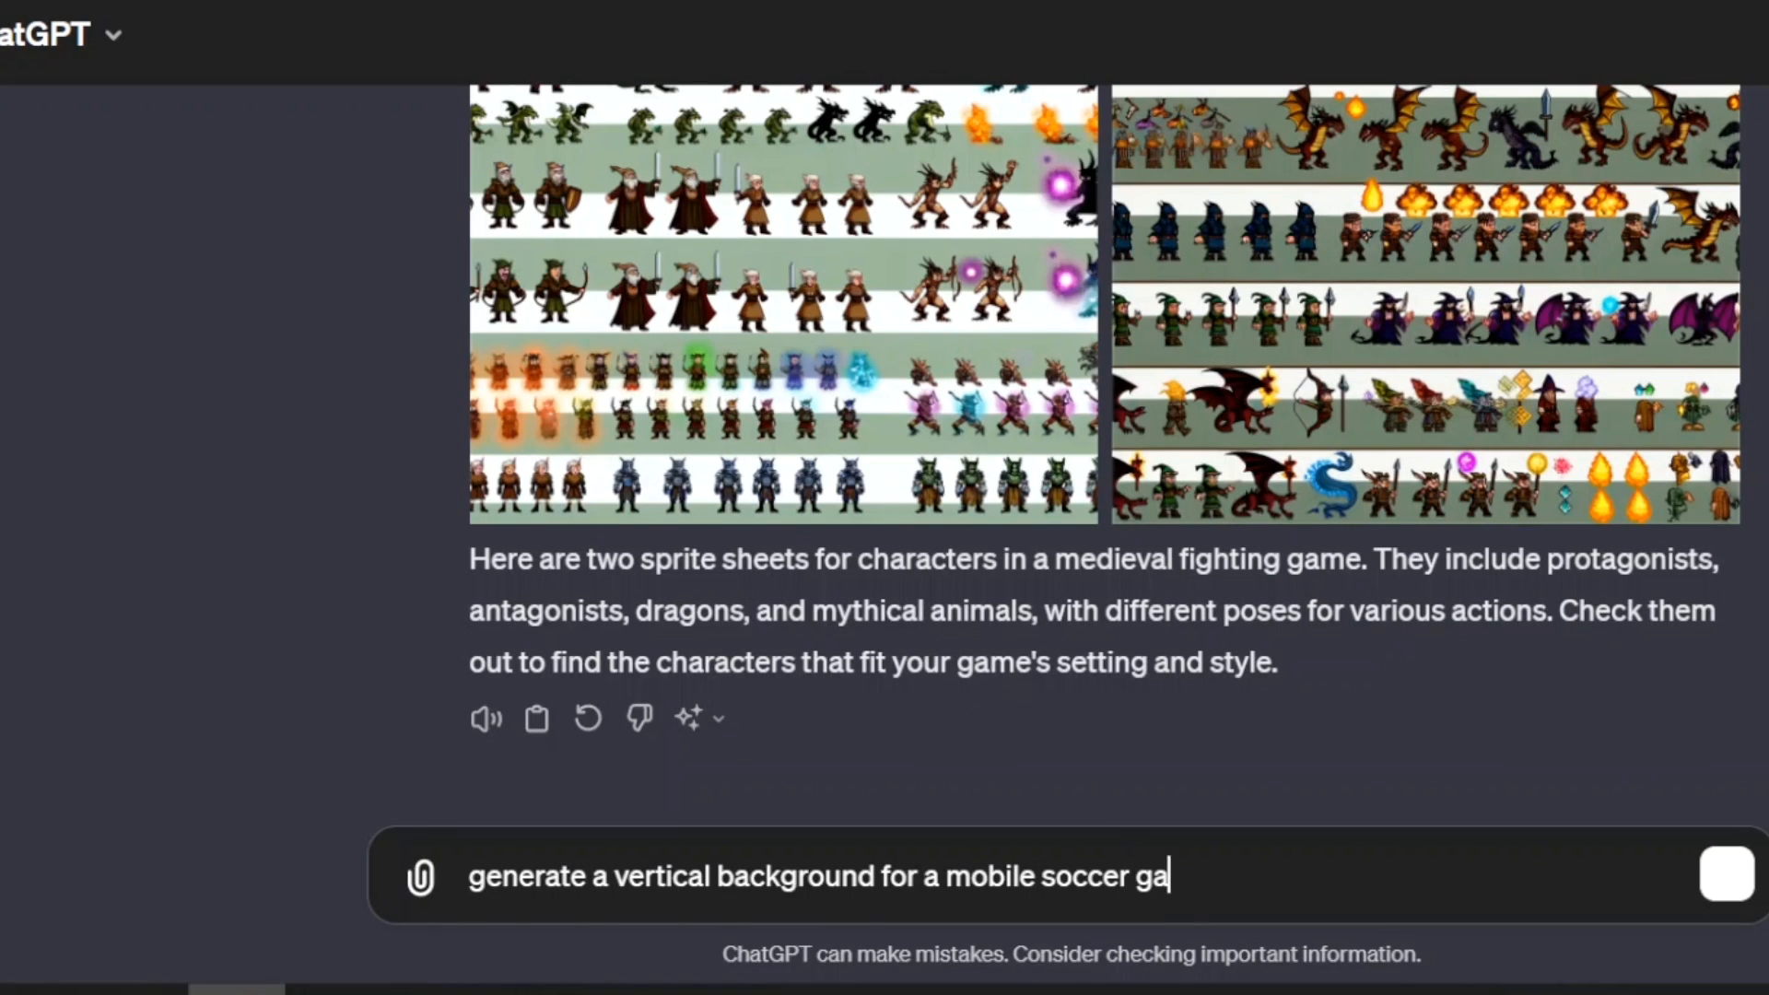
text(me)
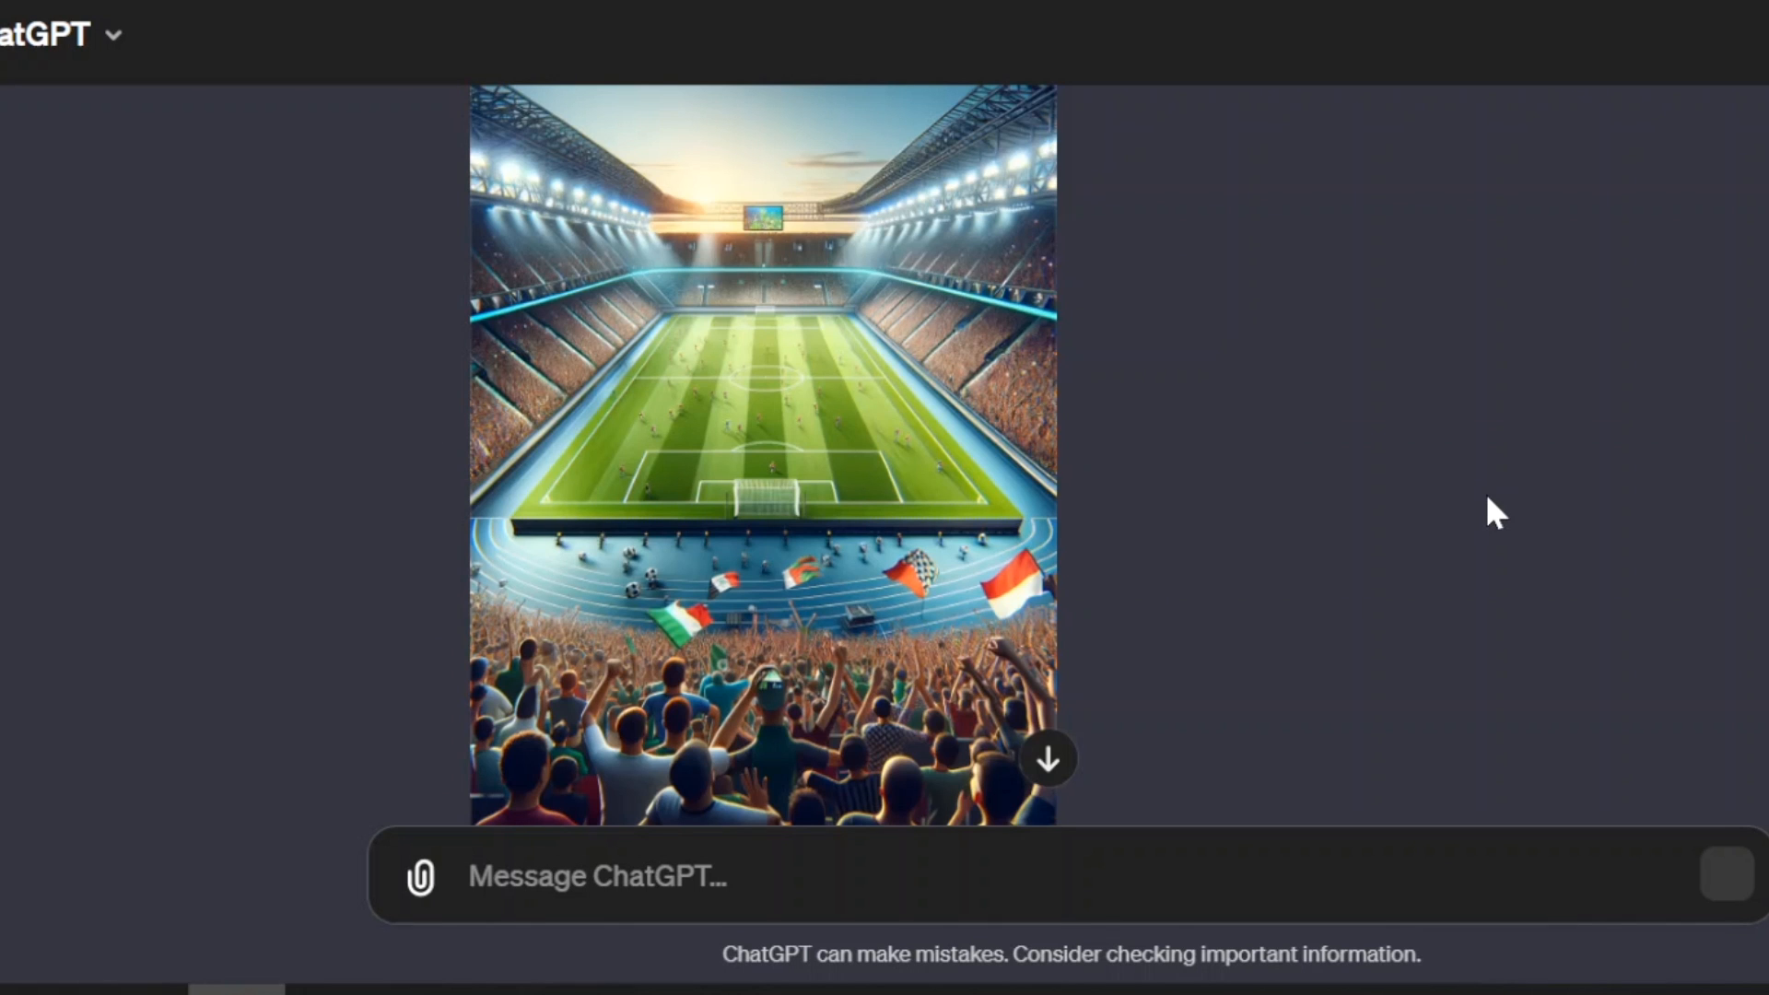
Mark the stadium flags for editing, request red flags, and close the full-size view.
scroll(down, 3)
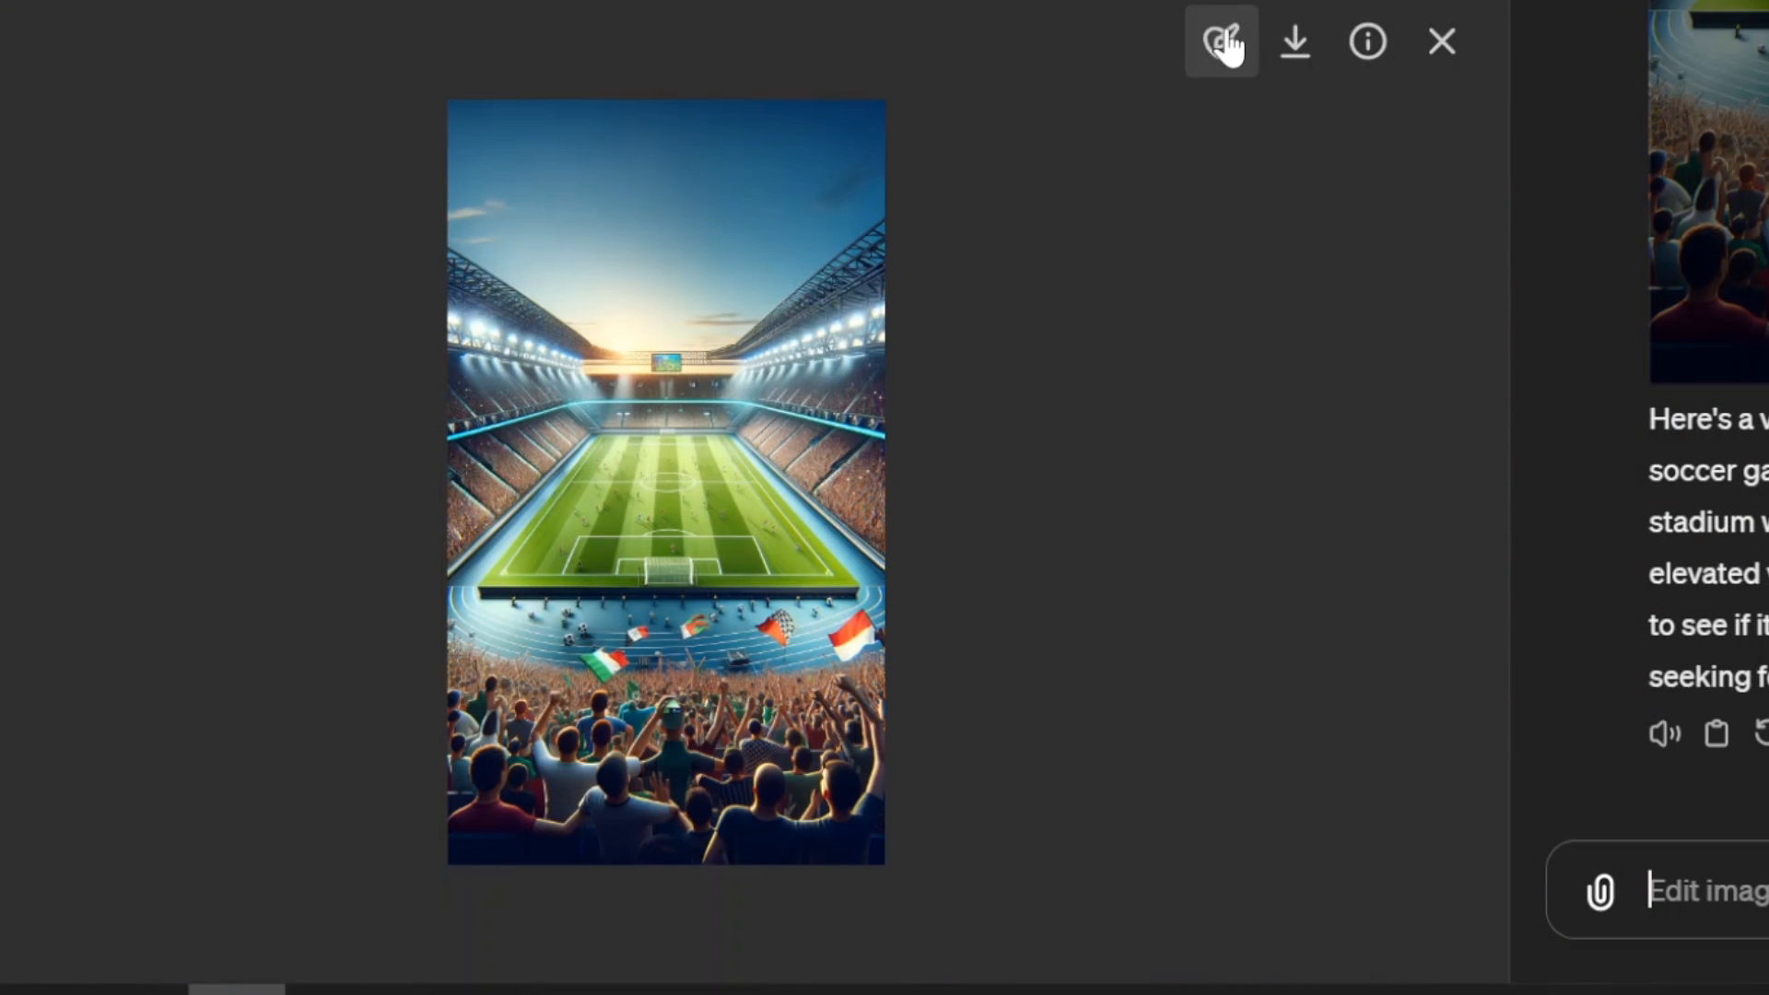
click(1220, 41)
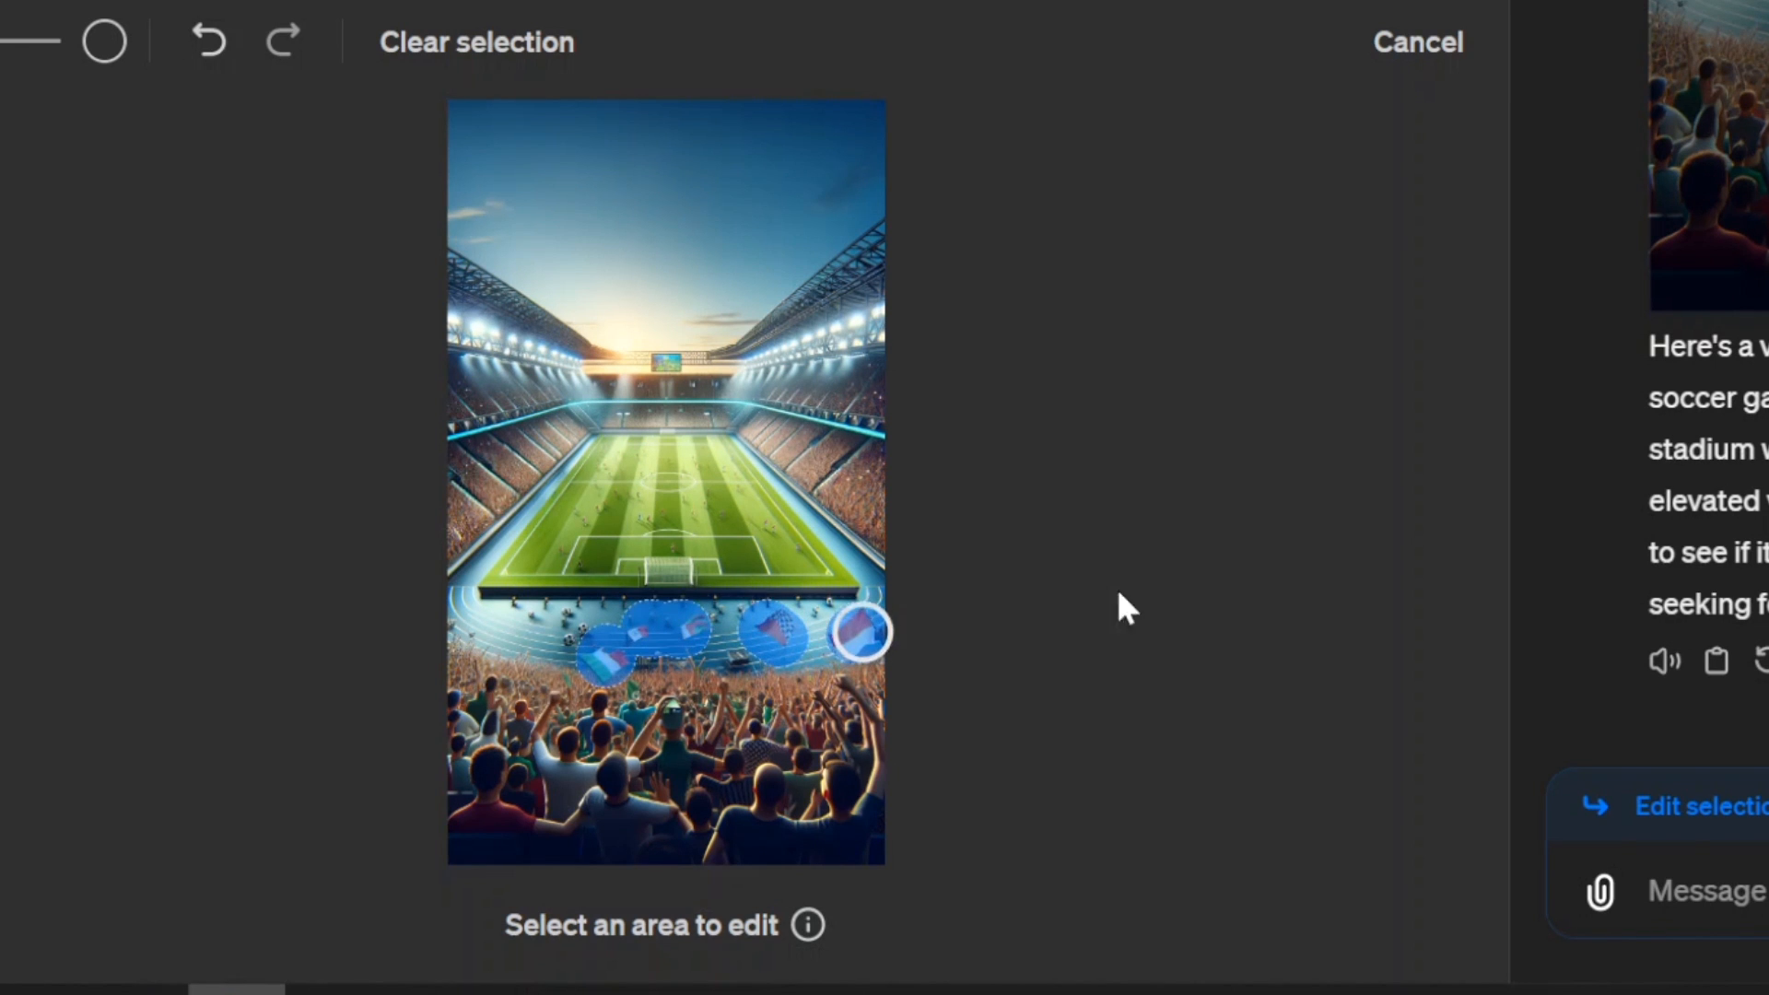
click(1417, 42)
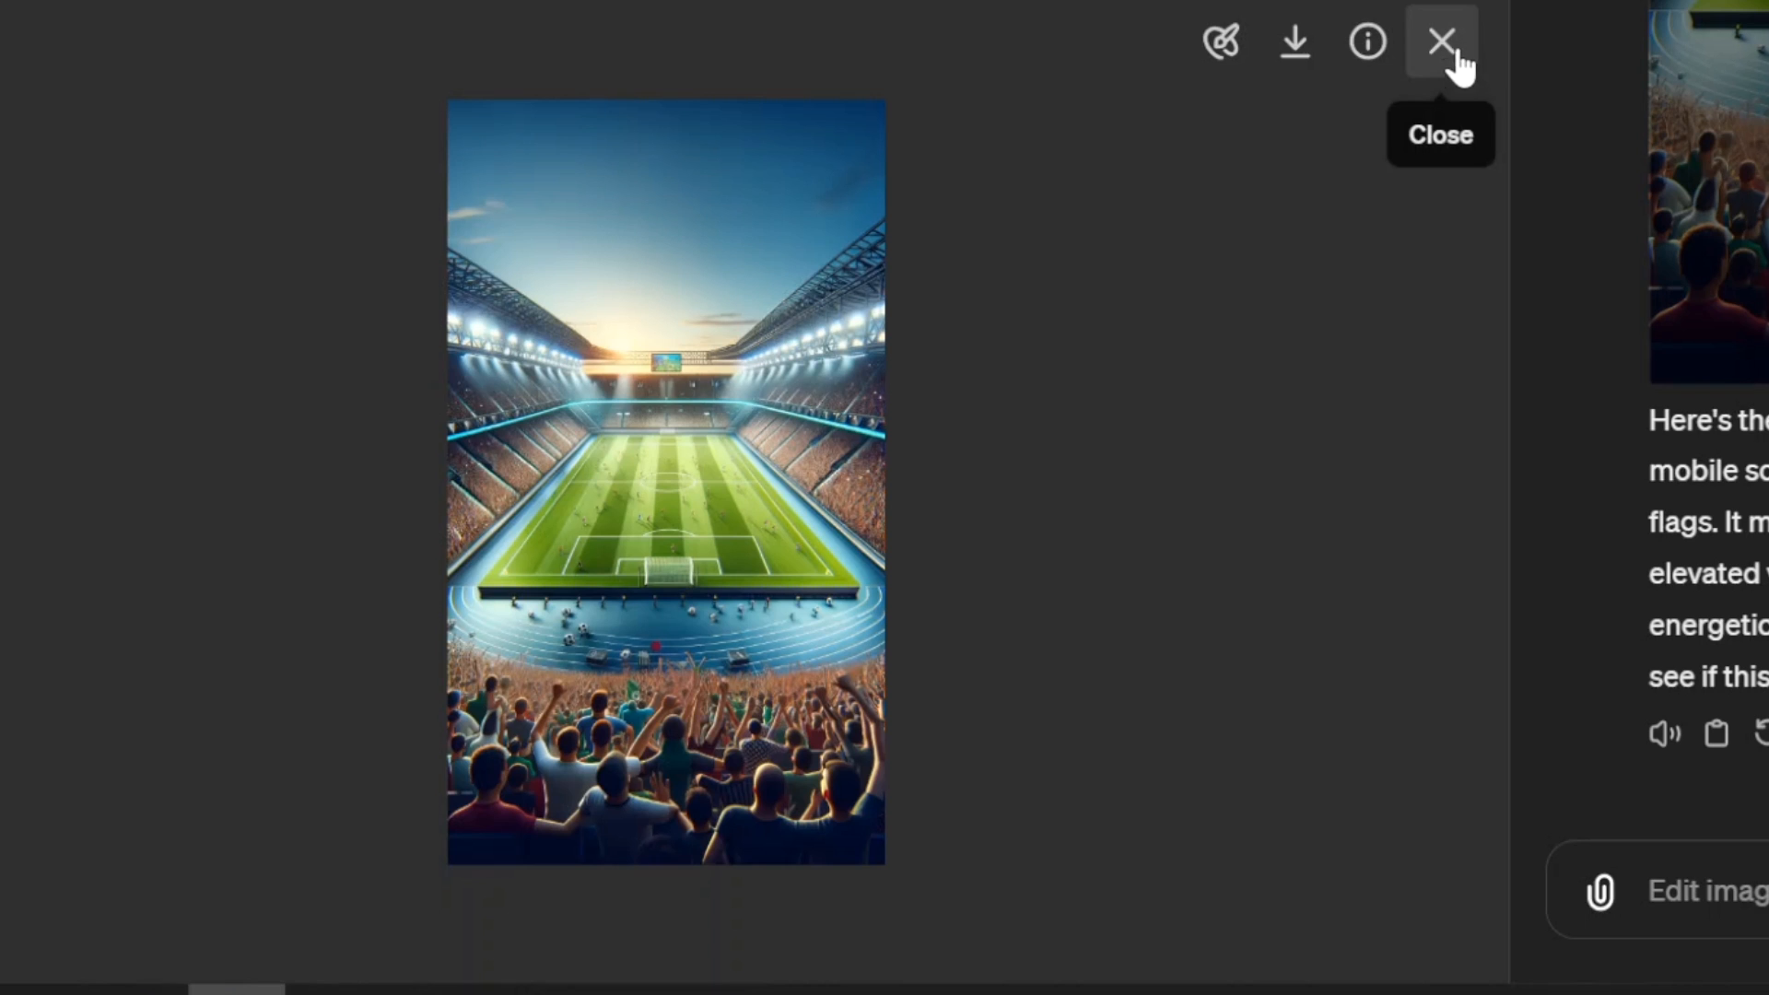
click(1441, 41)
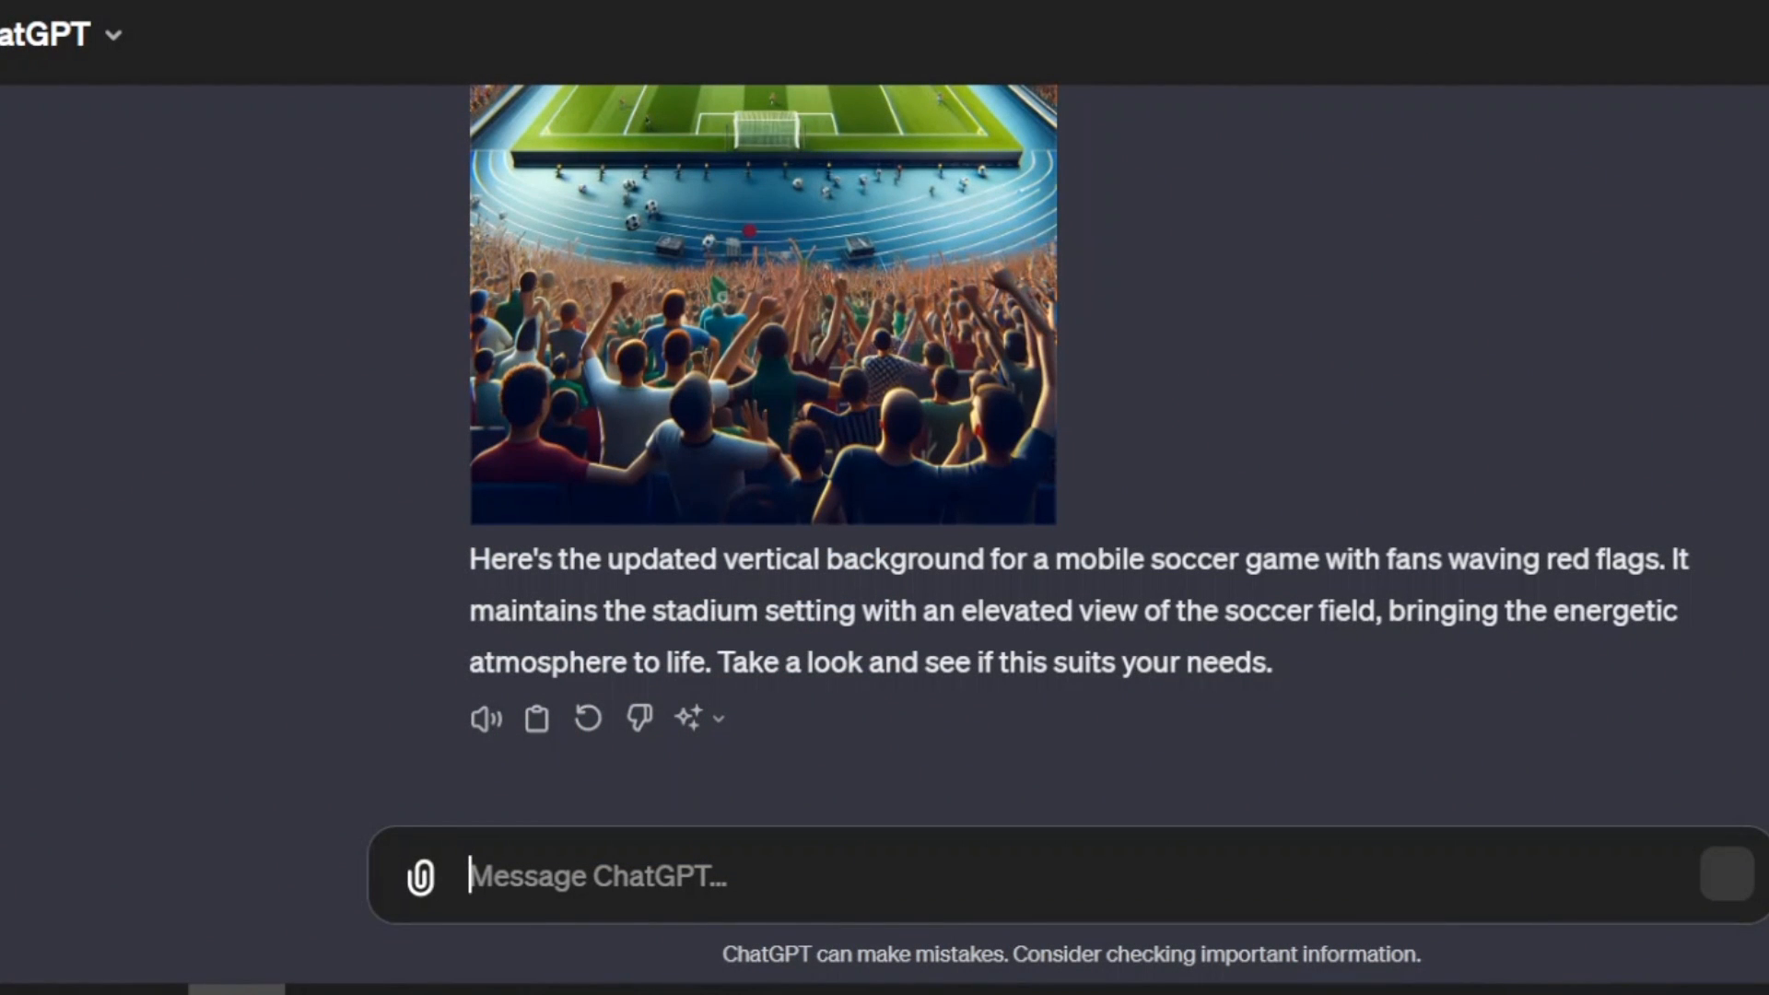
Send a prompt for a top-down cartoony soccer background for a mobile device in vertical orientation.
text(generate a top)
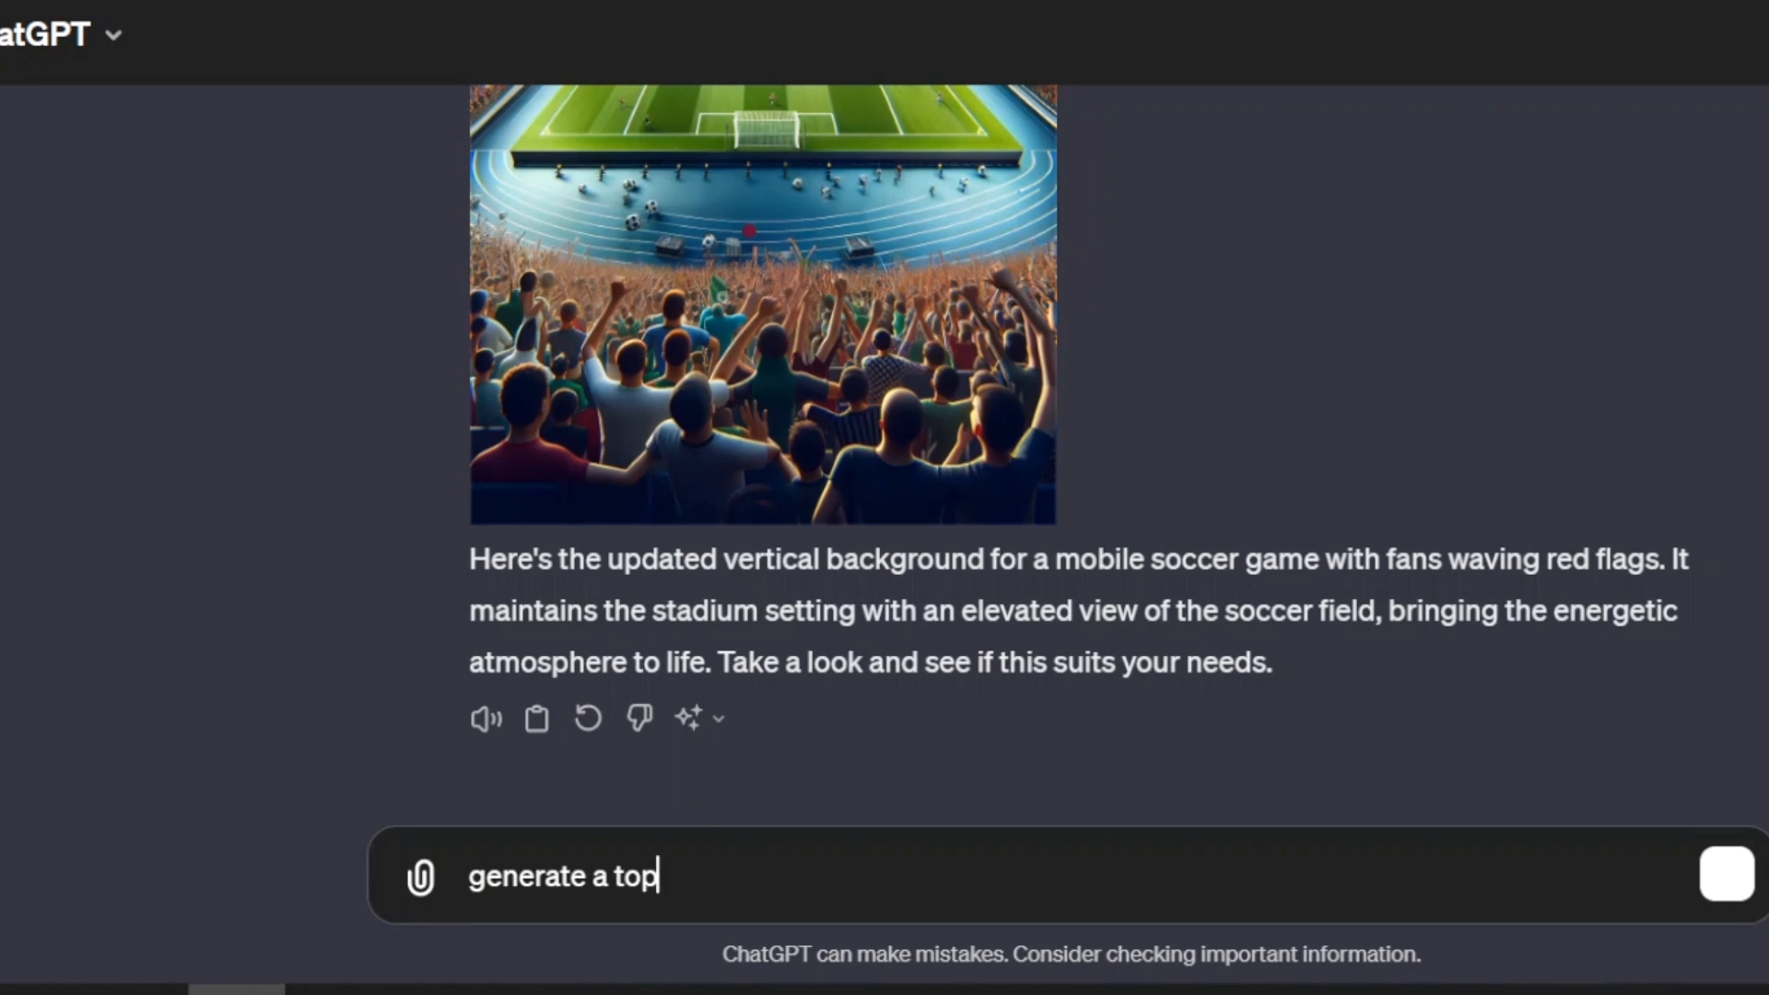
text(down)
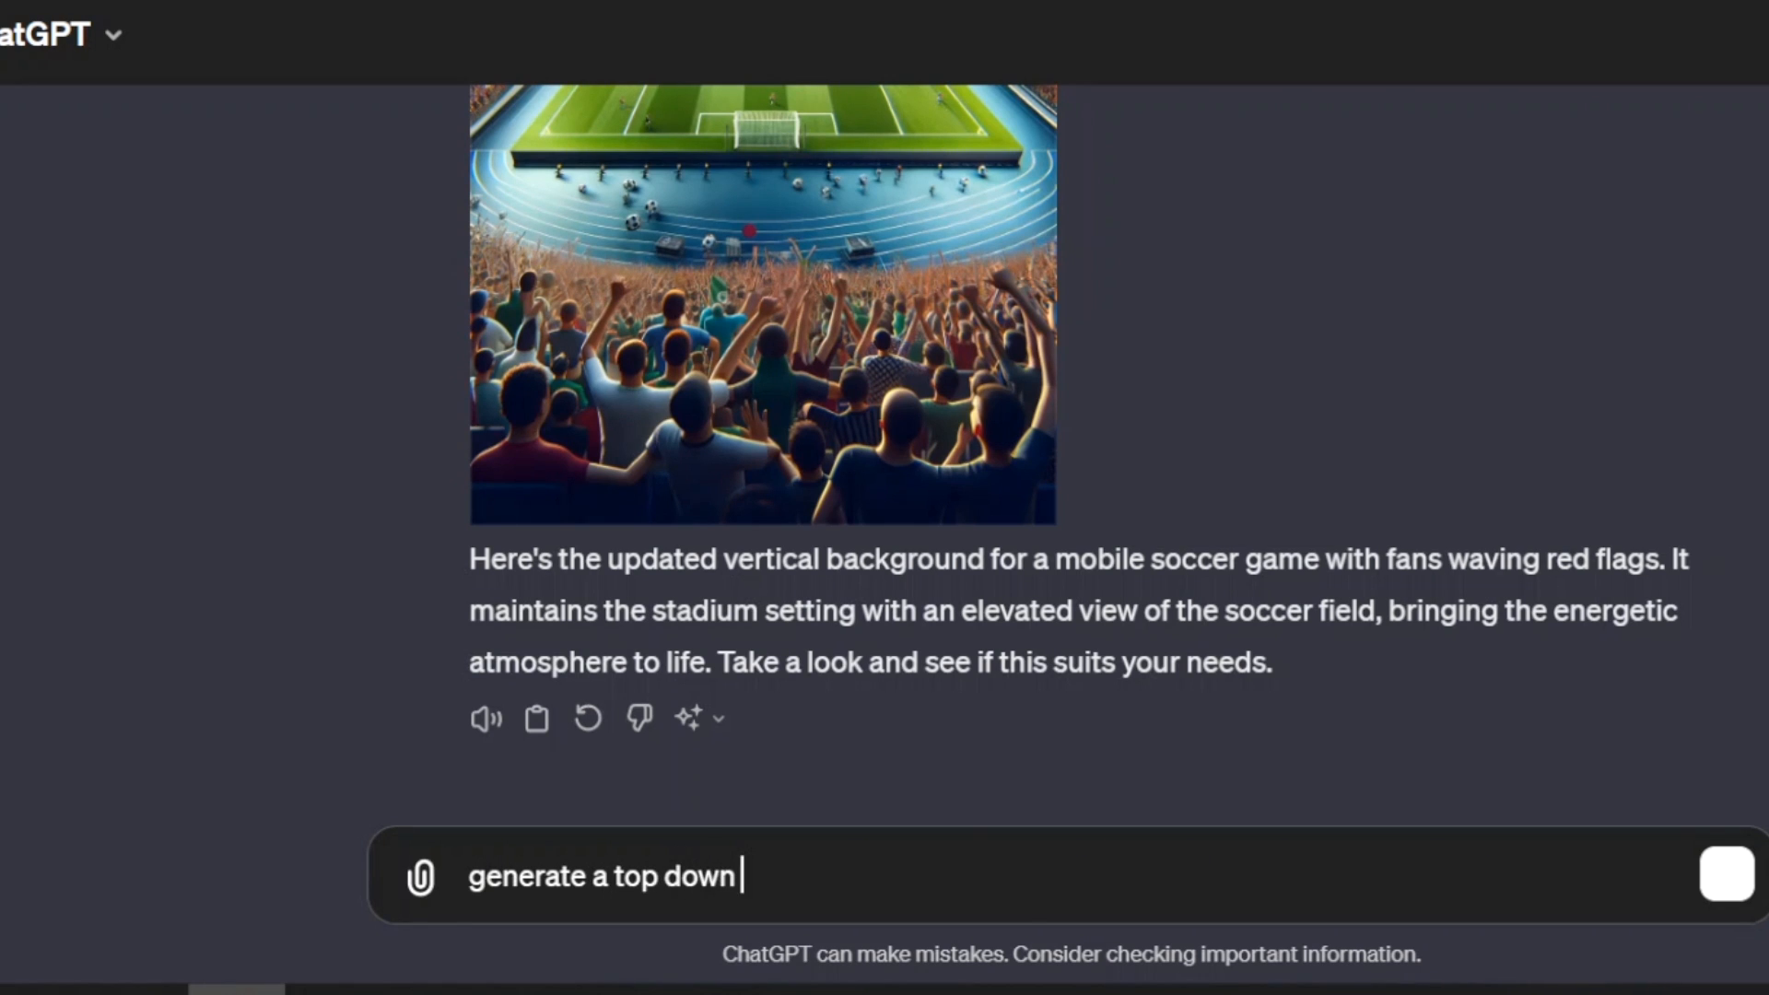
text(cartoony)
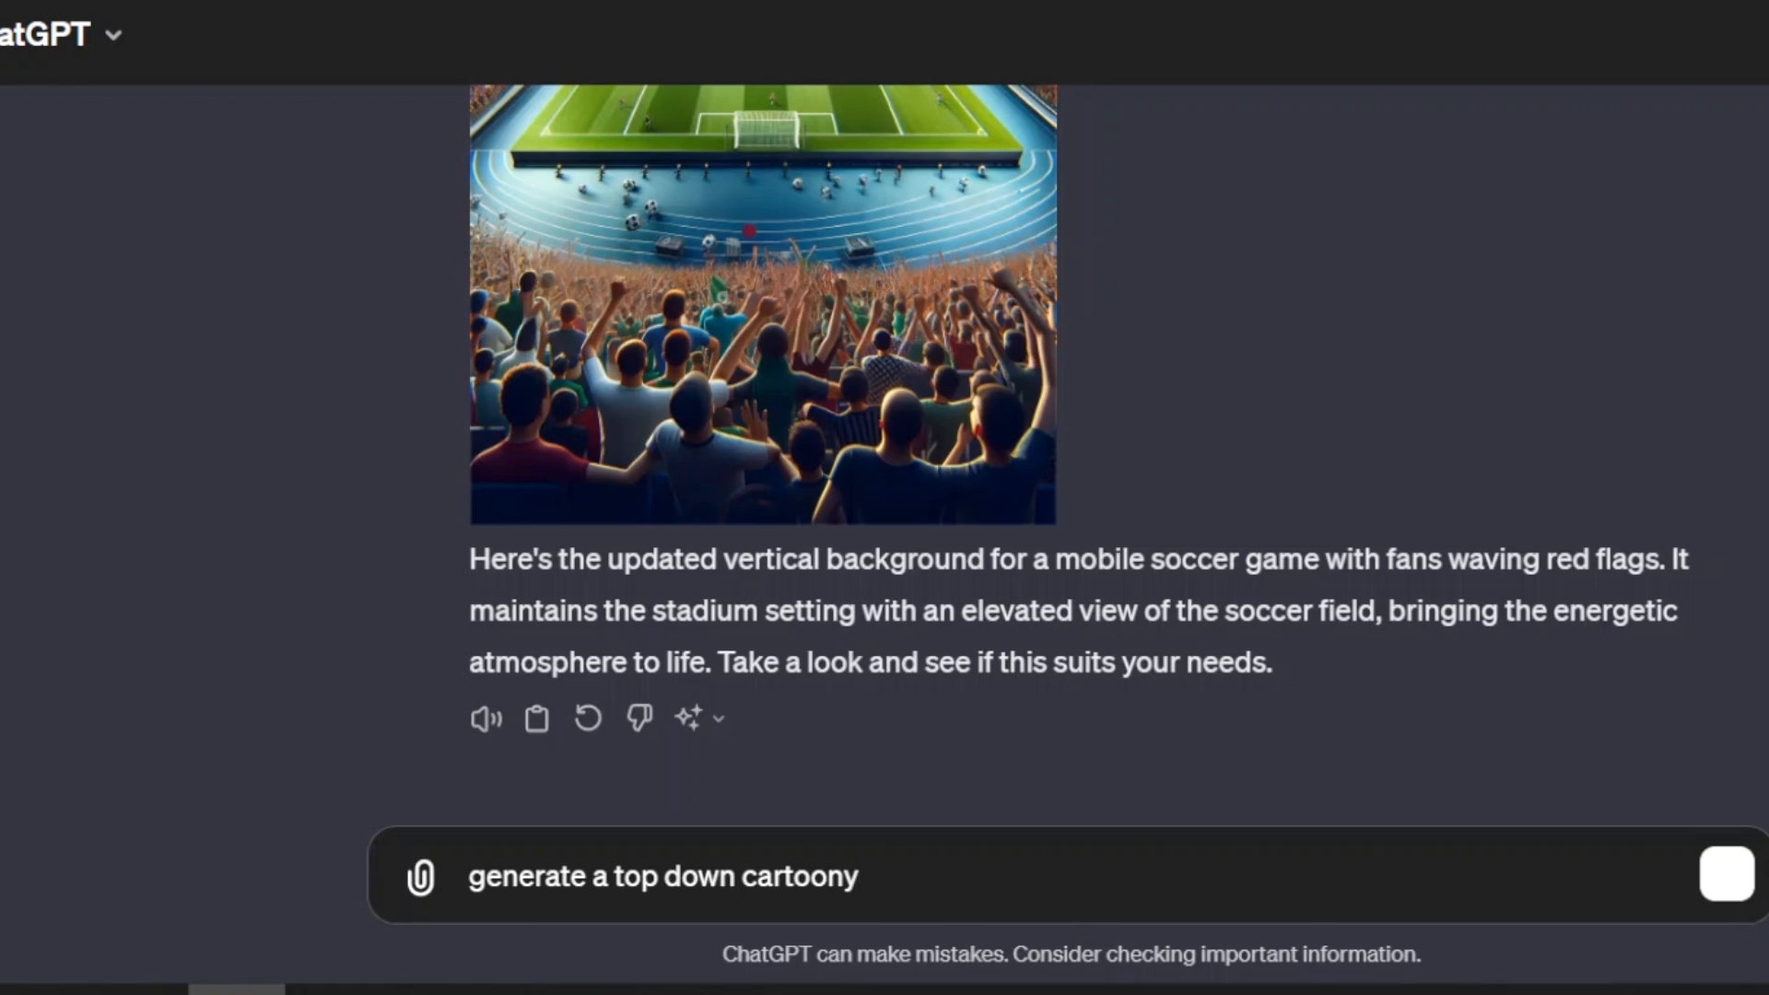
text(background for)
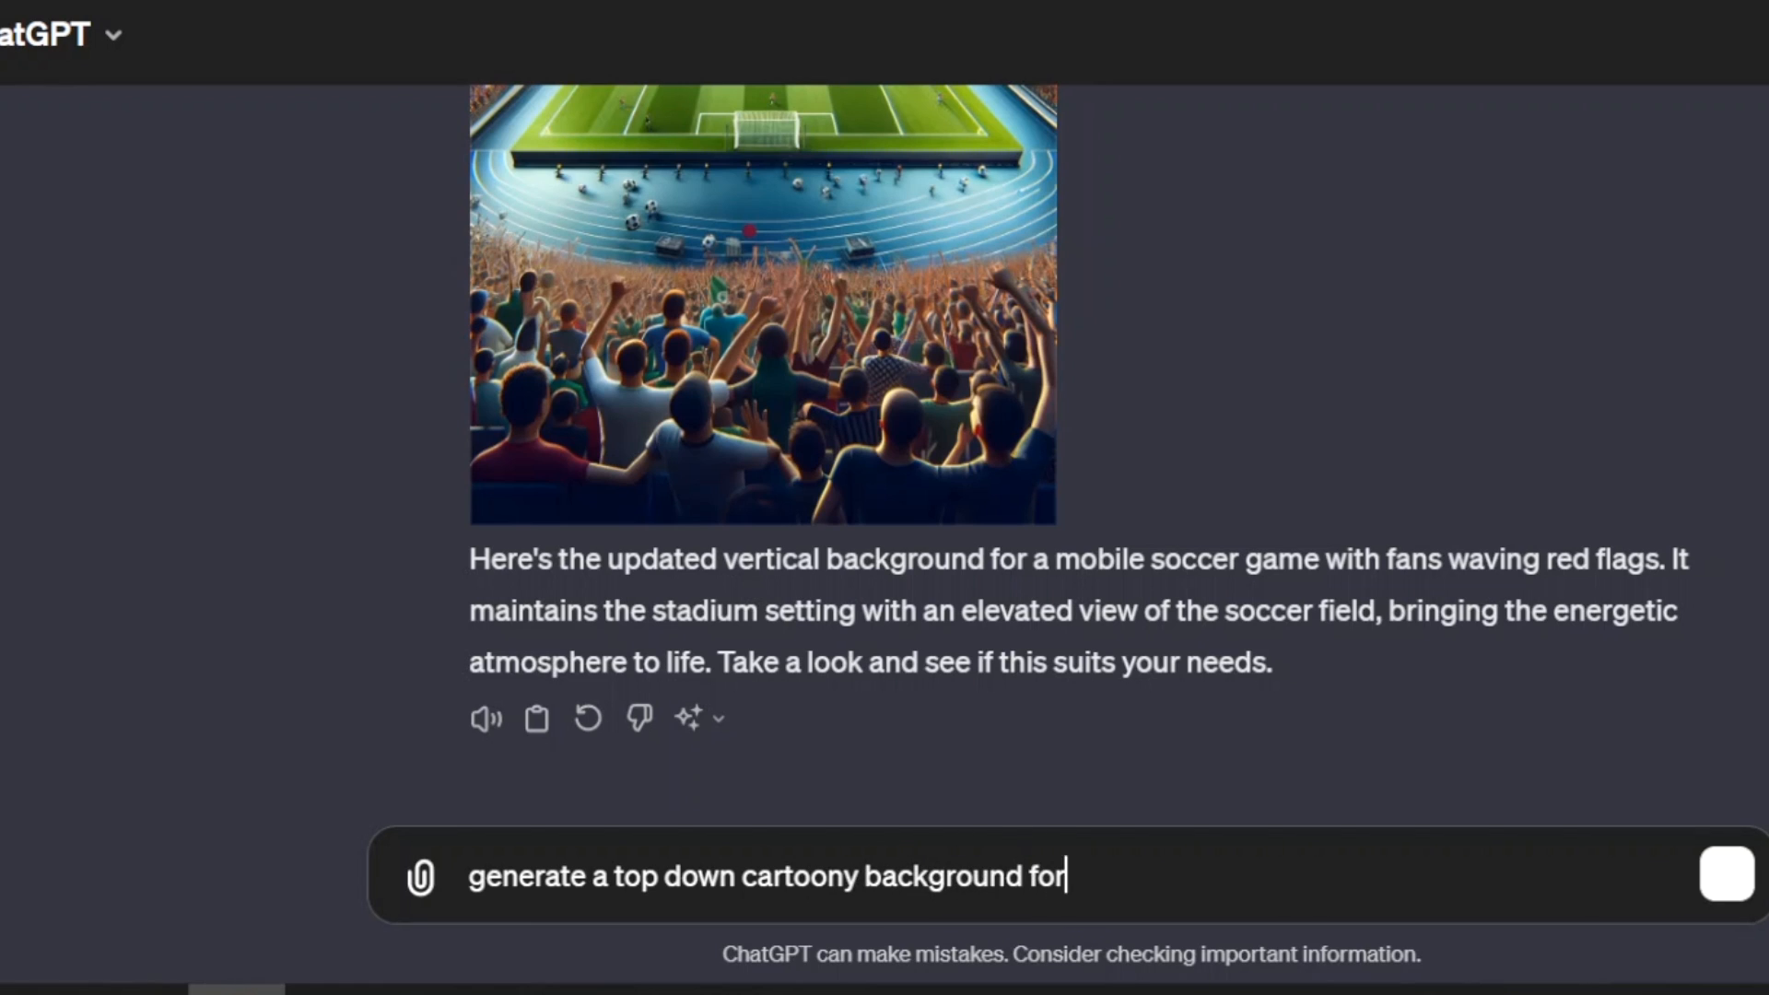
text(a soccer game)
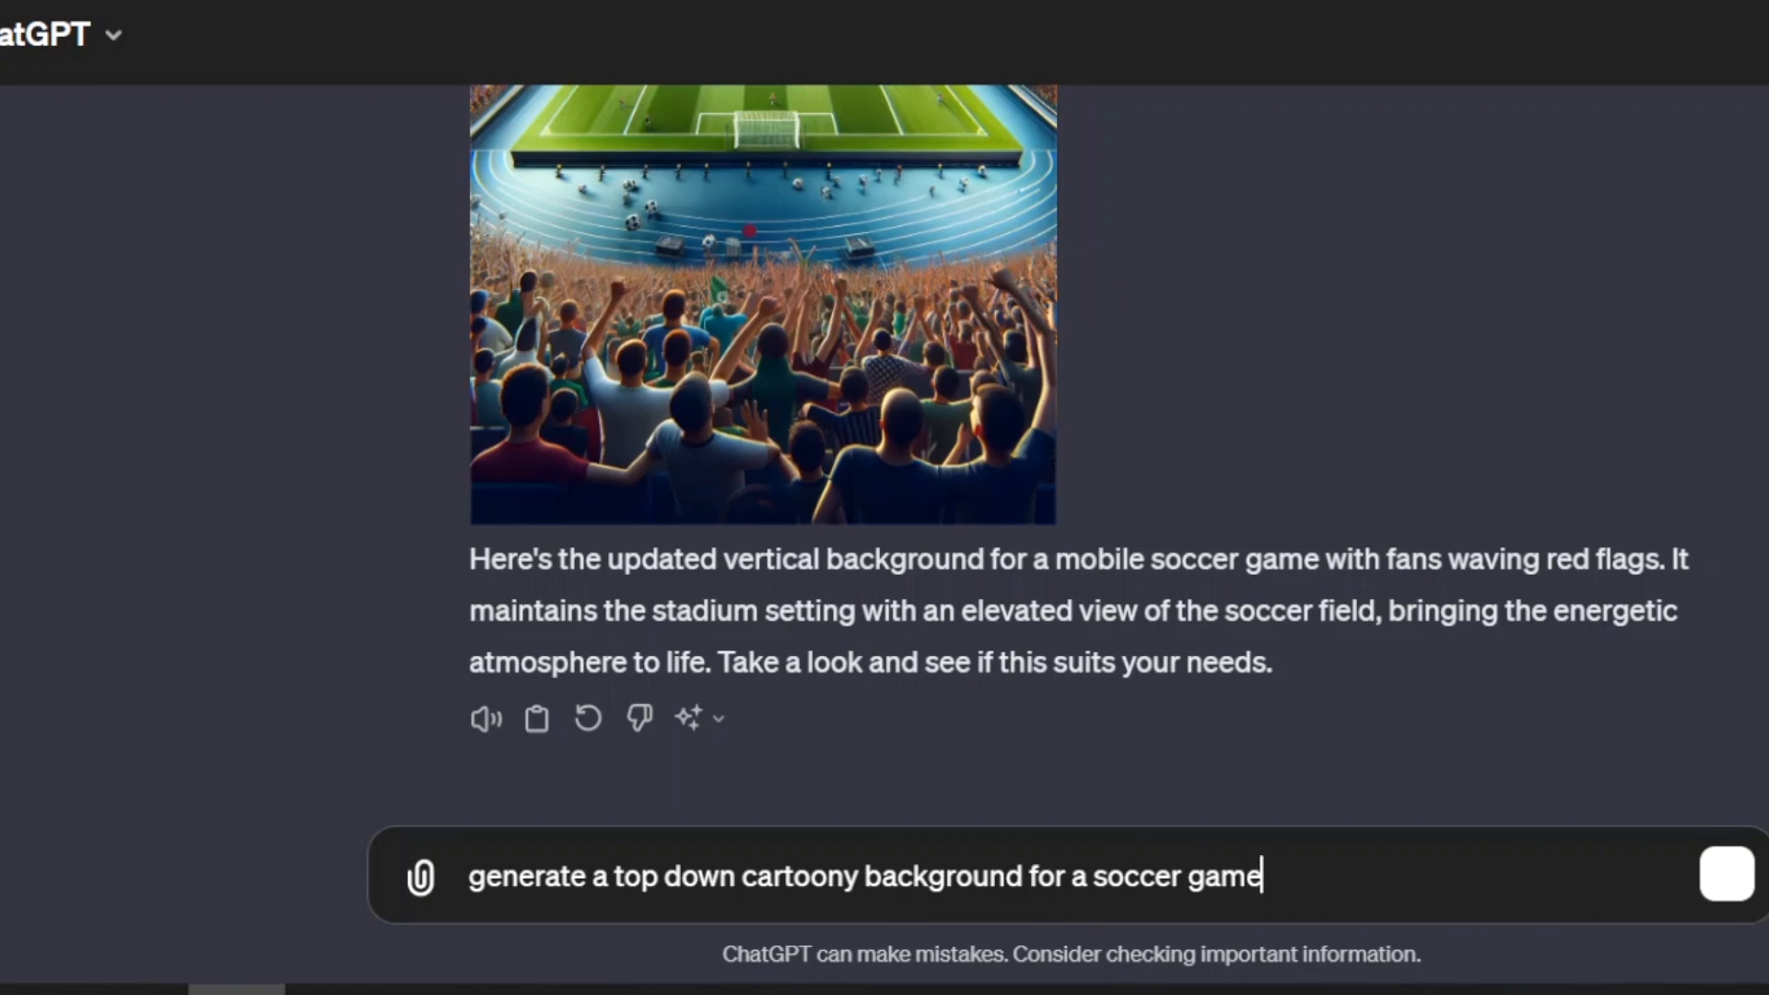
text(for a mobile)
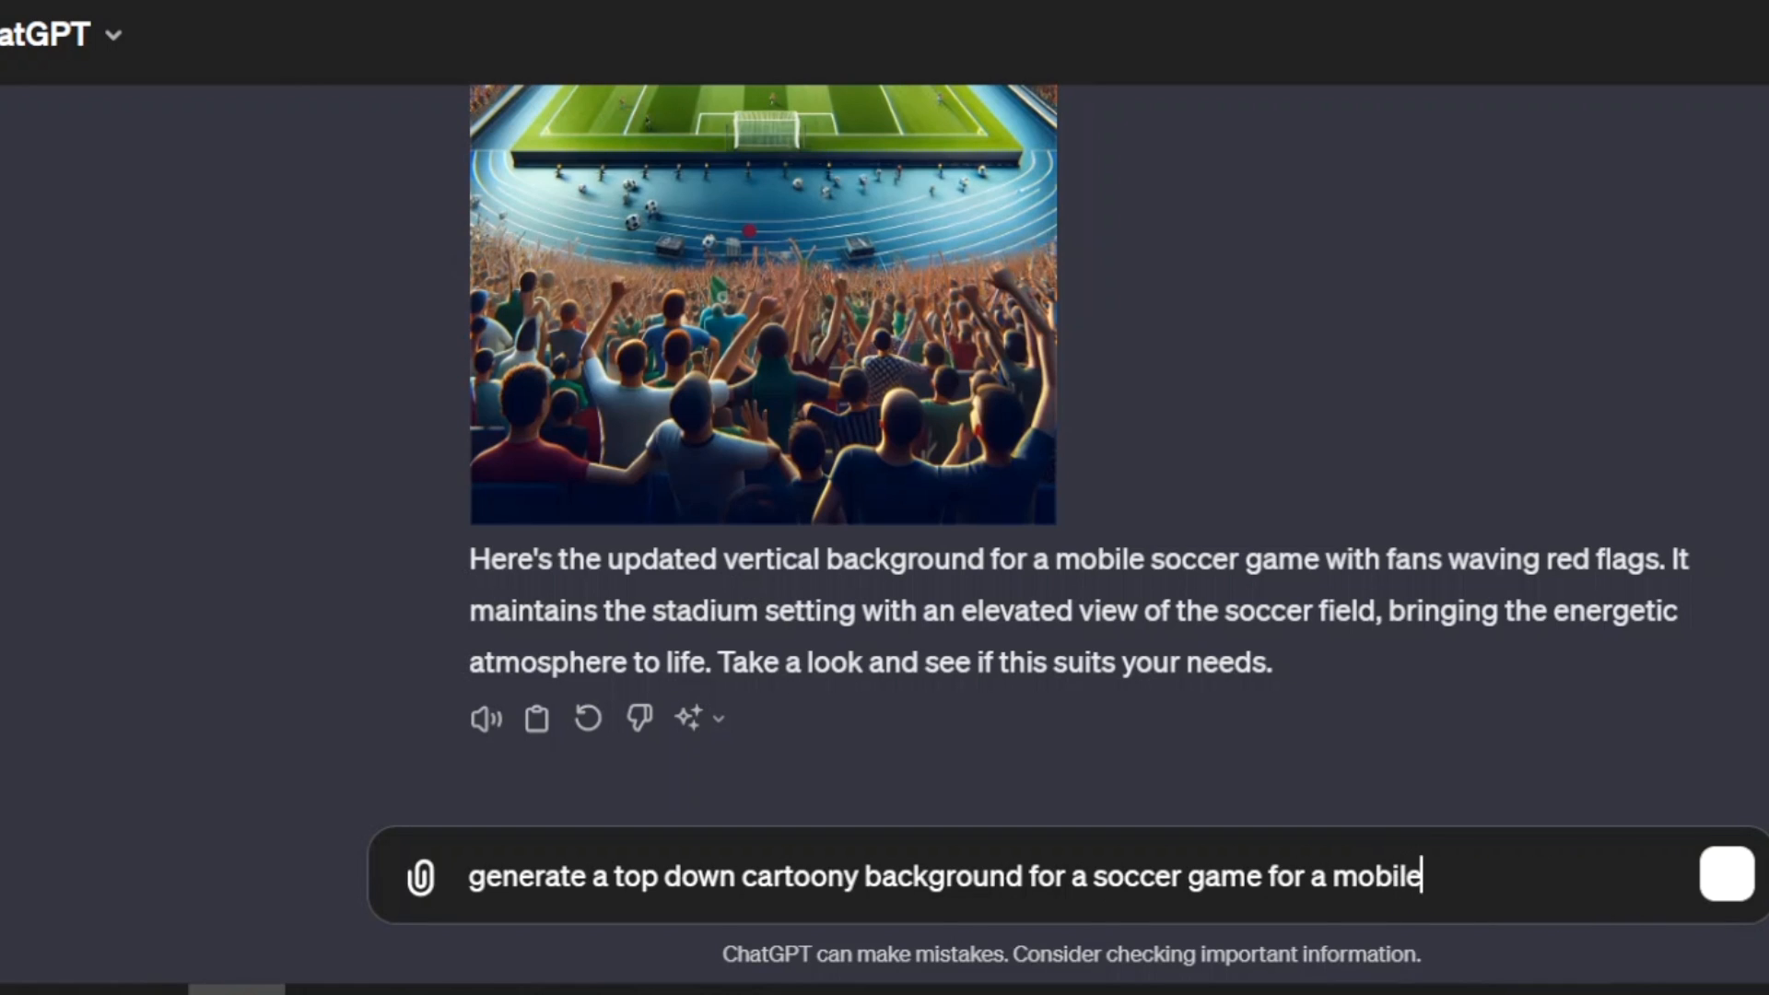
text(device, ver)
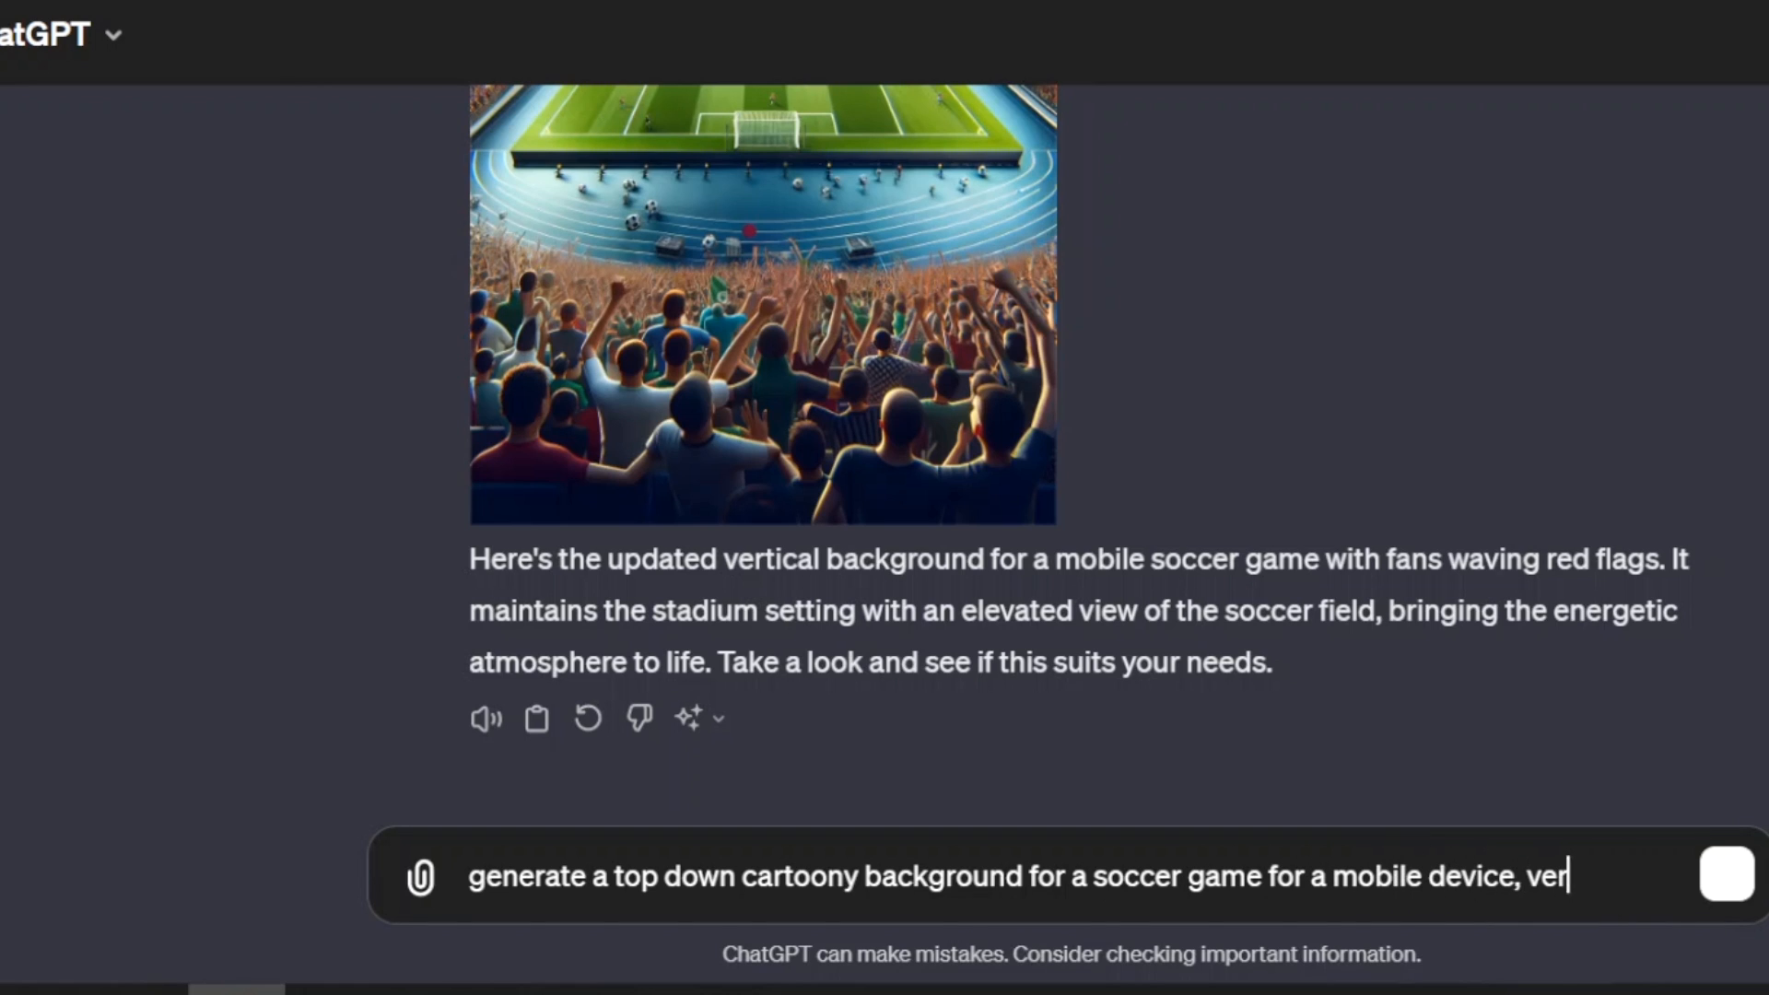
text(tical orient)
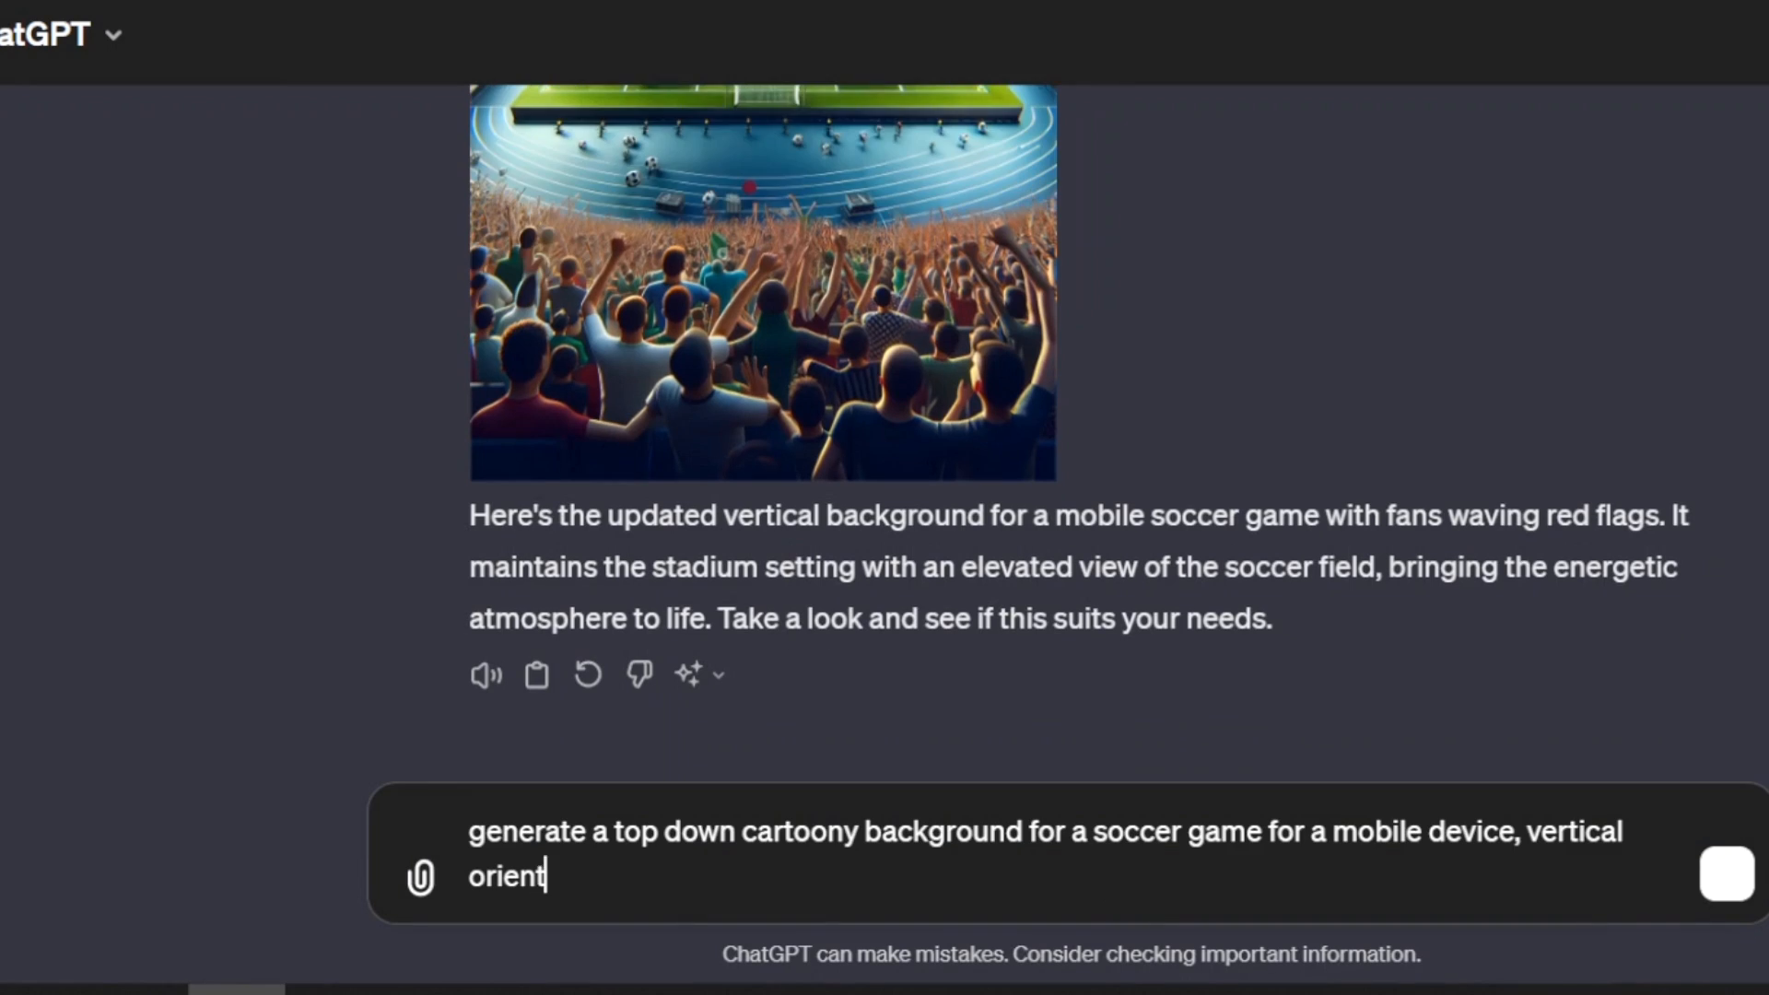
key(Return)
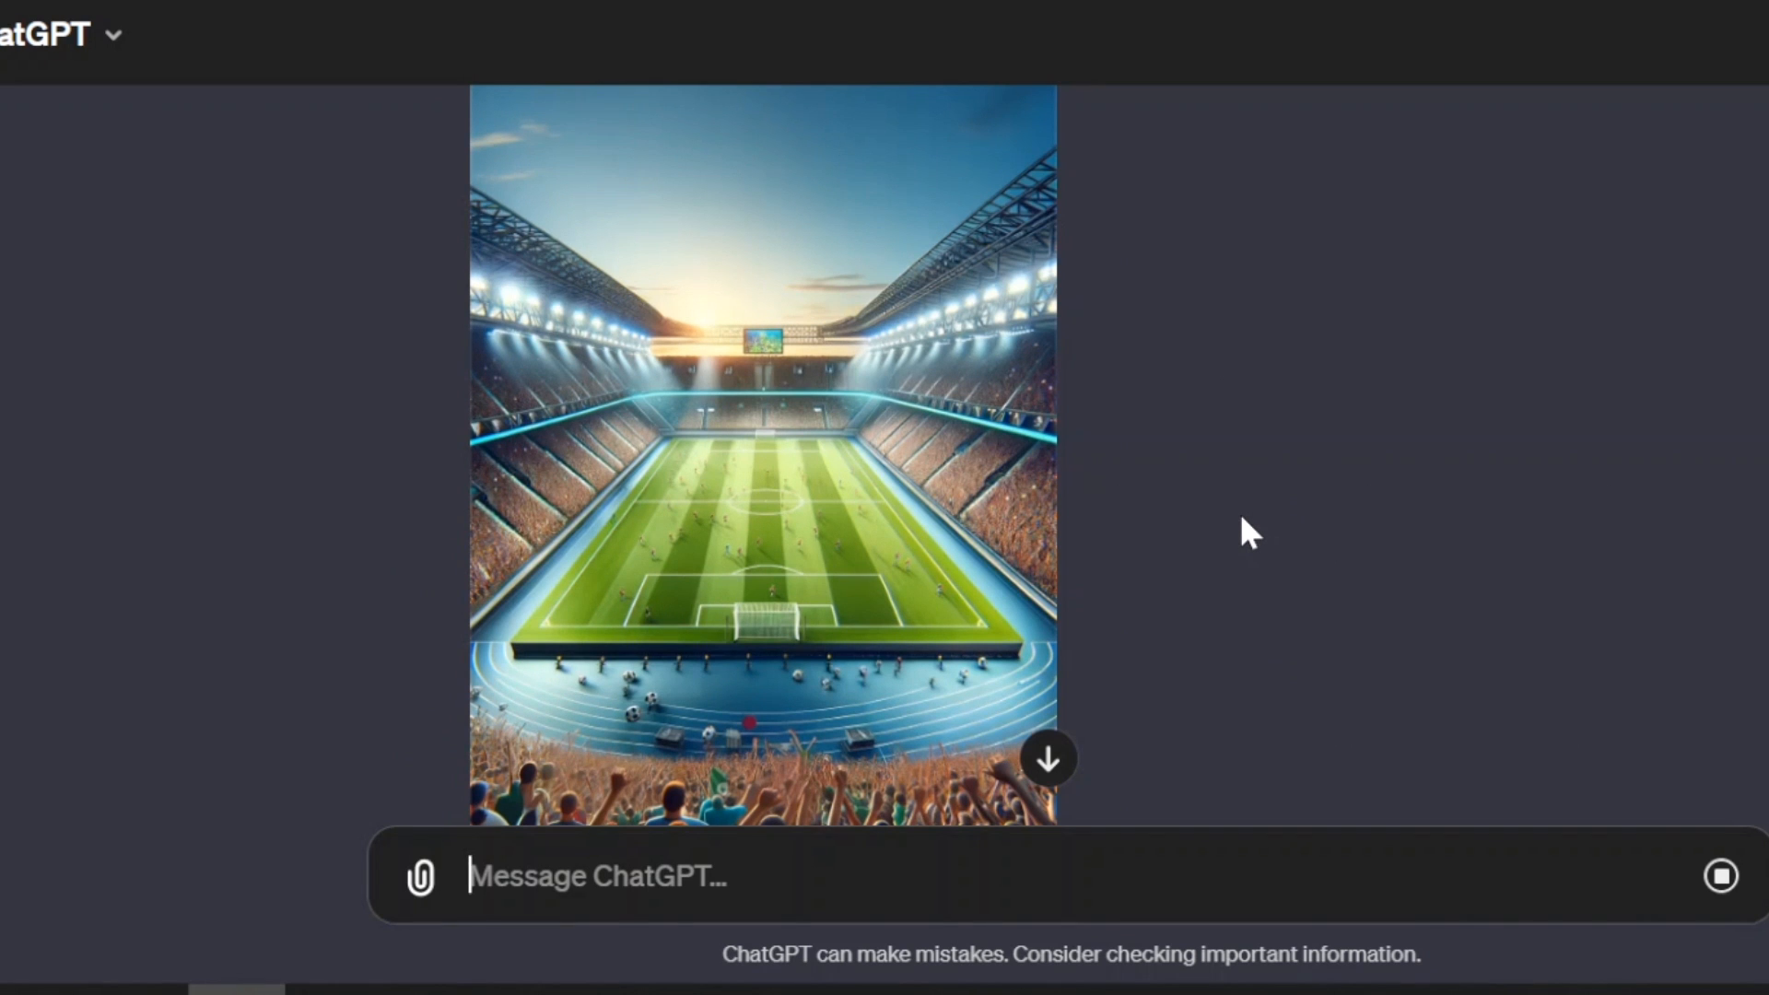
Scroll through the reply to review the finished cartoony top-down soccer field.
scroll(down, 3)
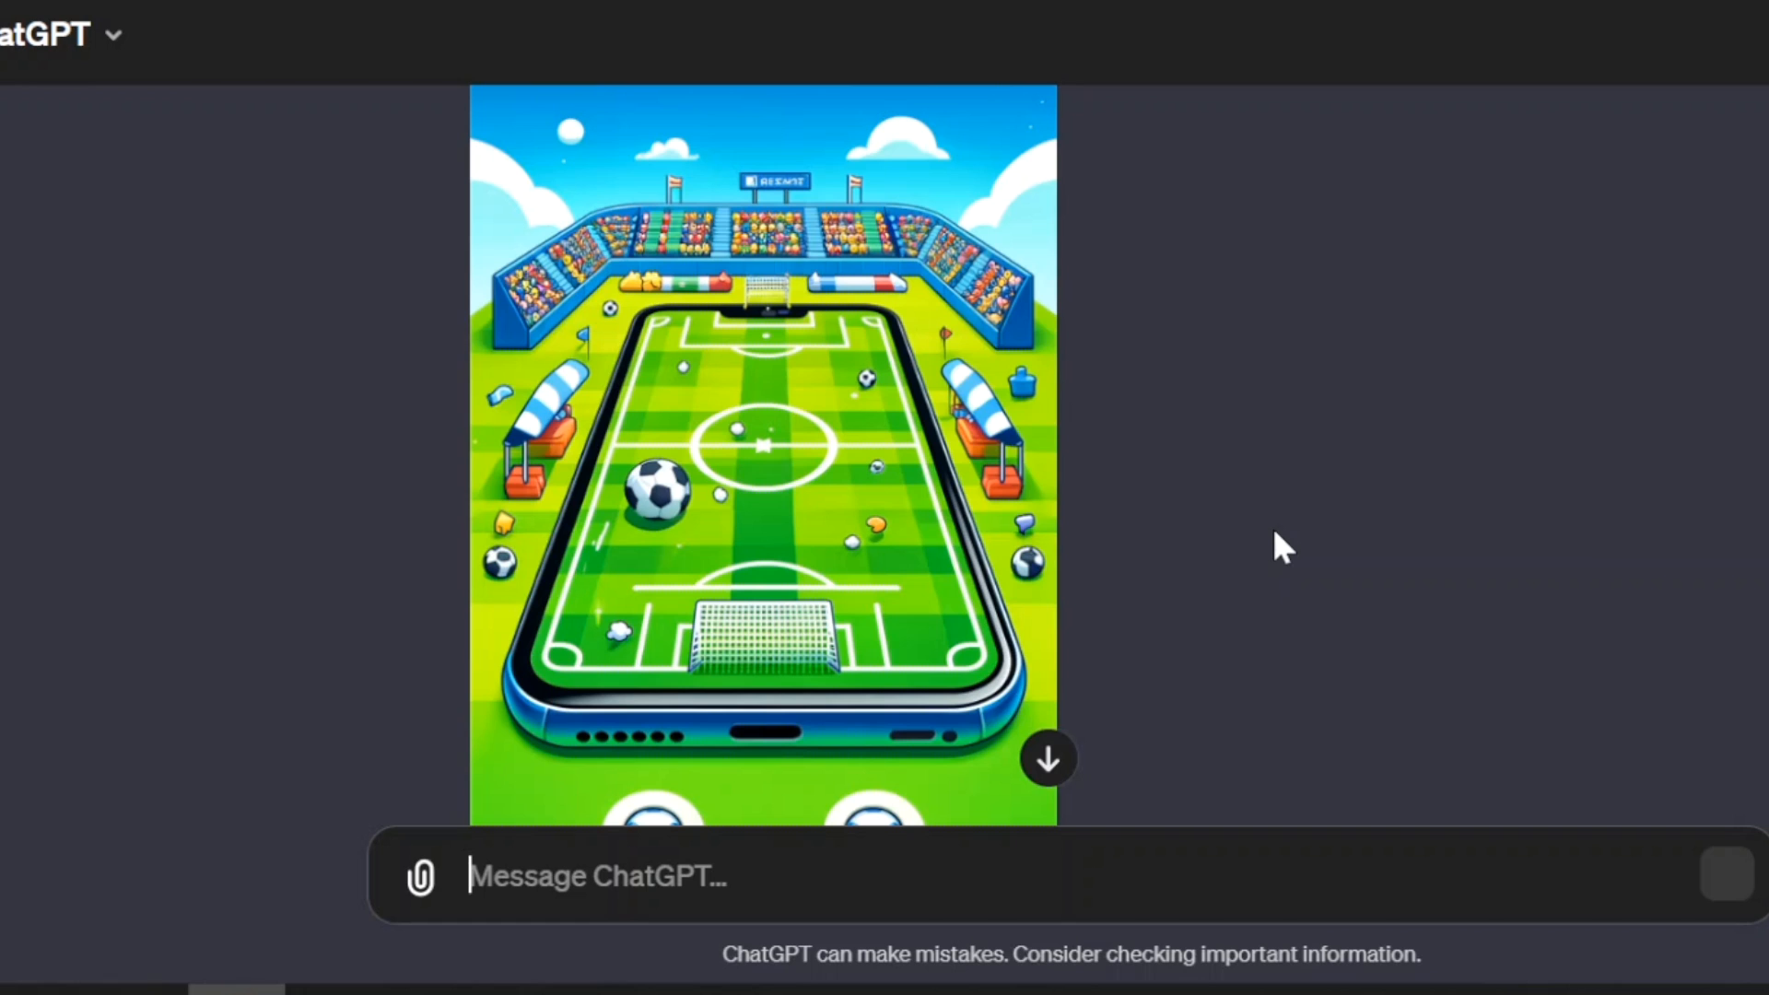
scroll(down, 3)
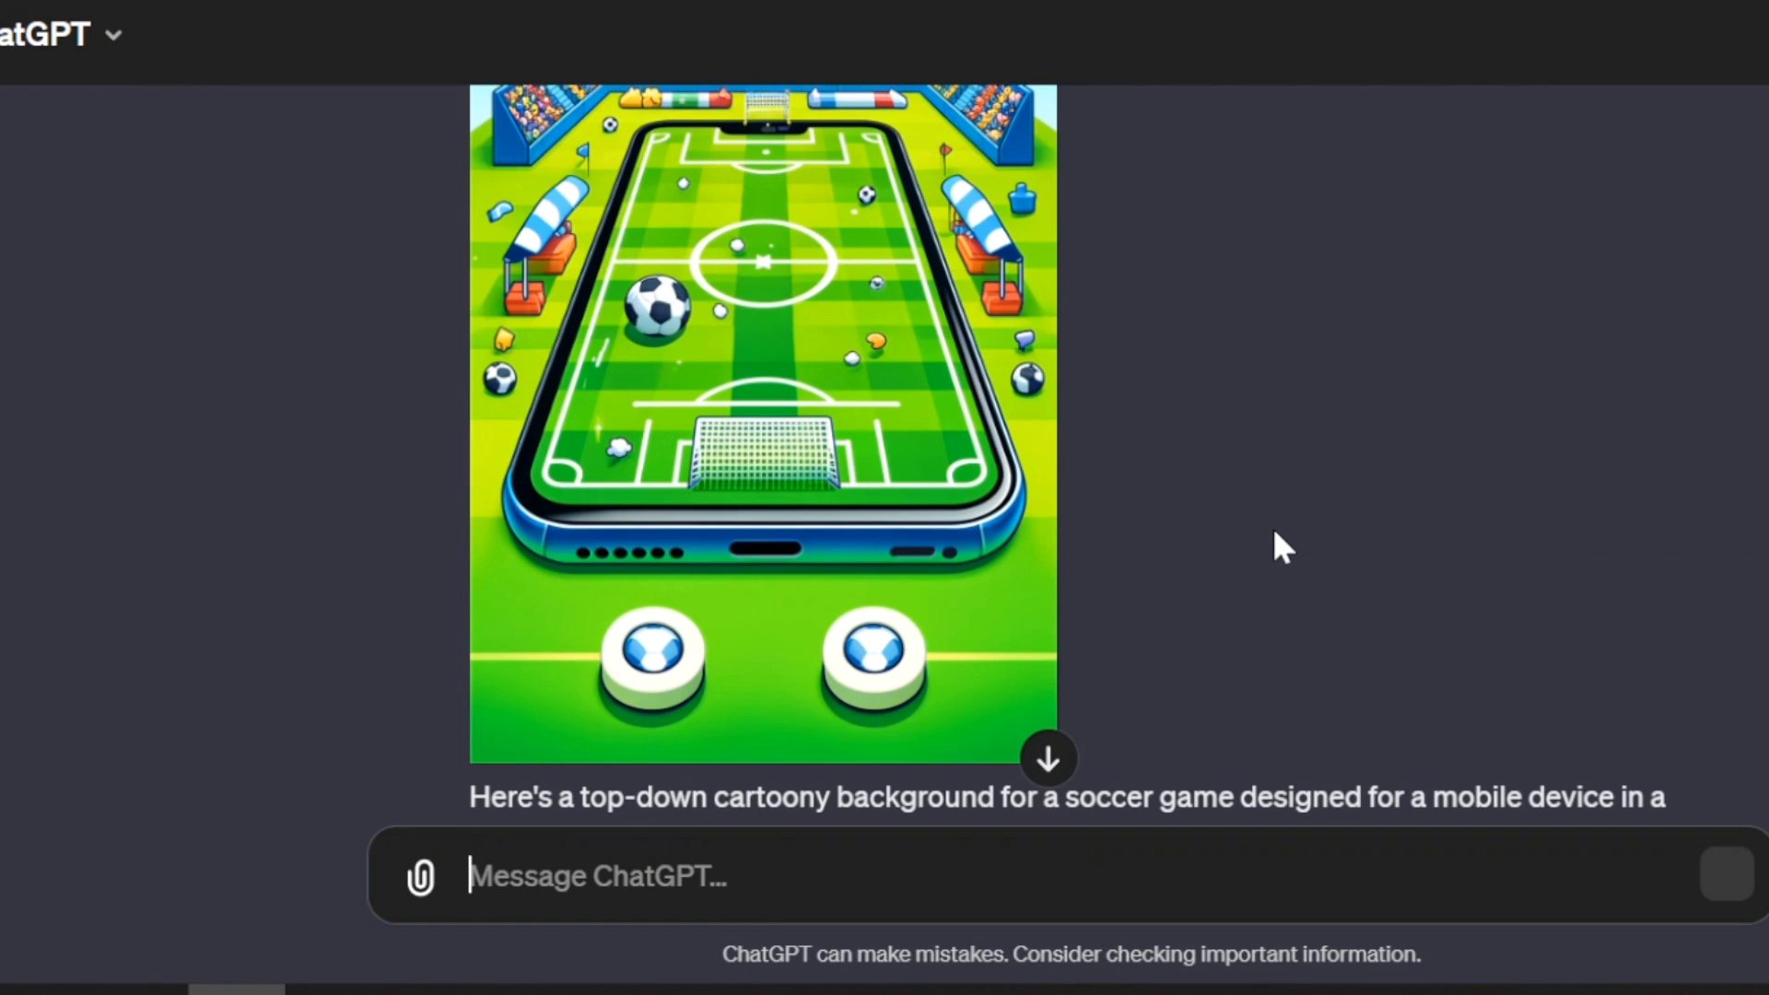
scroll(up, 3)
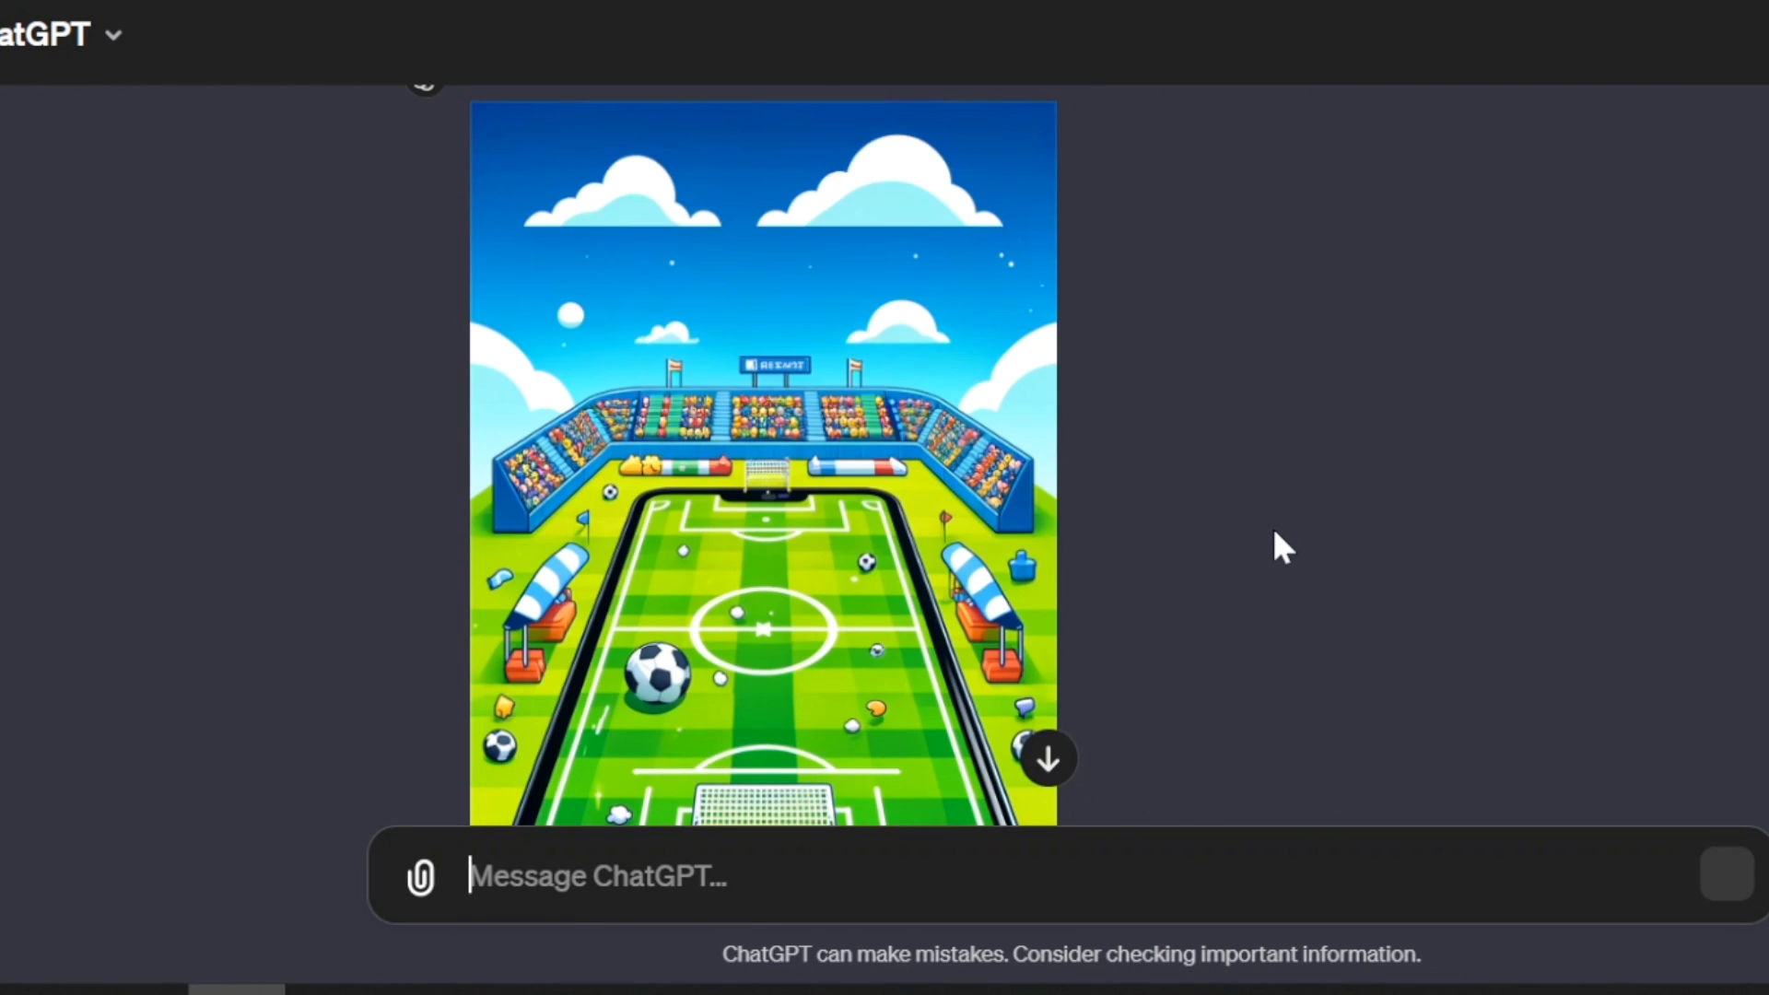
mouse_move(1273, 541)
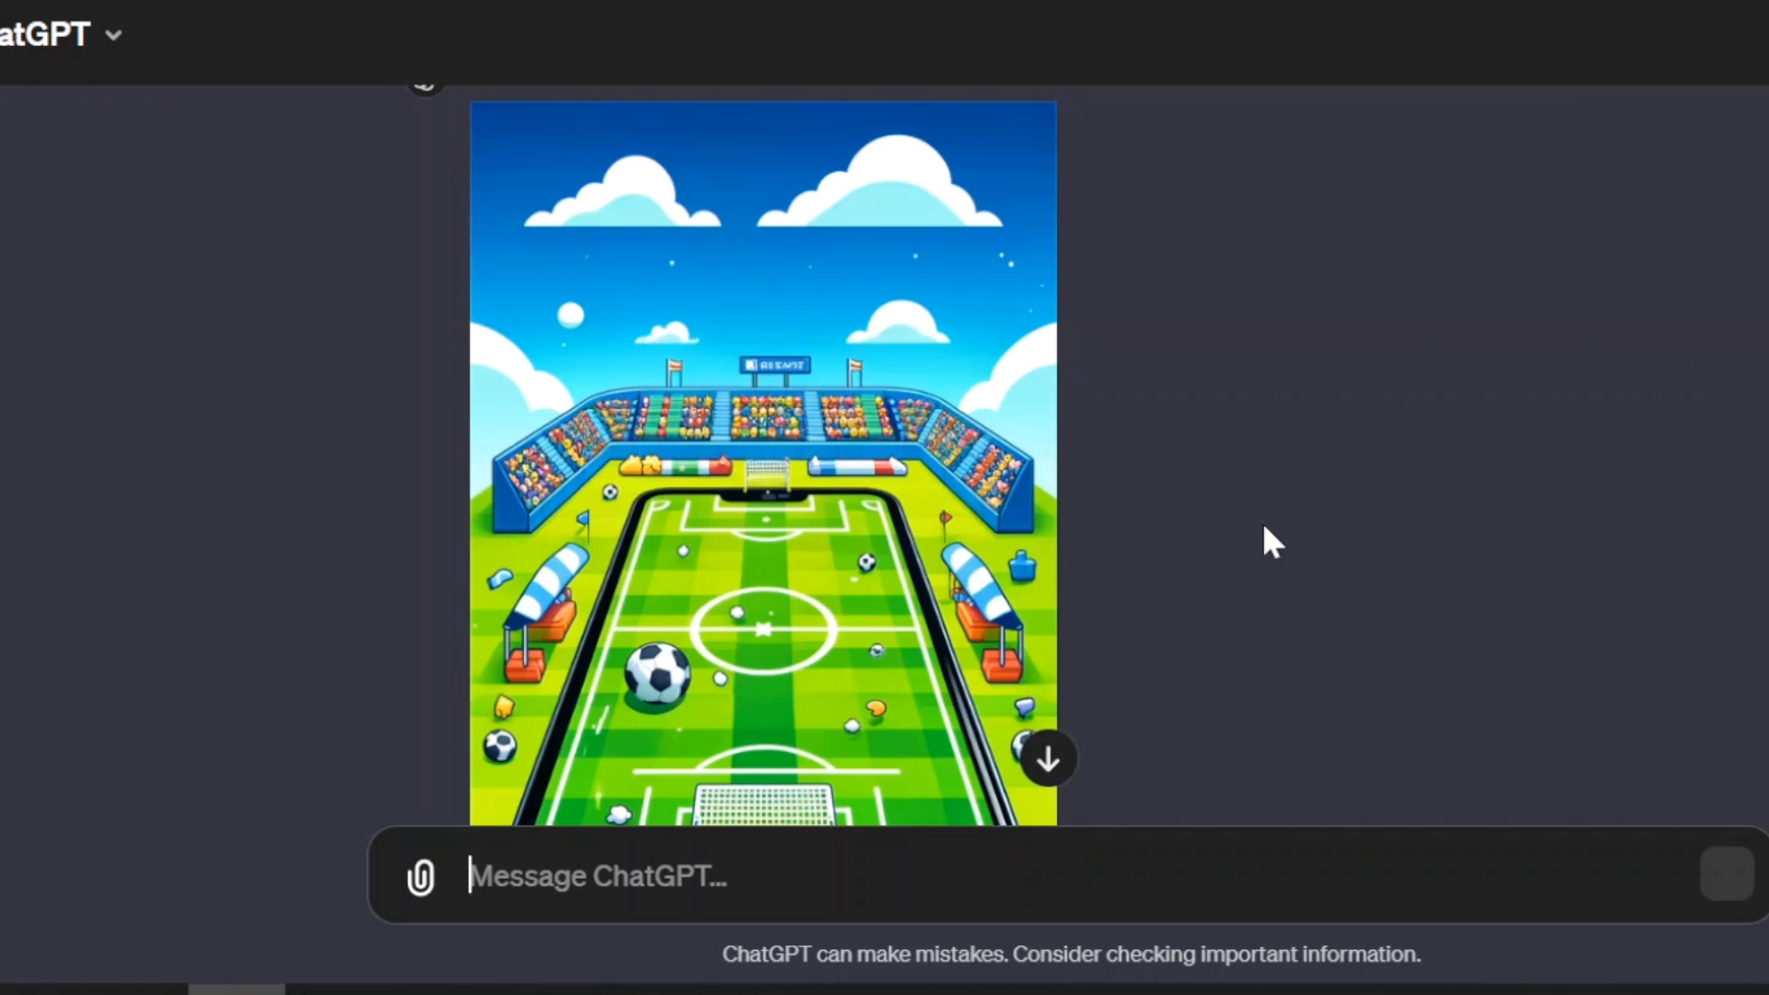
scroll(down, 3)
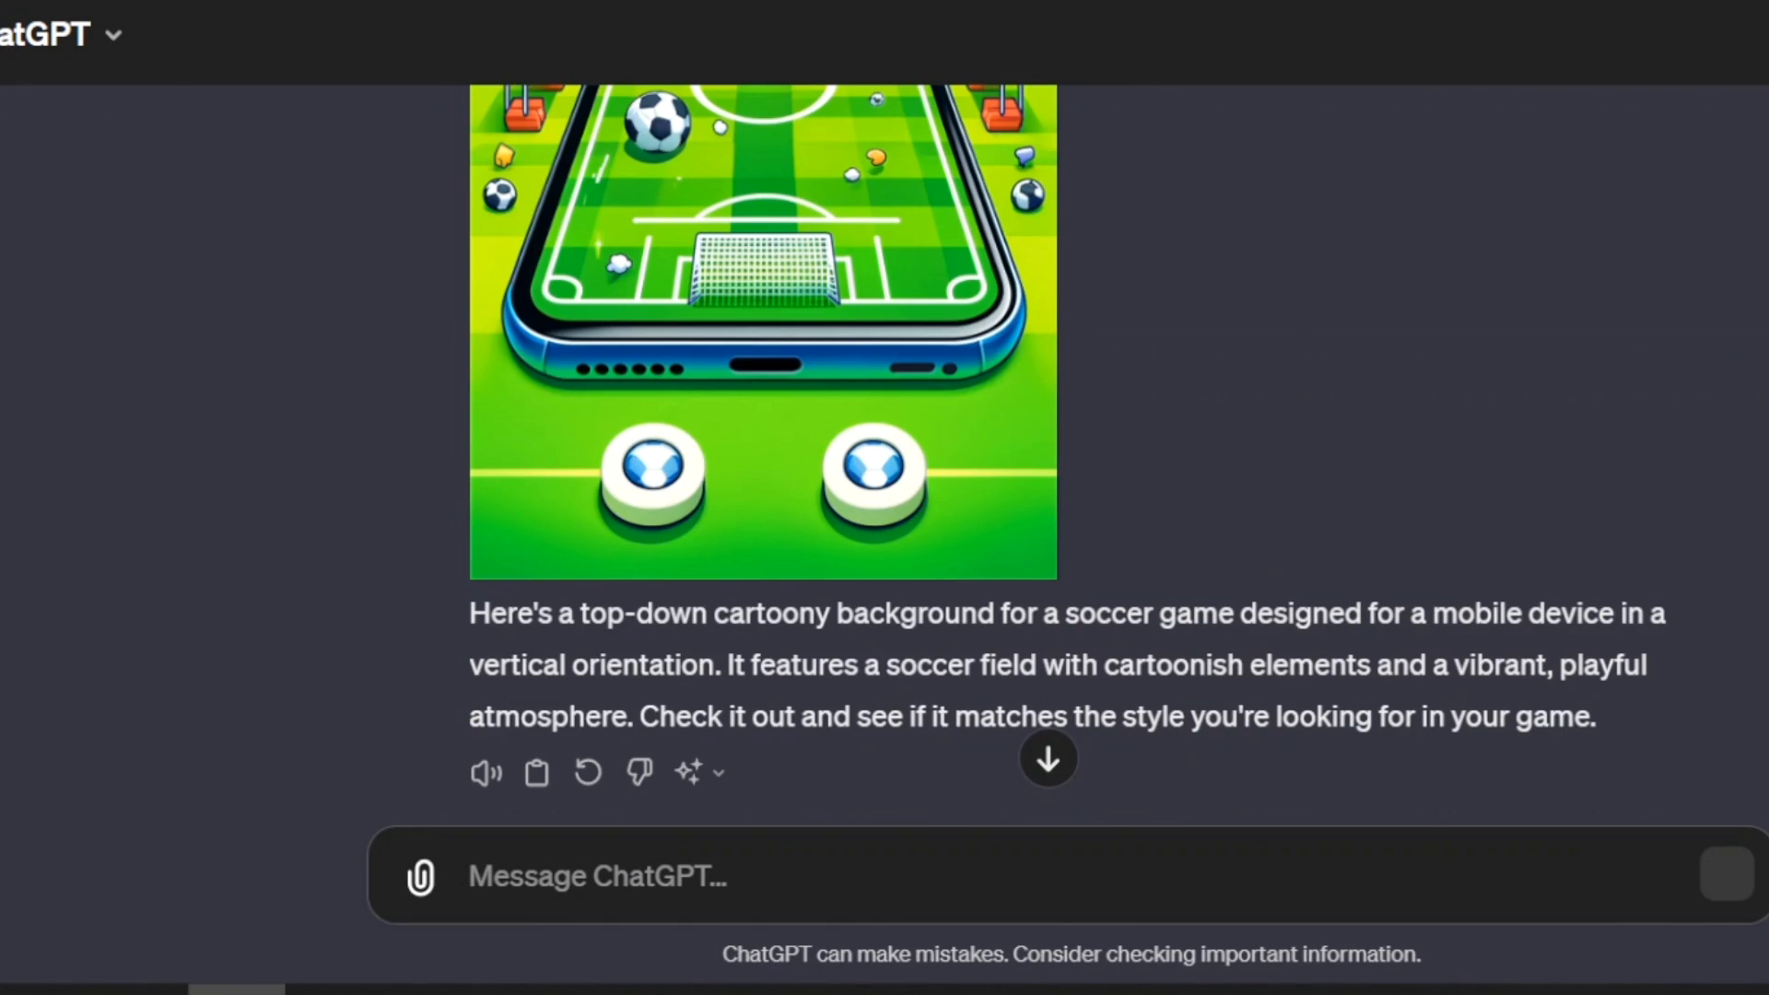
scroll(down, 3)
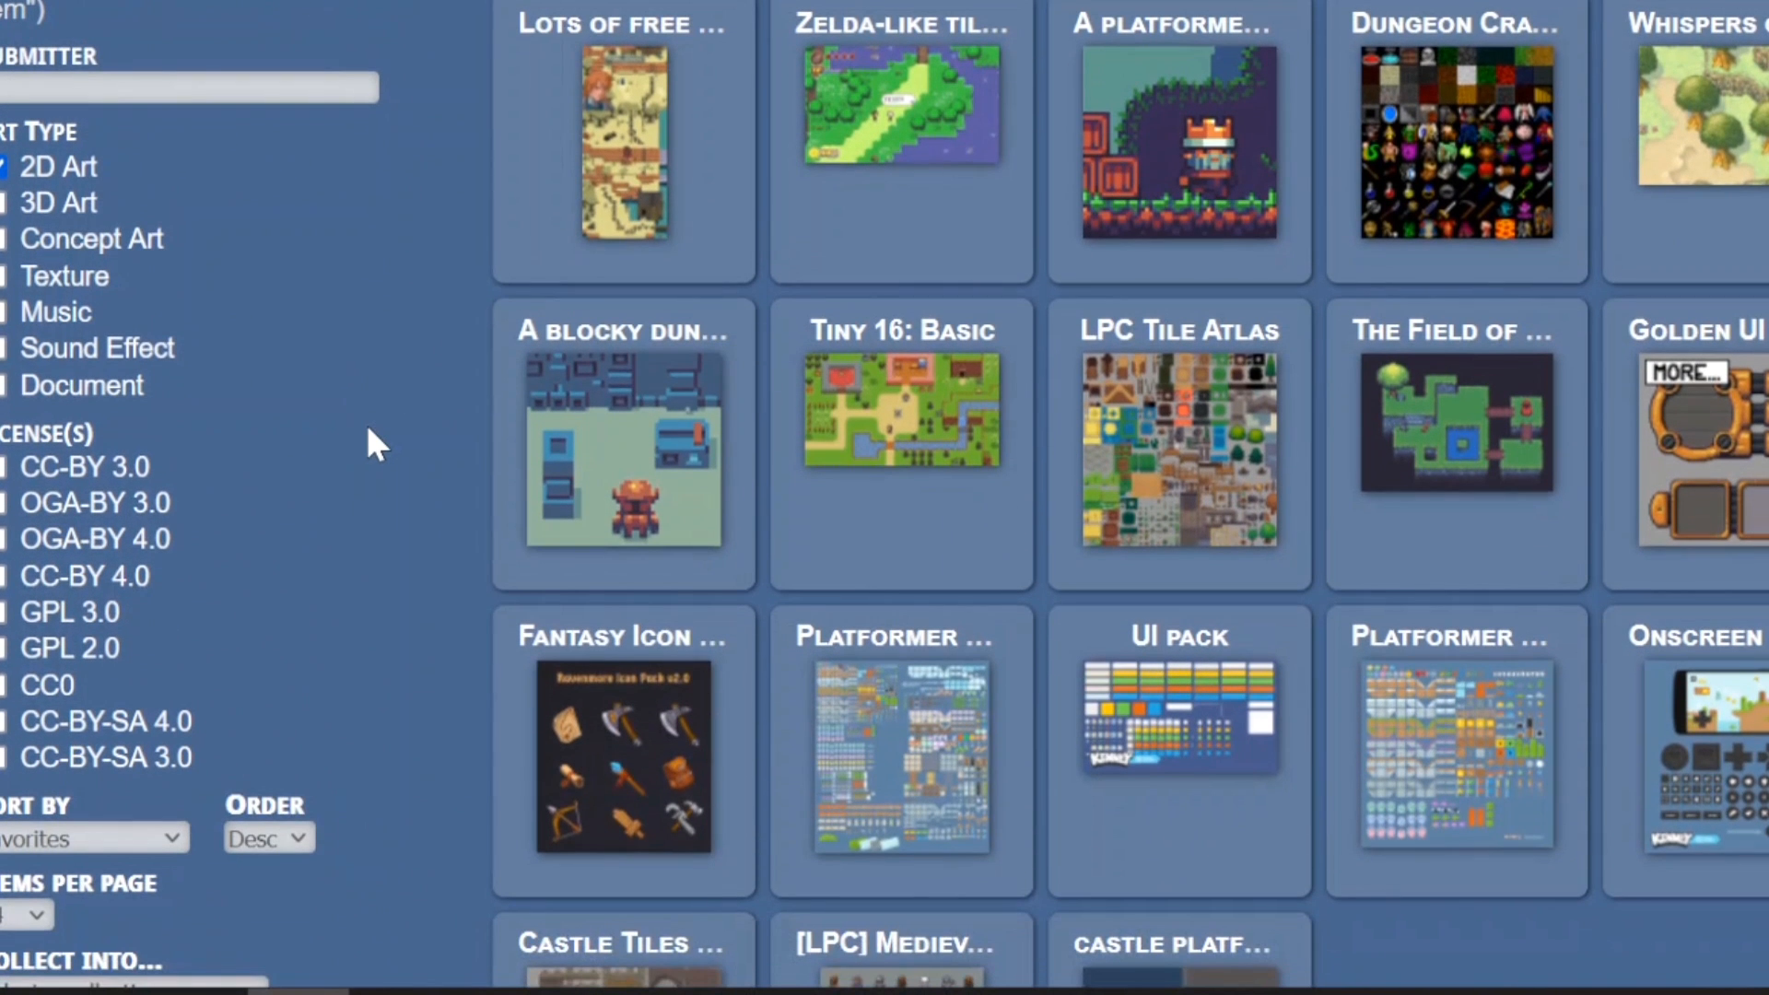
mouse_move(5, 700)
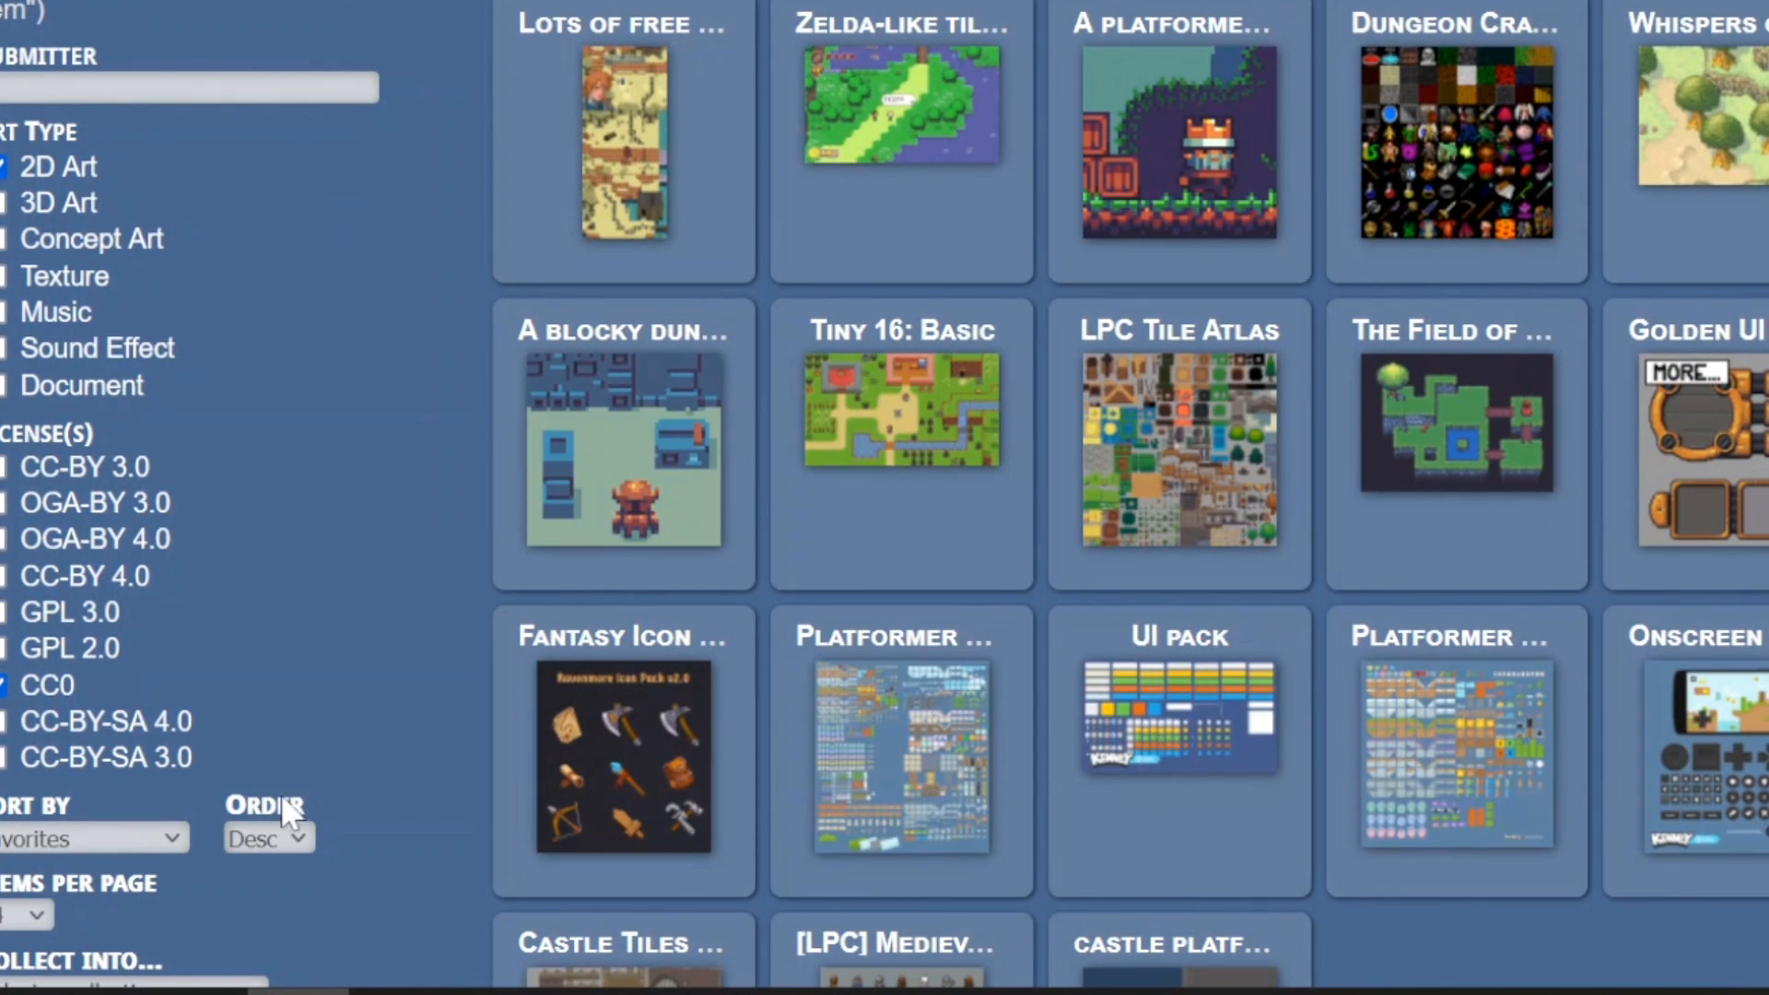
Scroll the Zelda-like tilesets page to review its CC0 licence and gfx.zip download.
scroll(down, 3)
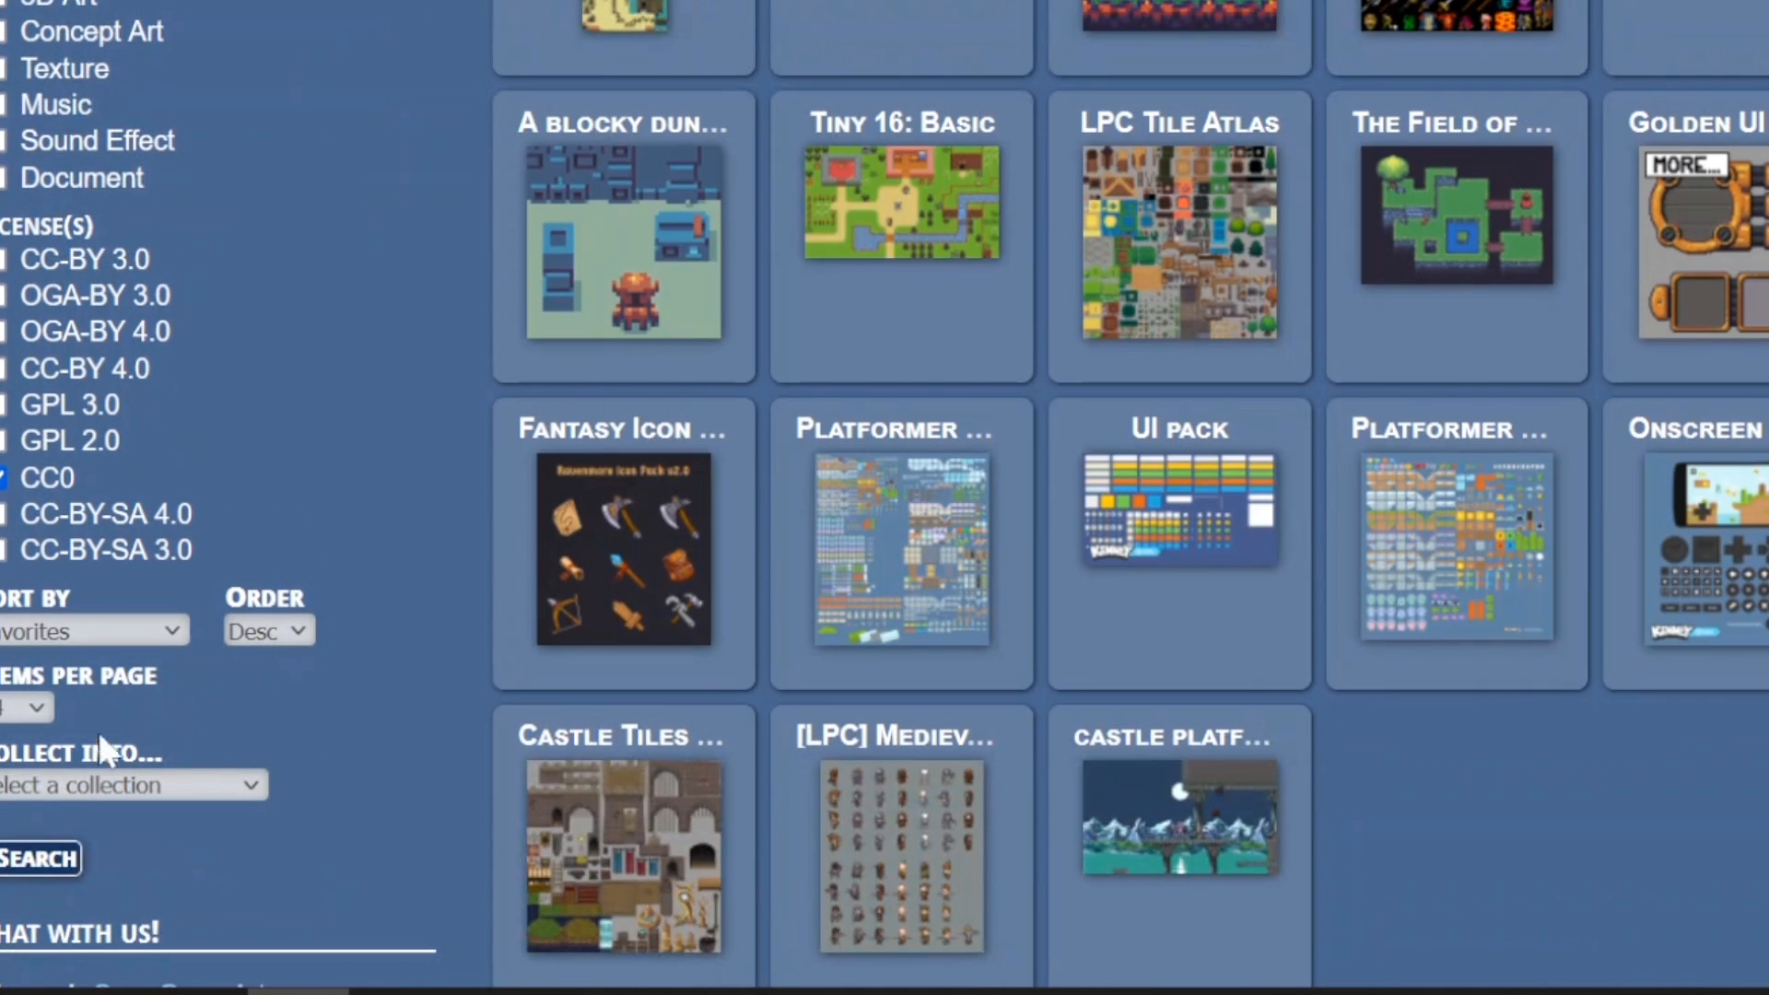
scroll(up, 3)
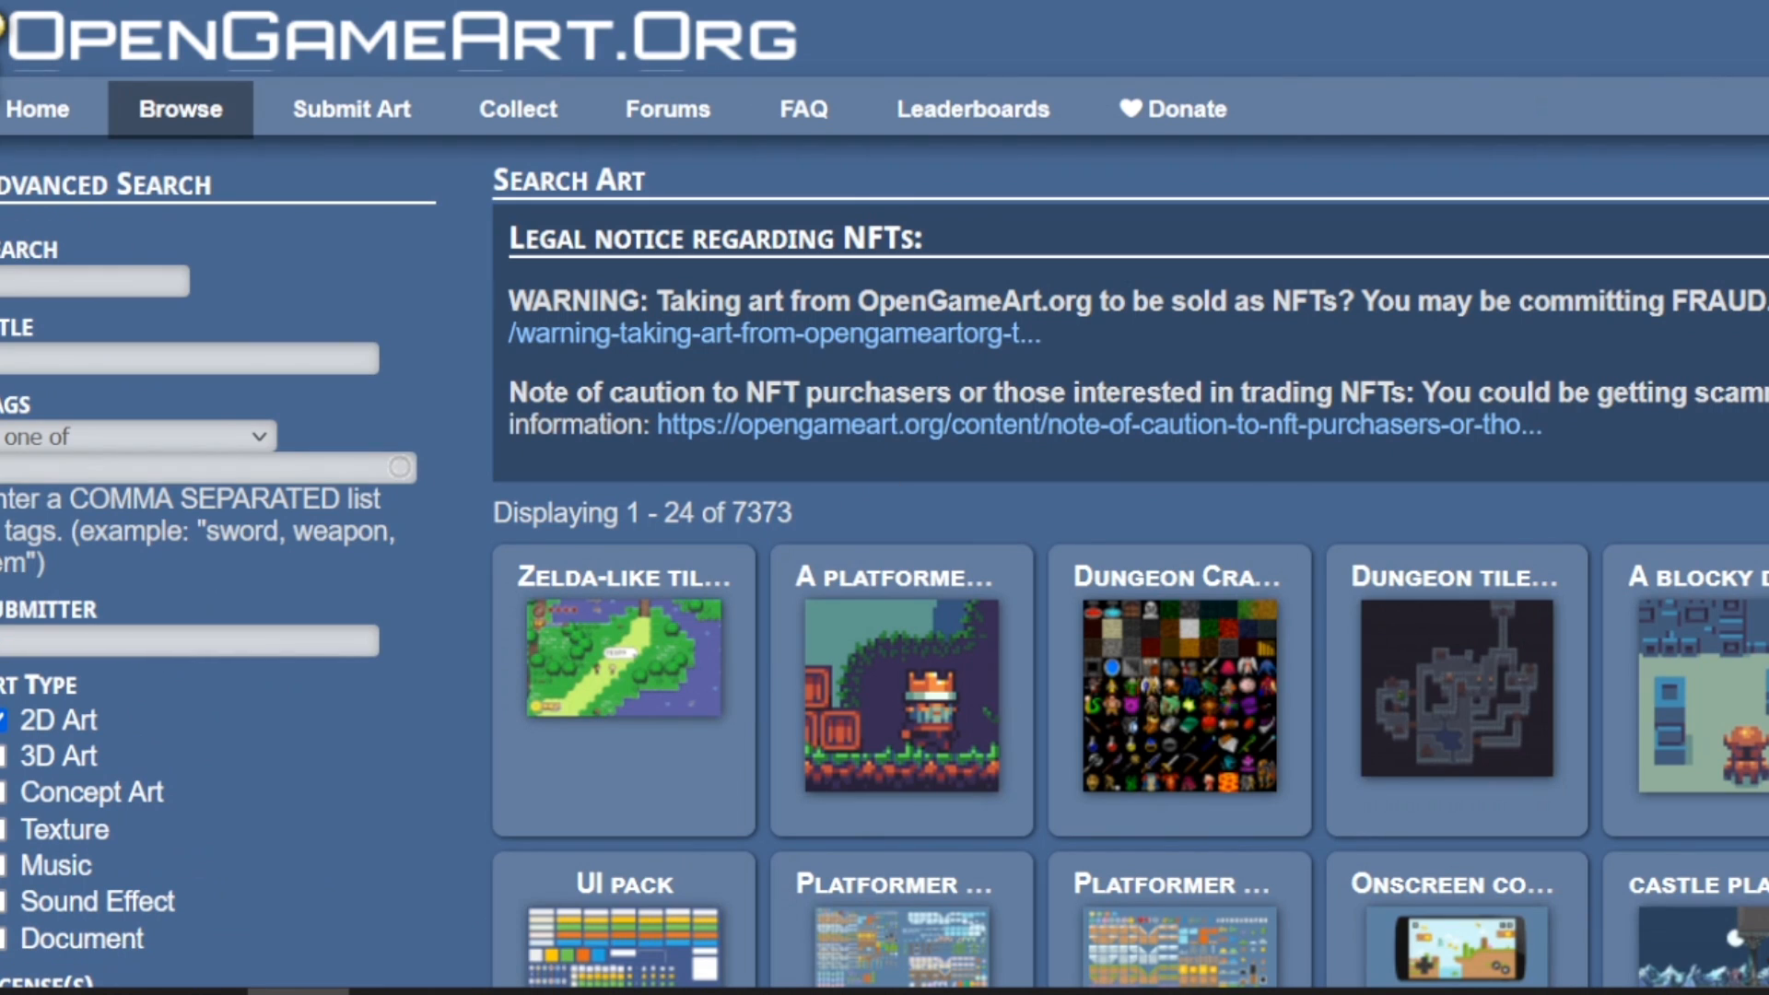
scroll(down, 3)
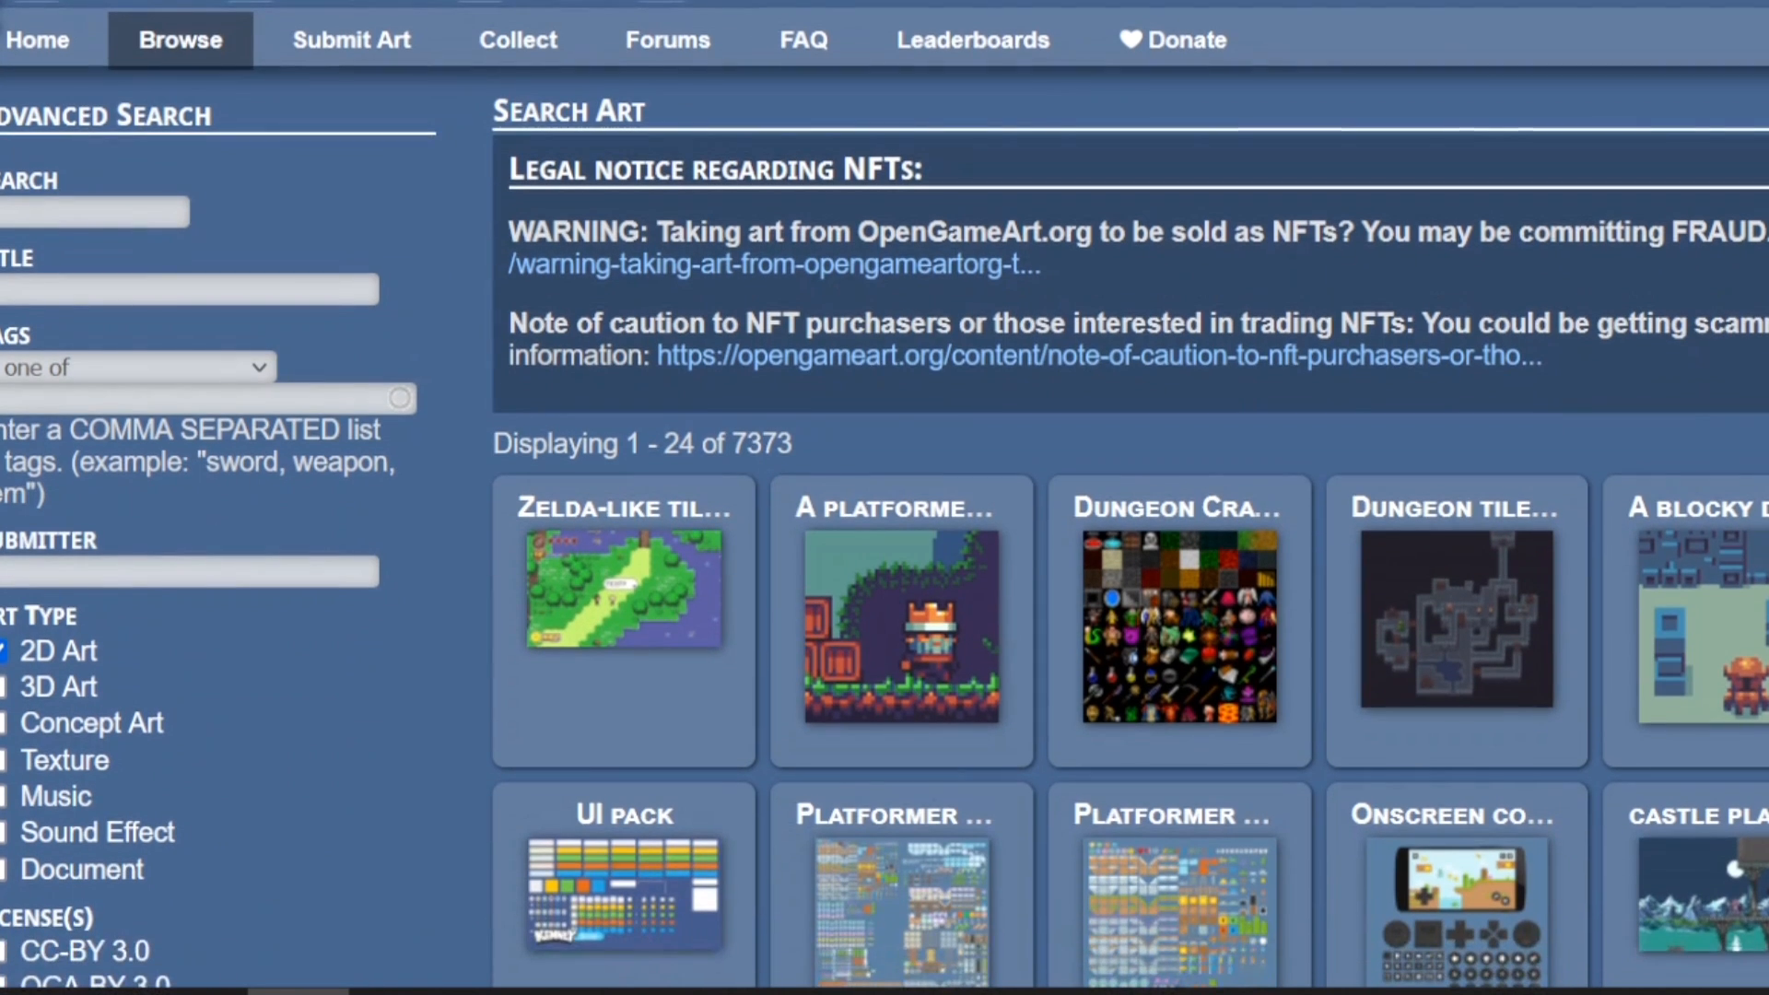
mouse_move(457, 485)
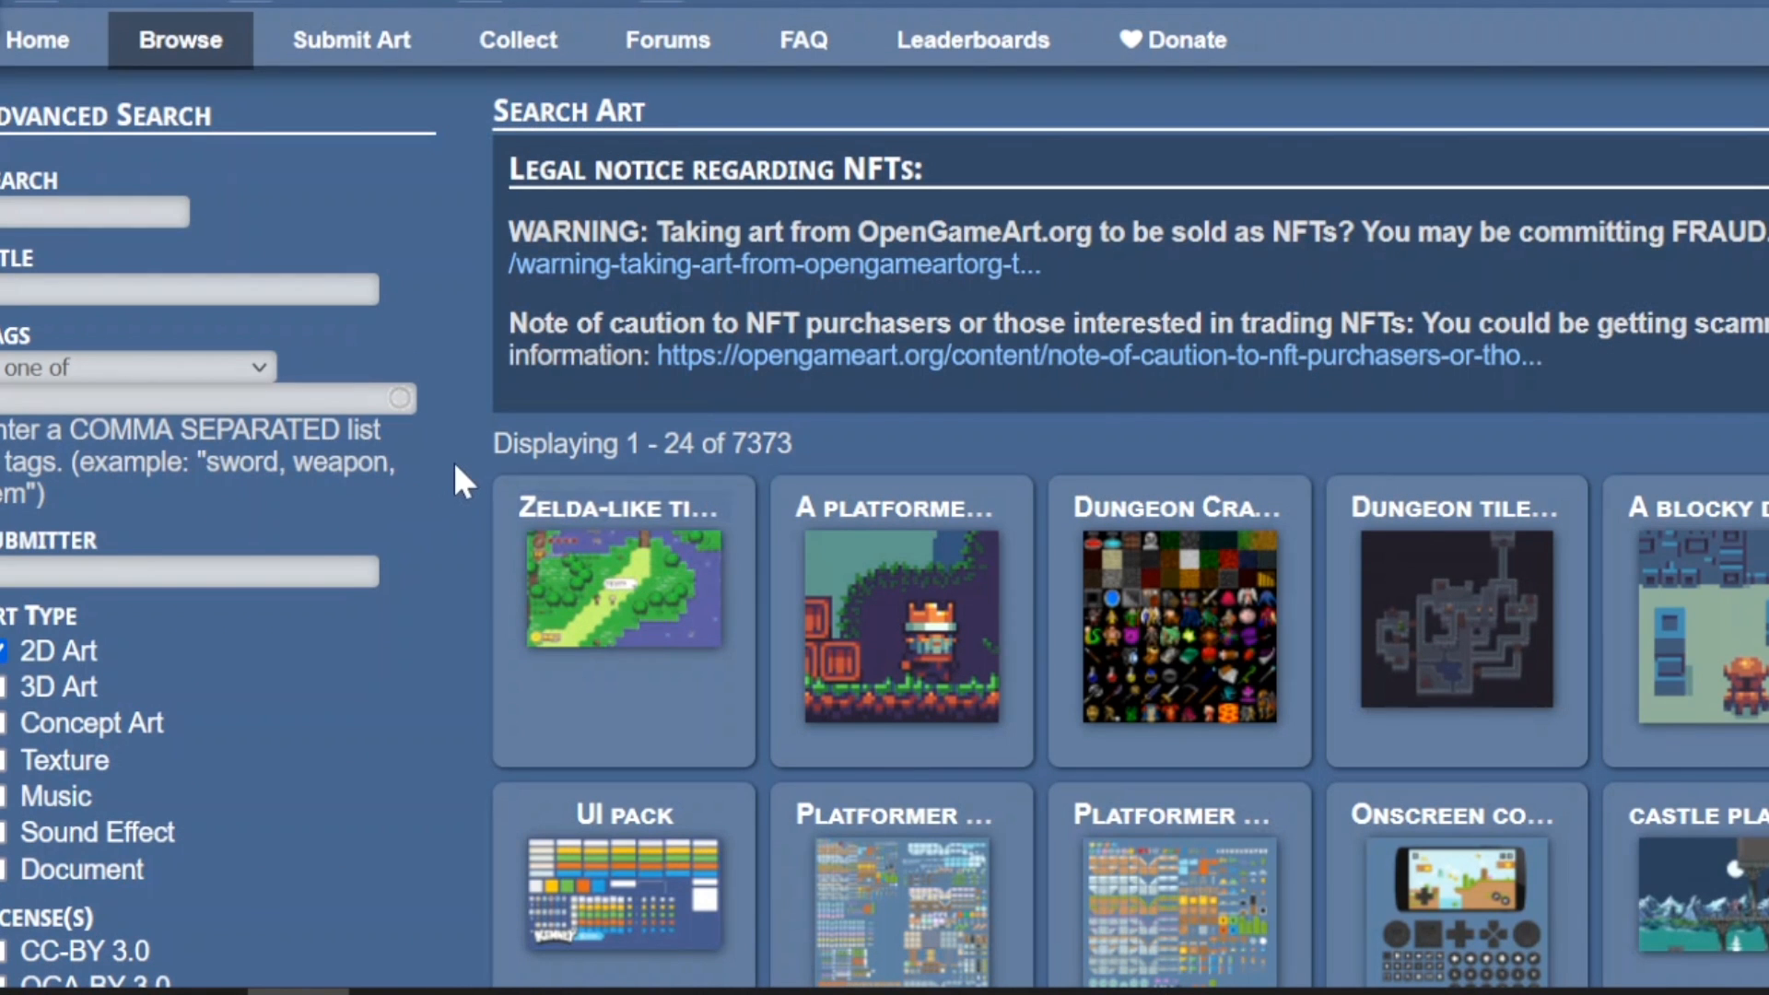
scroll(down, 3)
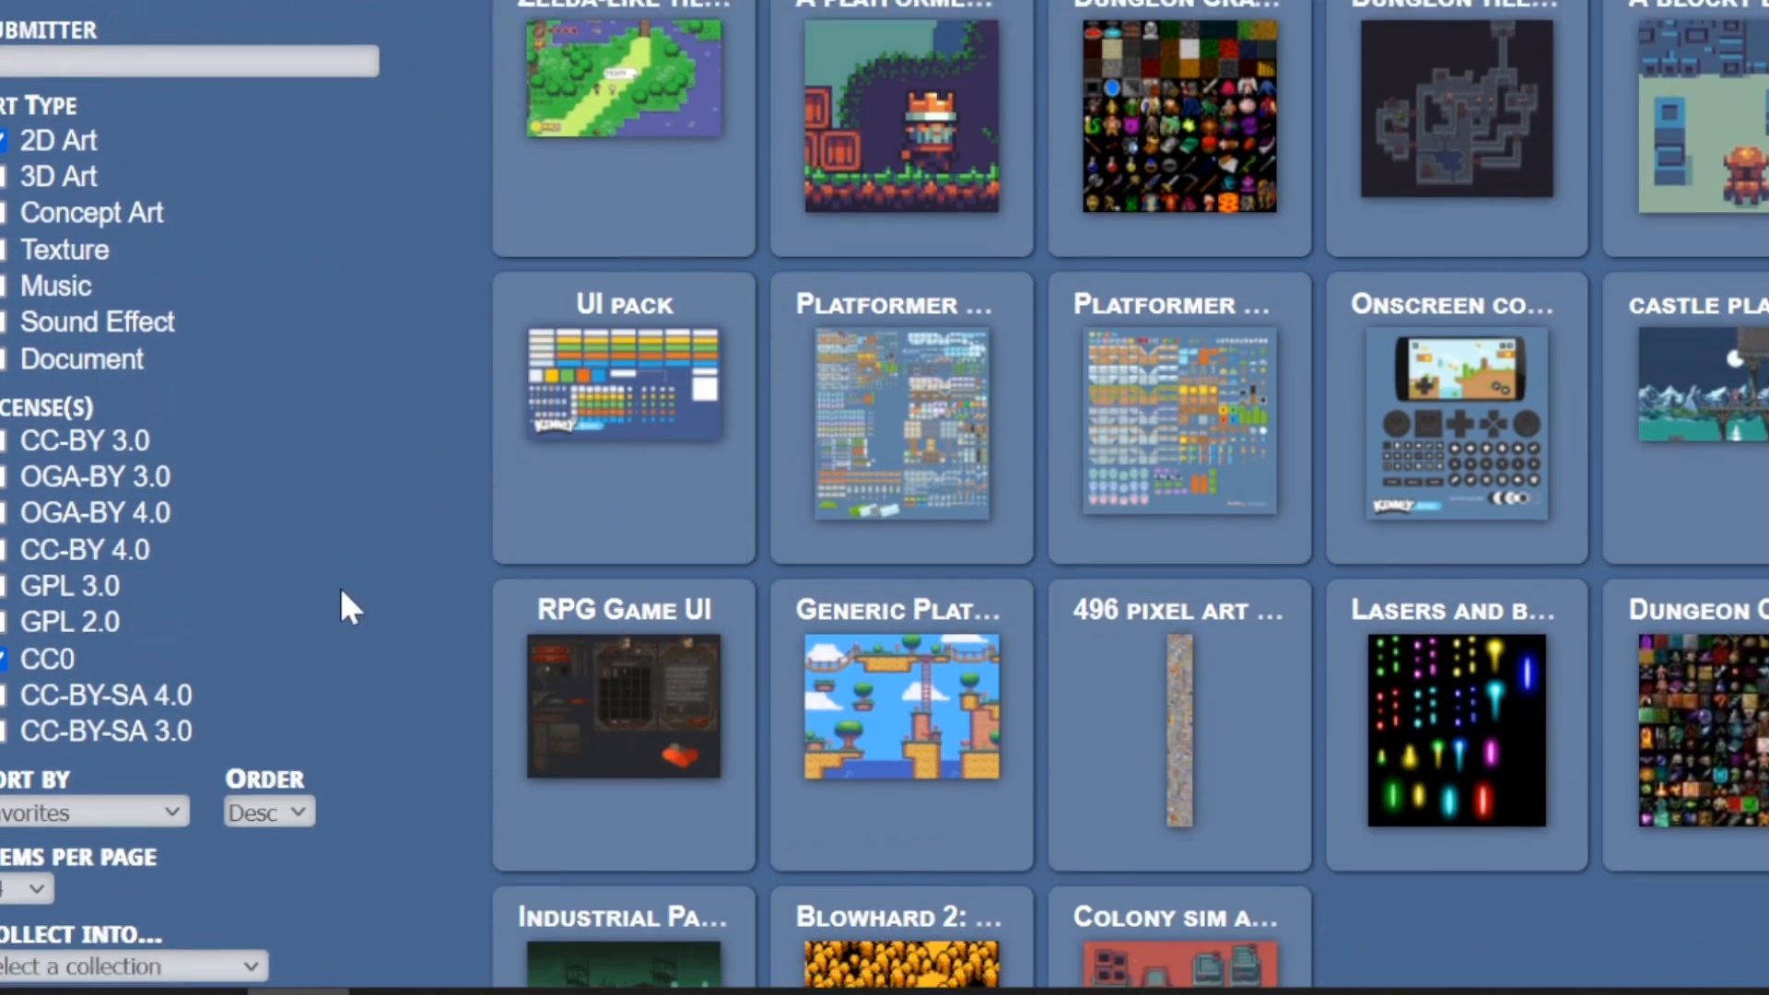
scroll(up, 3)
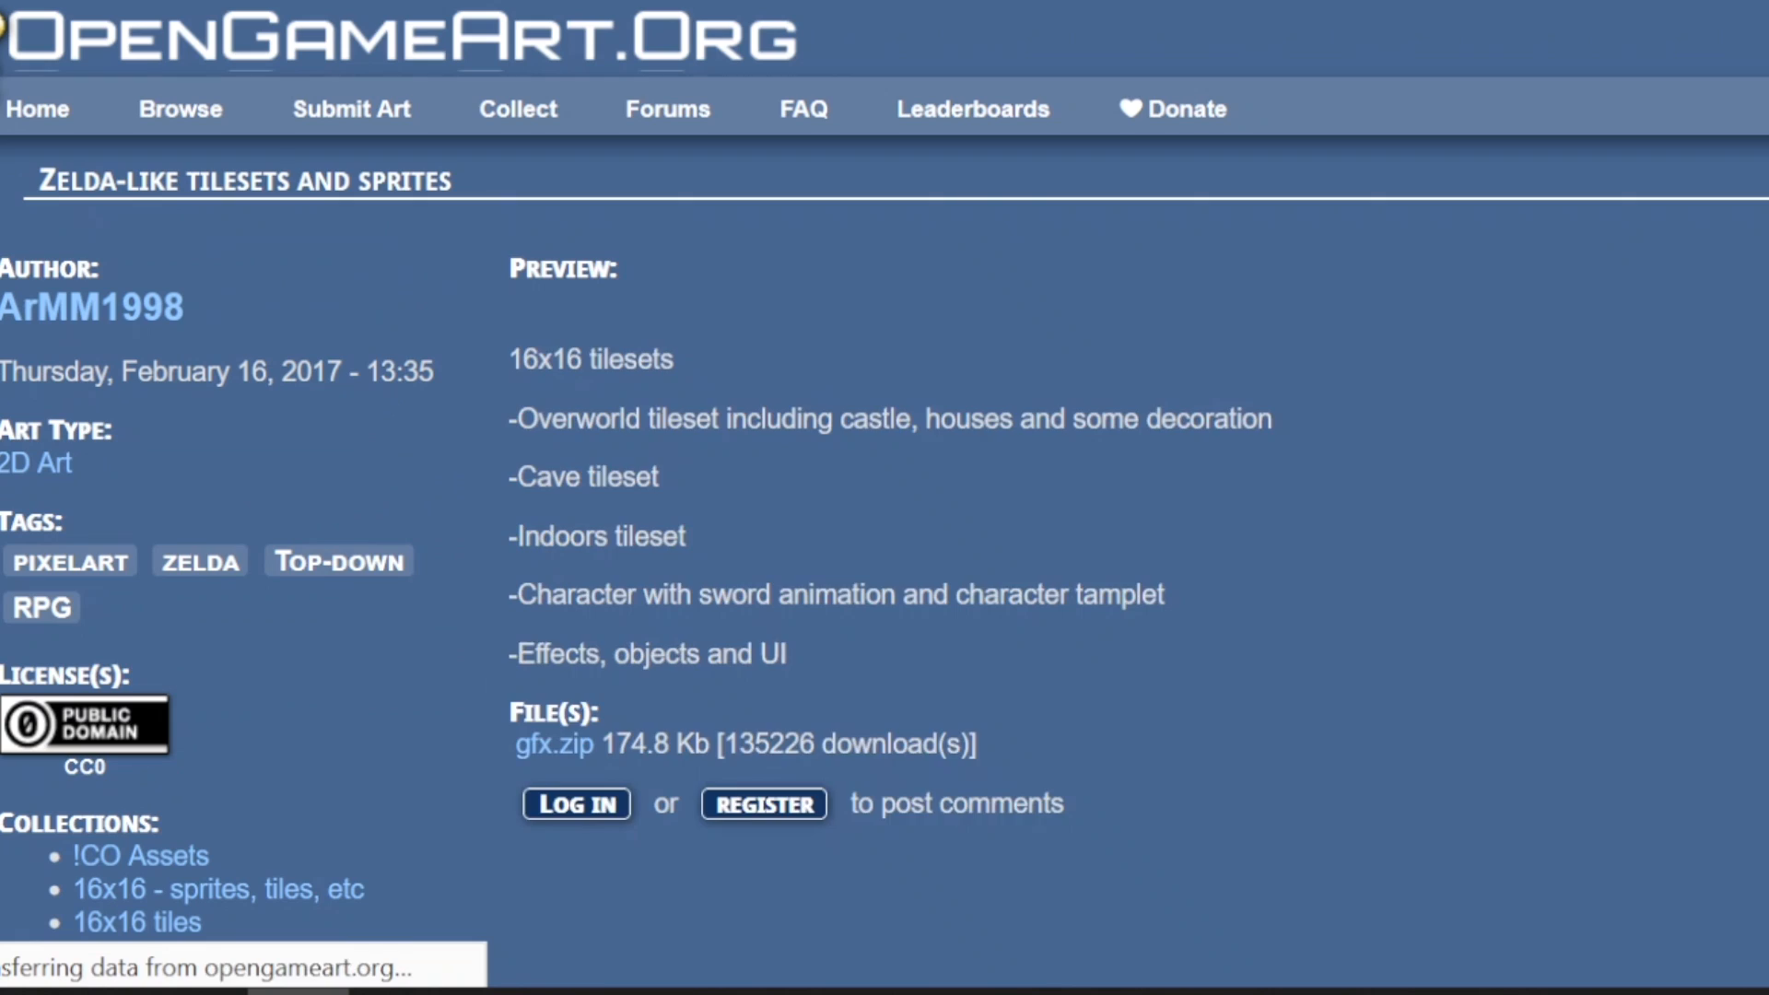
scroll(down, 3)
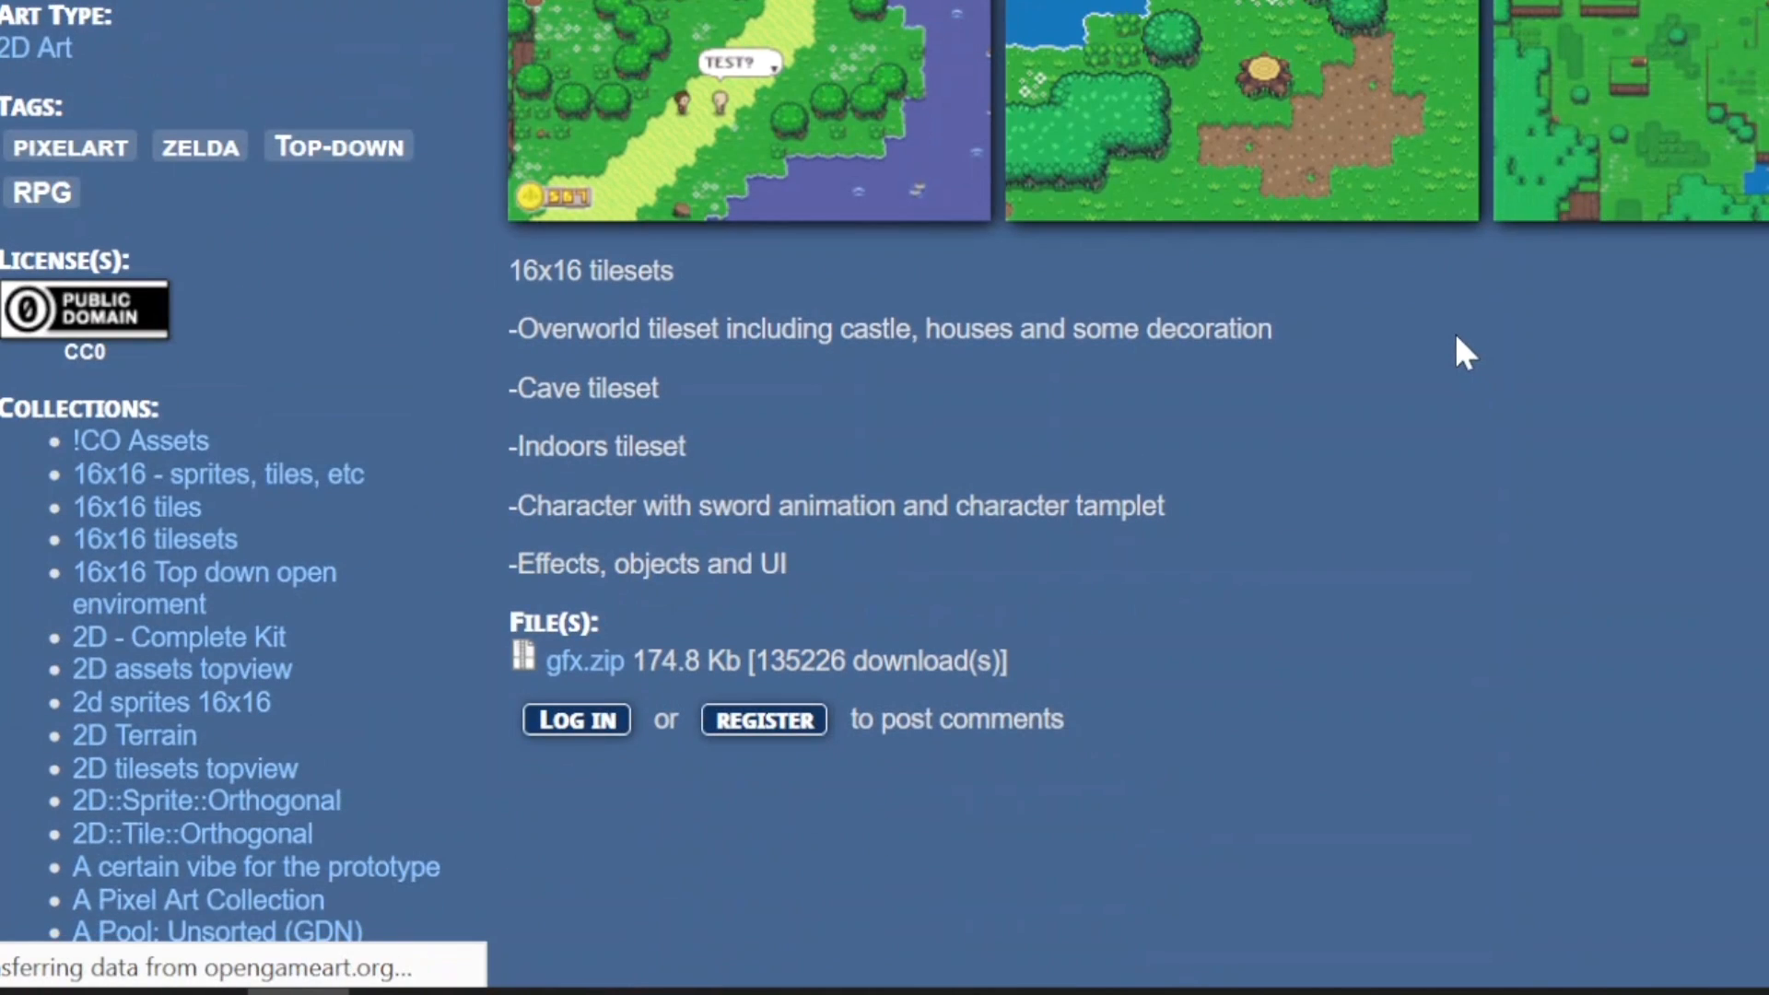
scroll(up, 3)
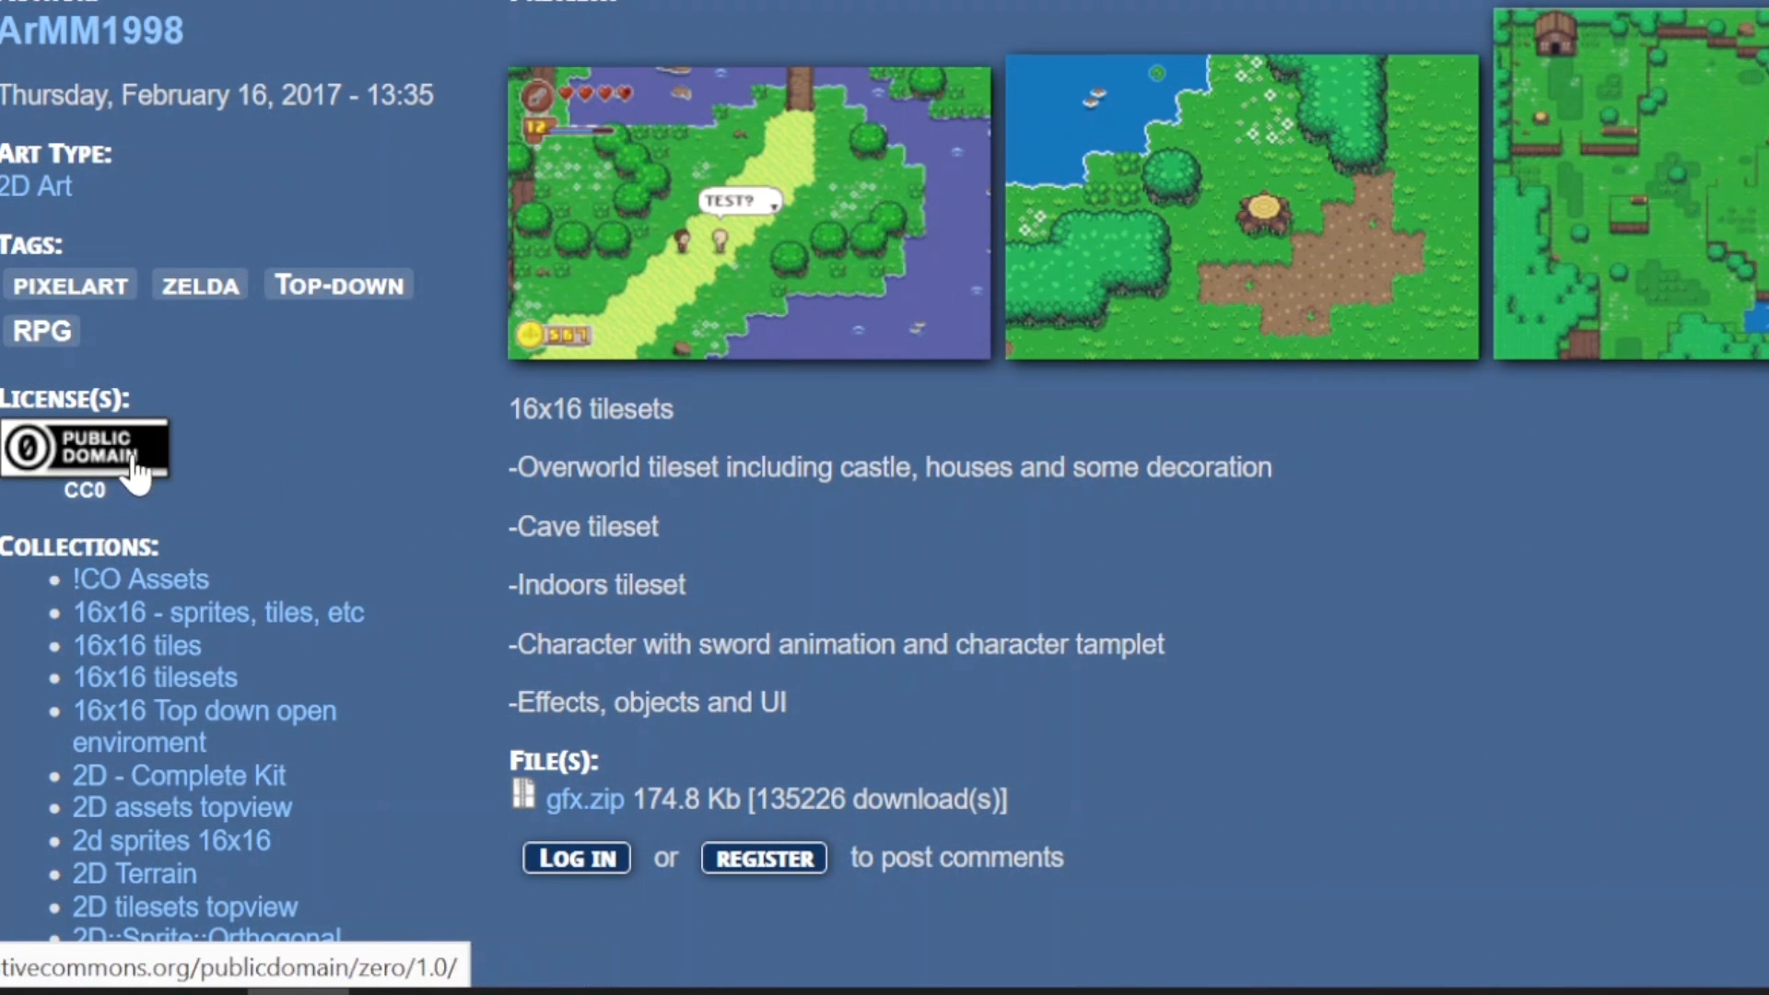
scroll(up, 3)
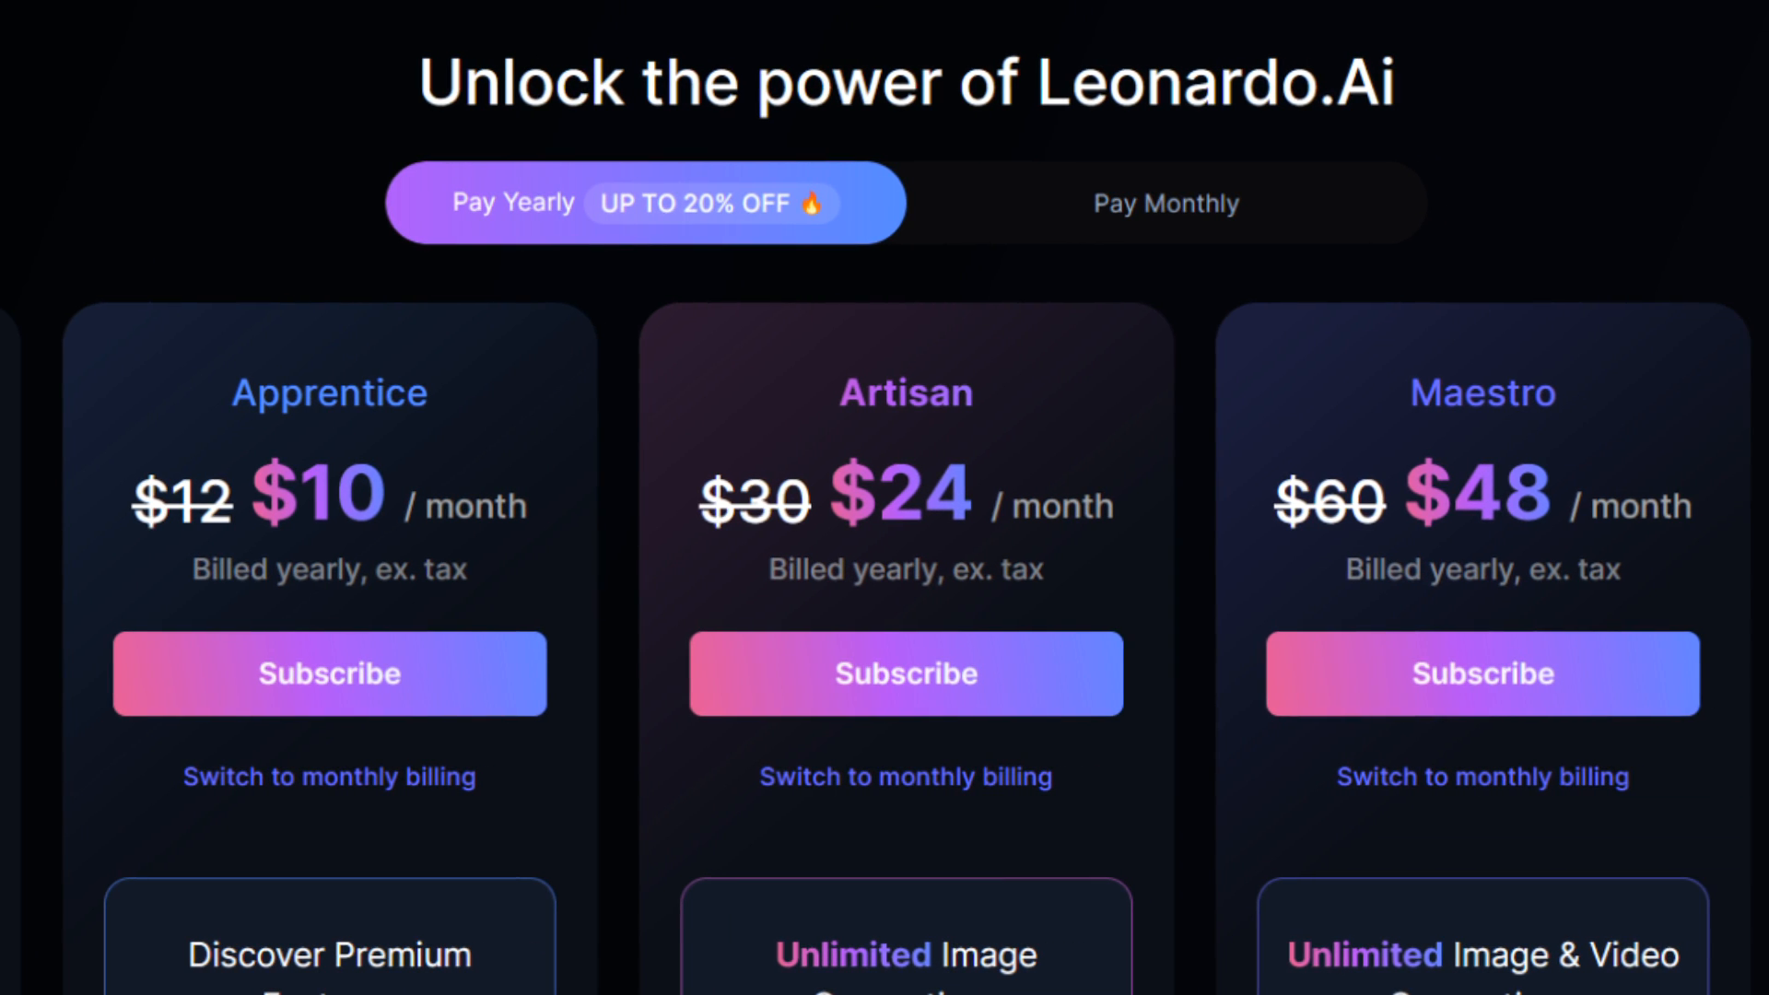
Scroll from the Apprentice, Artisan and Maestro plans down to the plan comparison table.
scroll(down, 3)
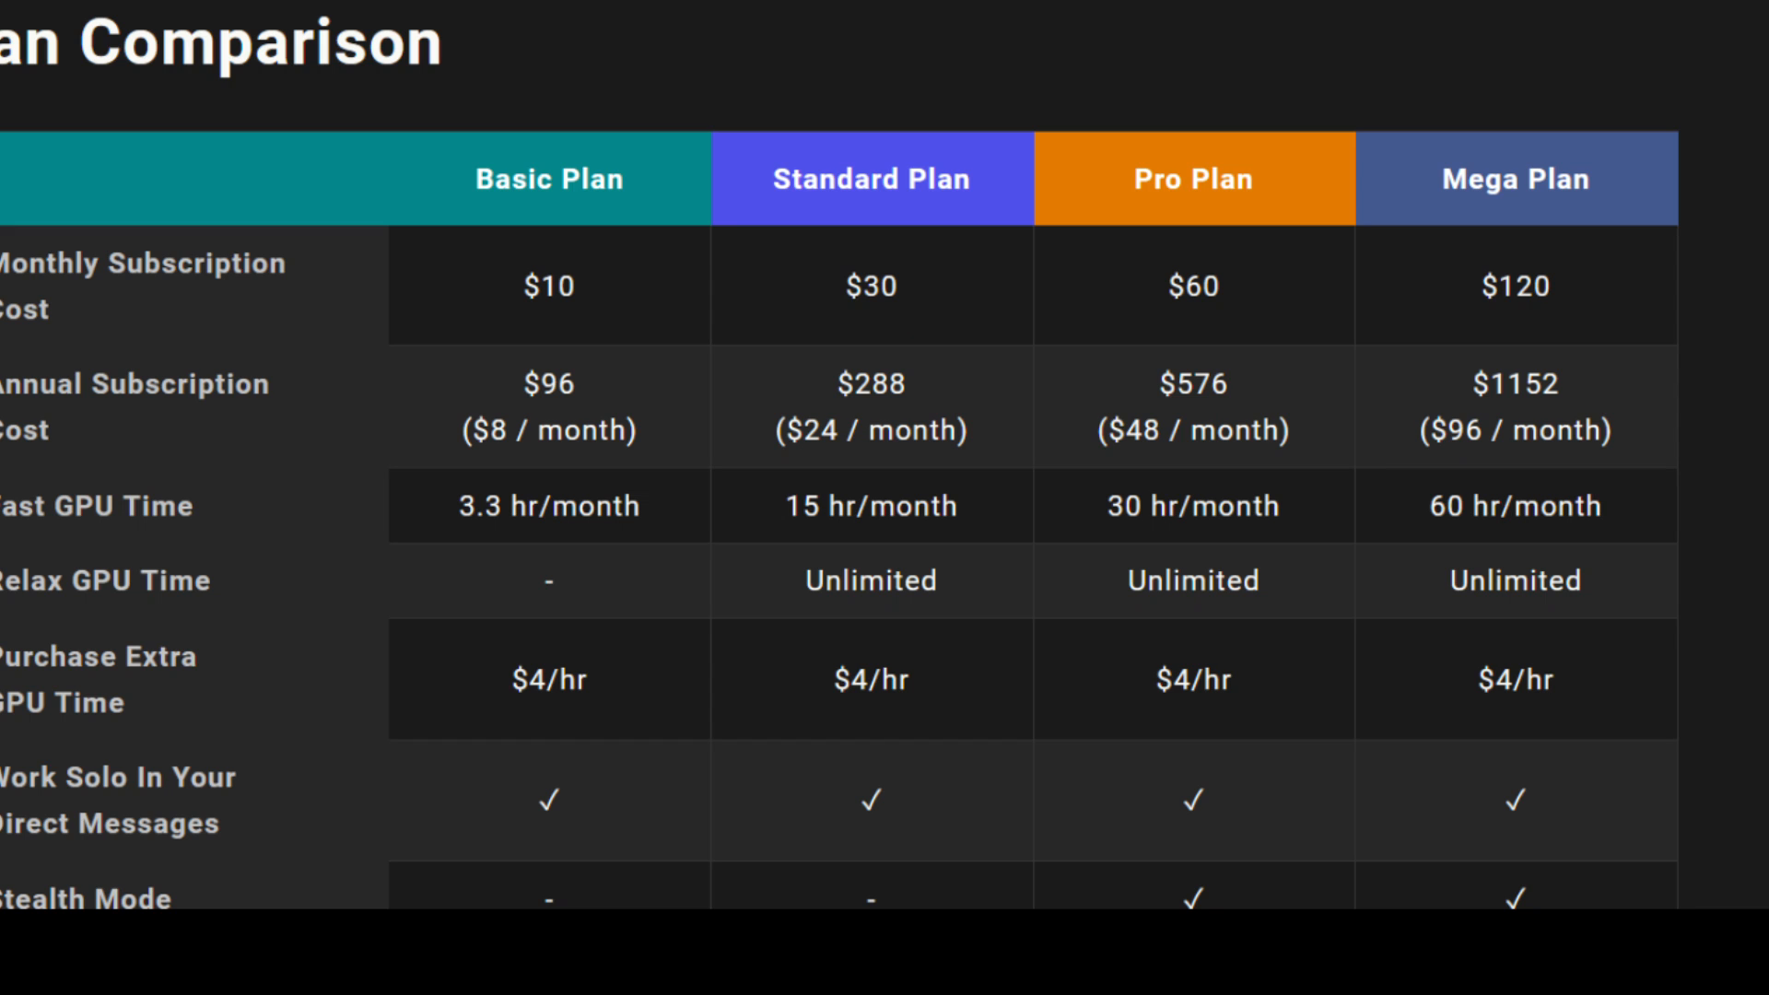